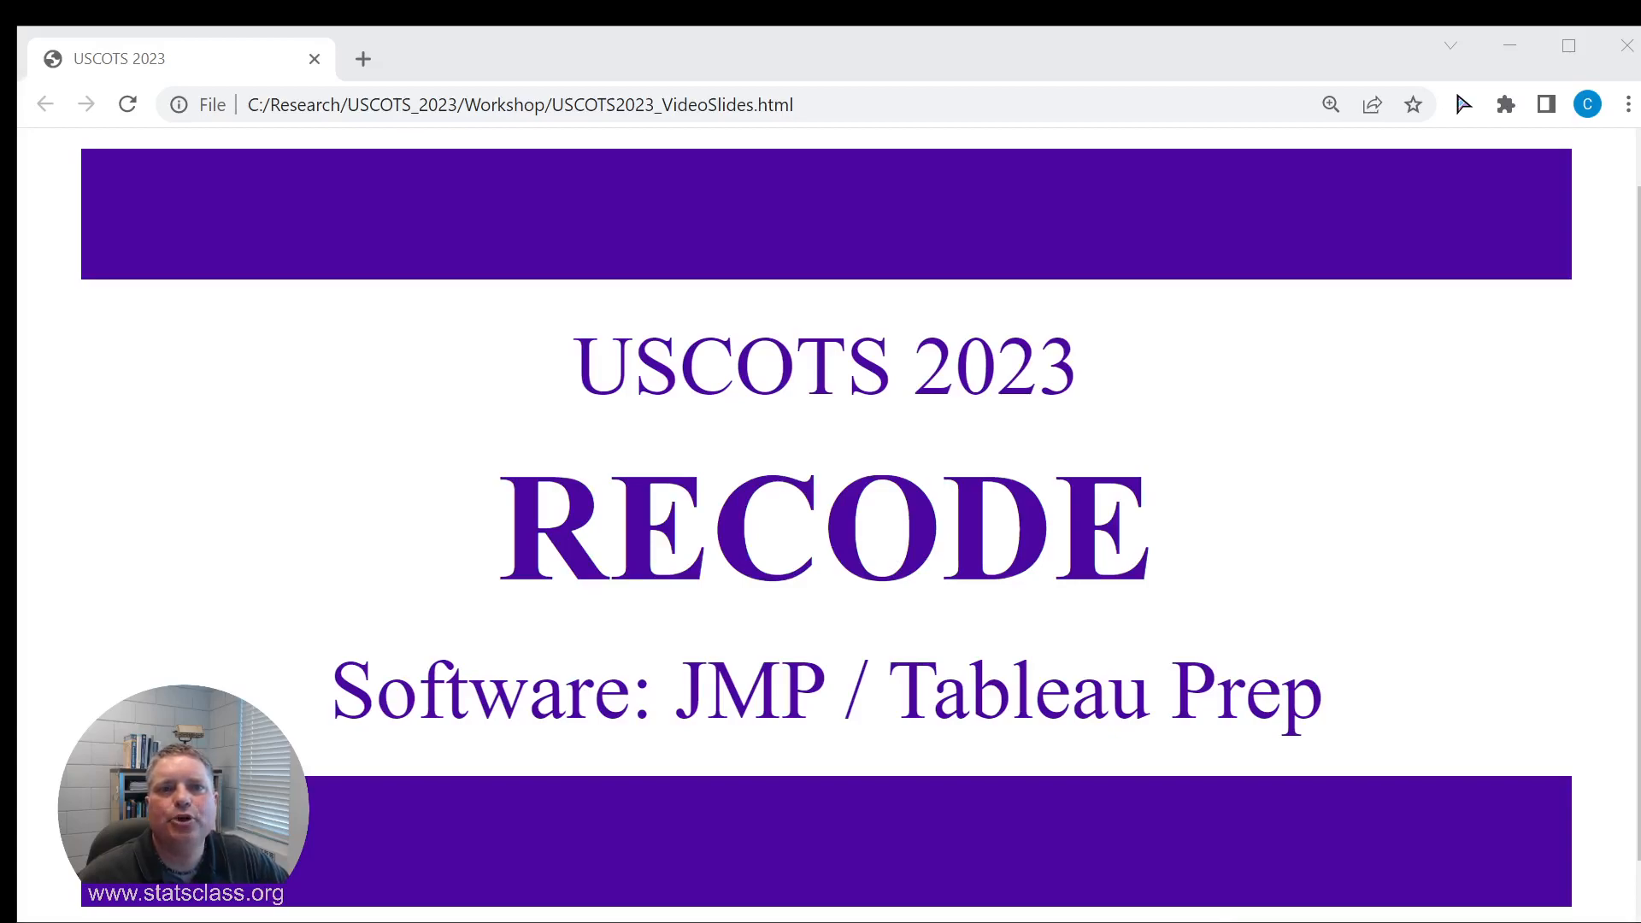
mouse_move(1356, 390)
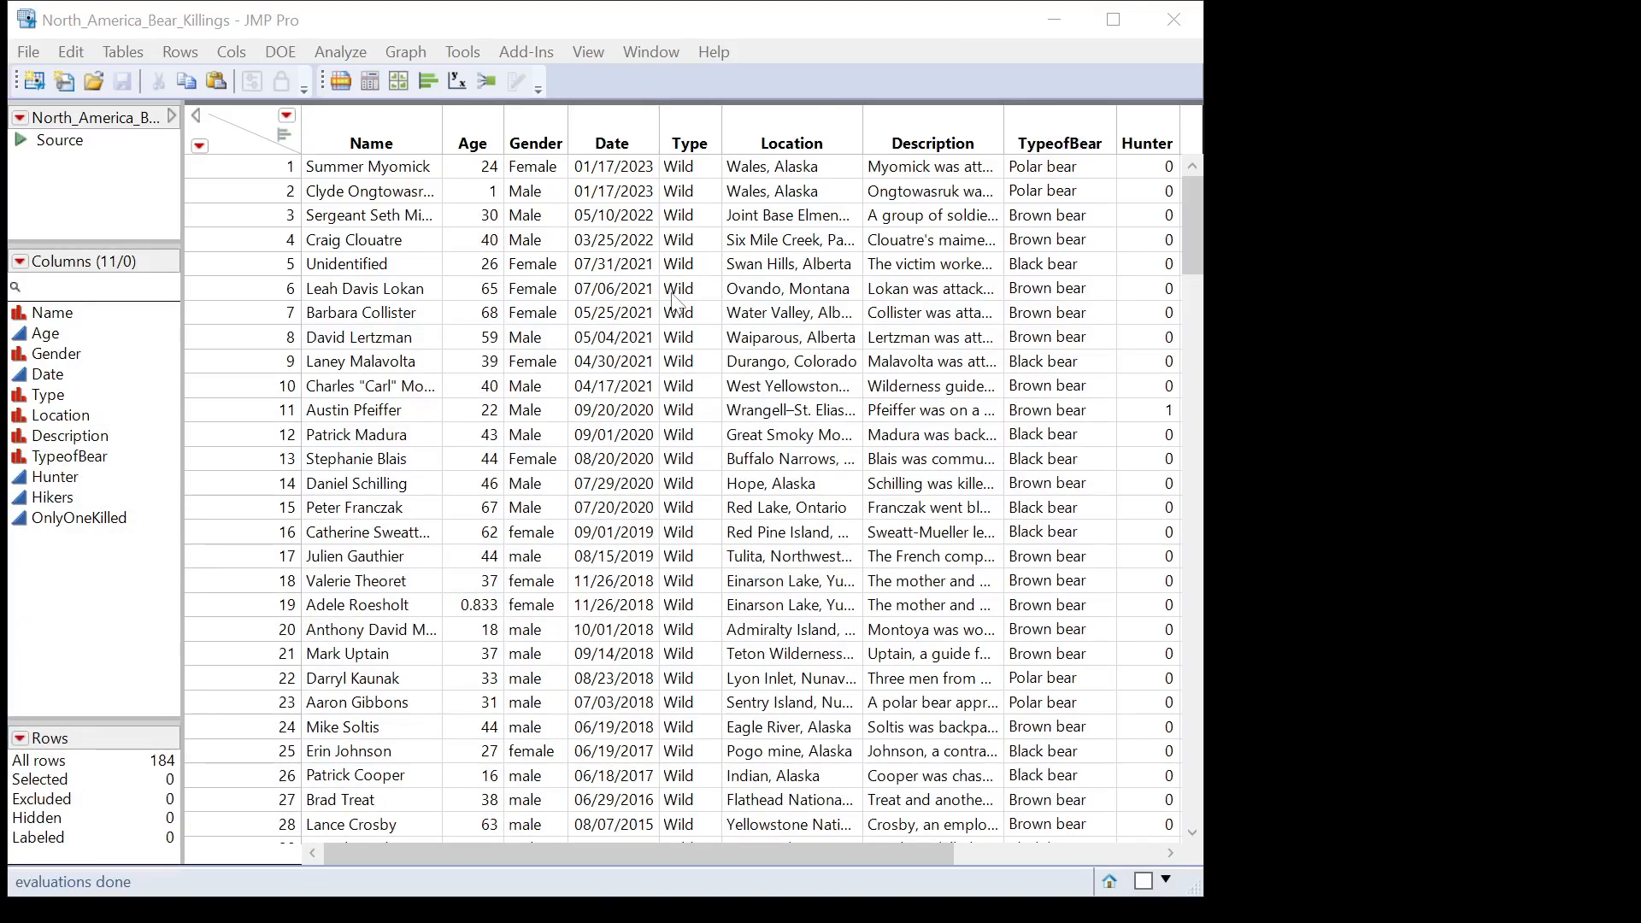
mouse_move(545, 139)
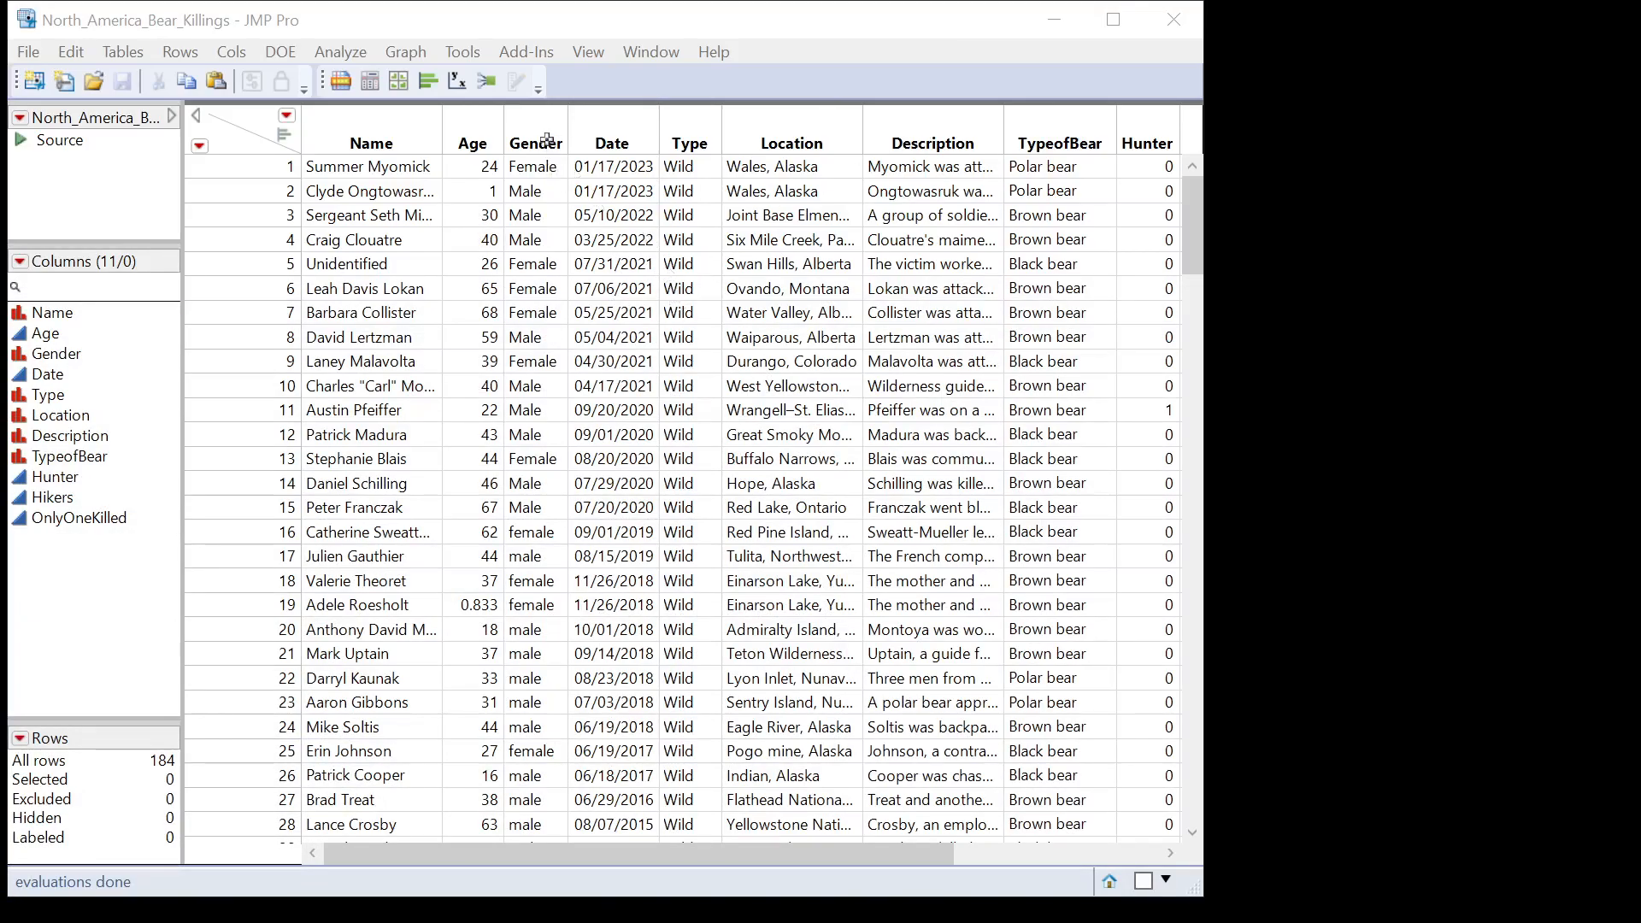
mouse_move(539, 128)
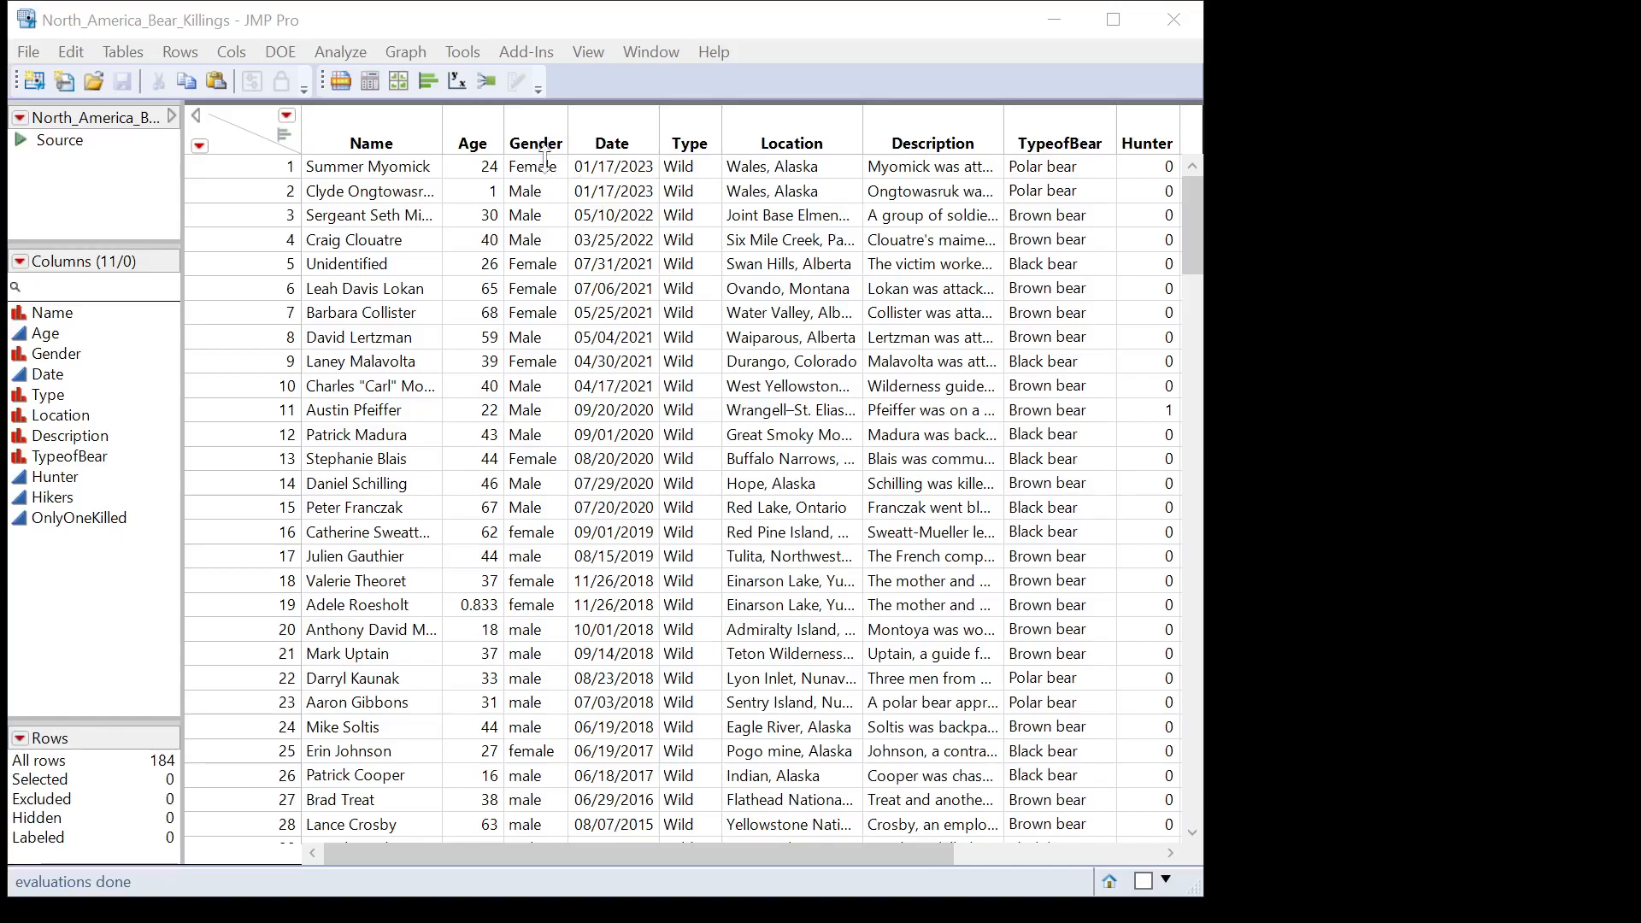
mouse_move(544, 144)
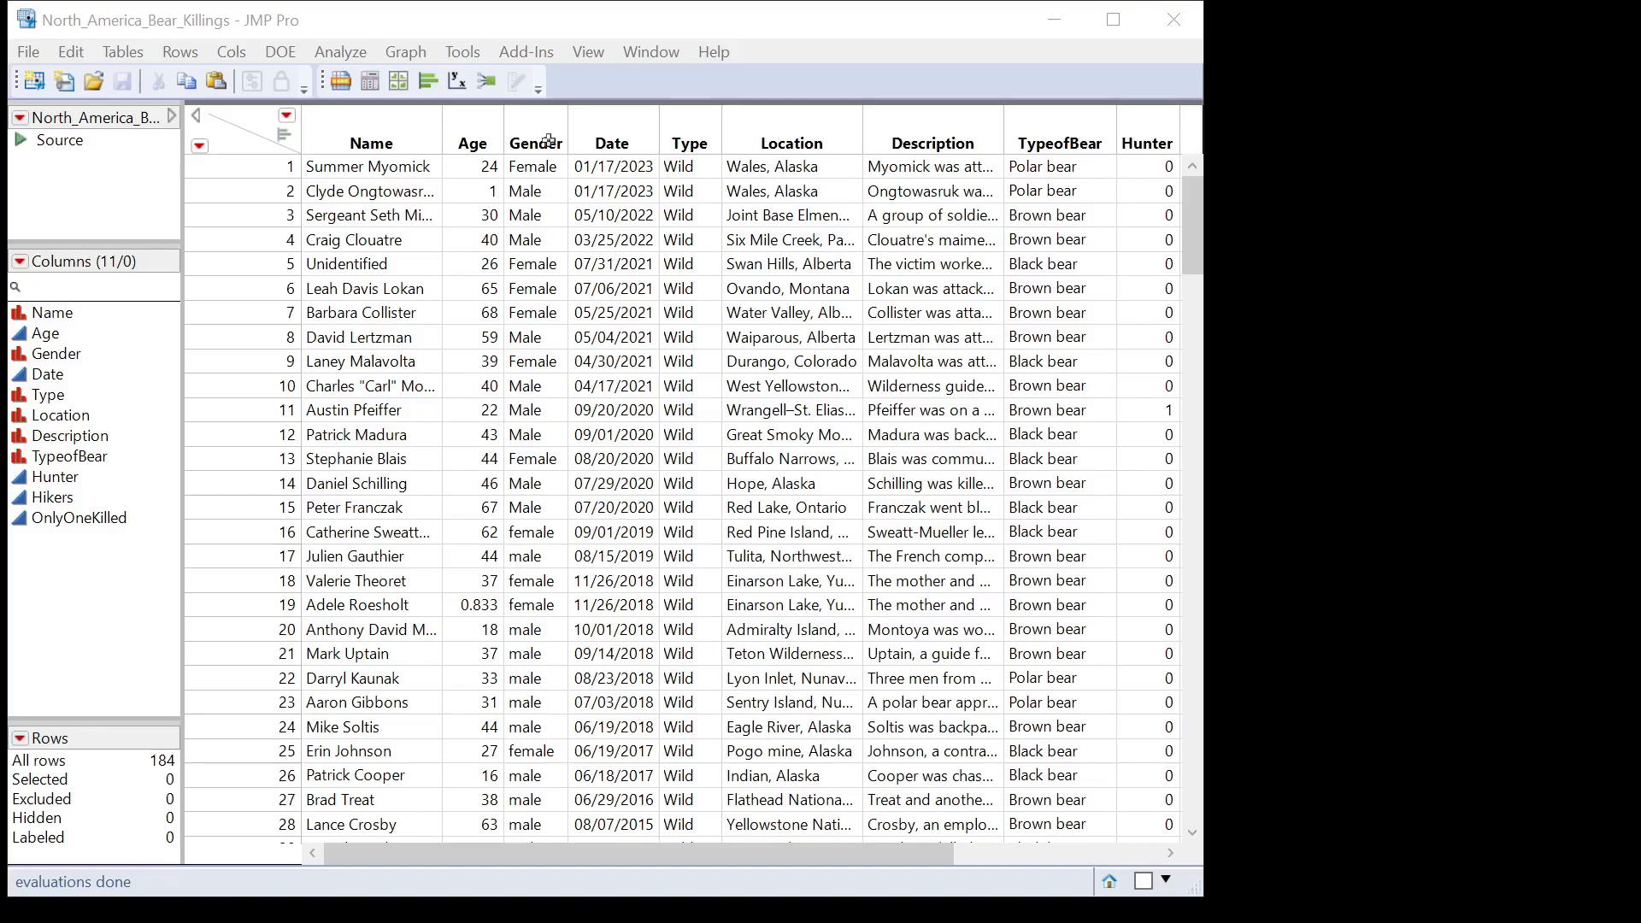
mouse_move(433, 75)
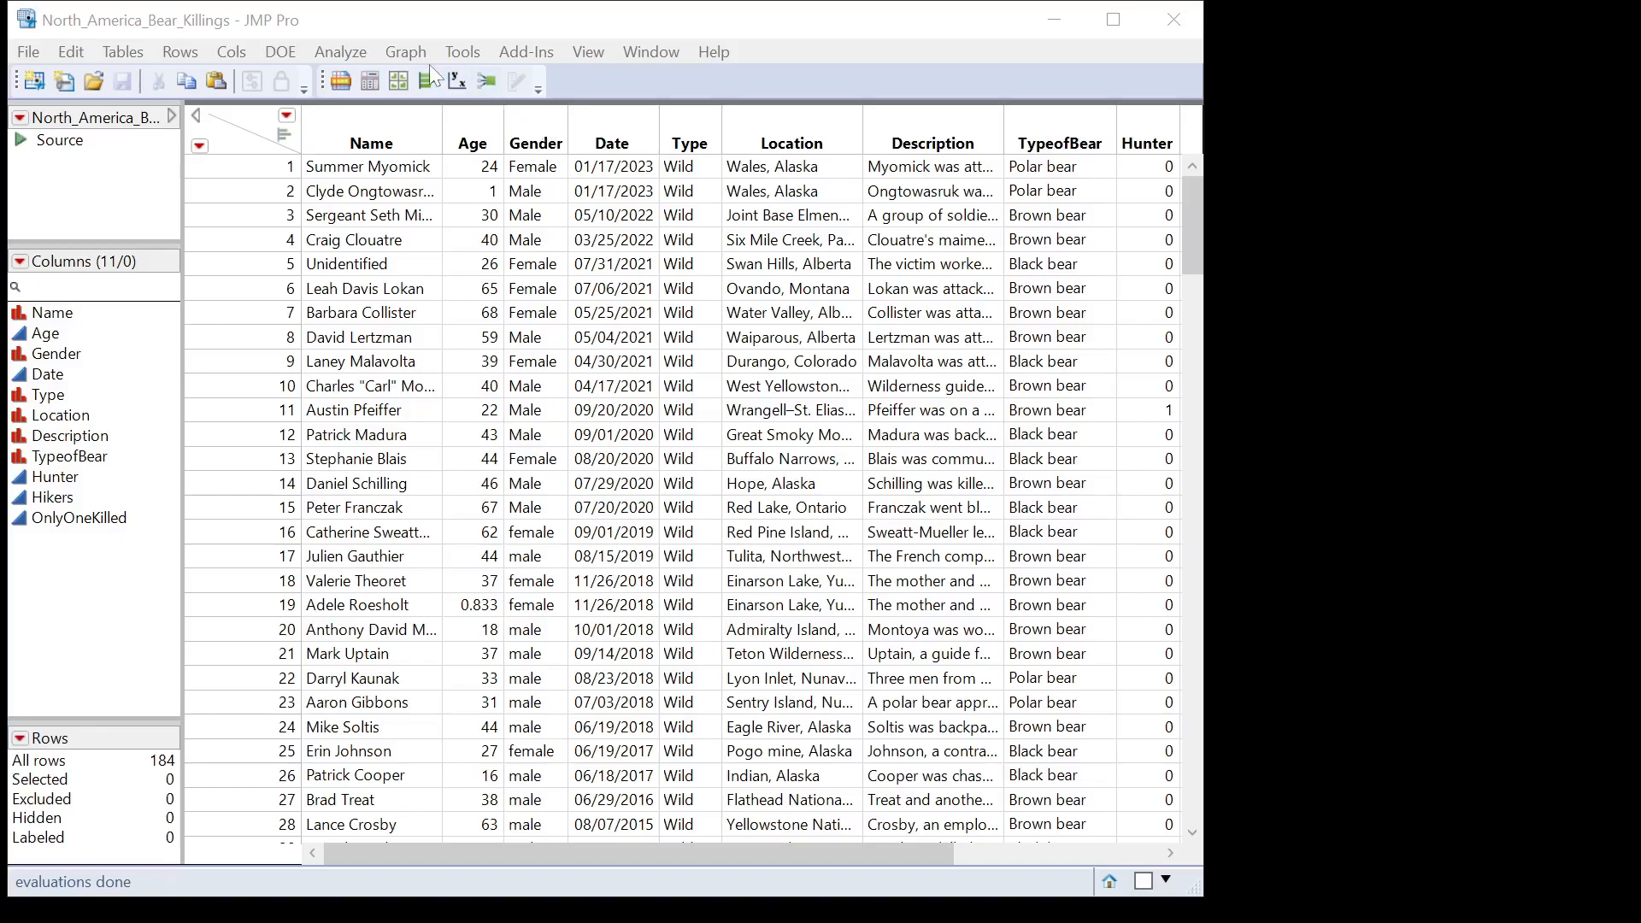
mouse_move(339, 51)
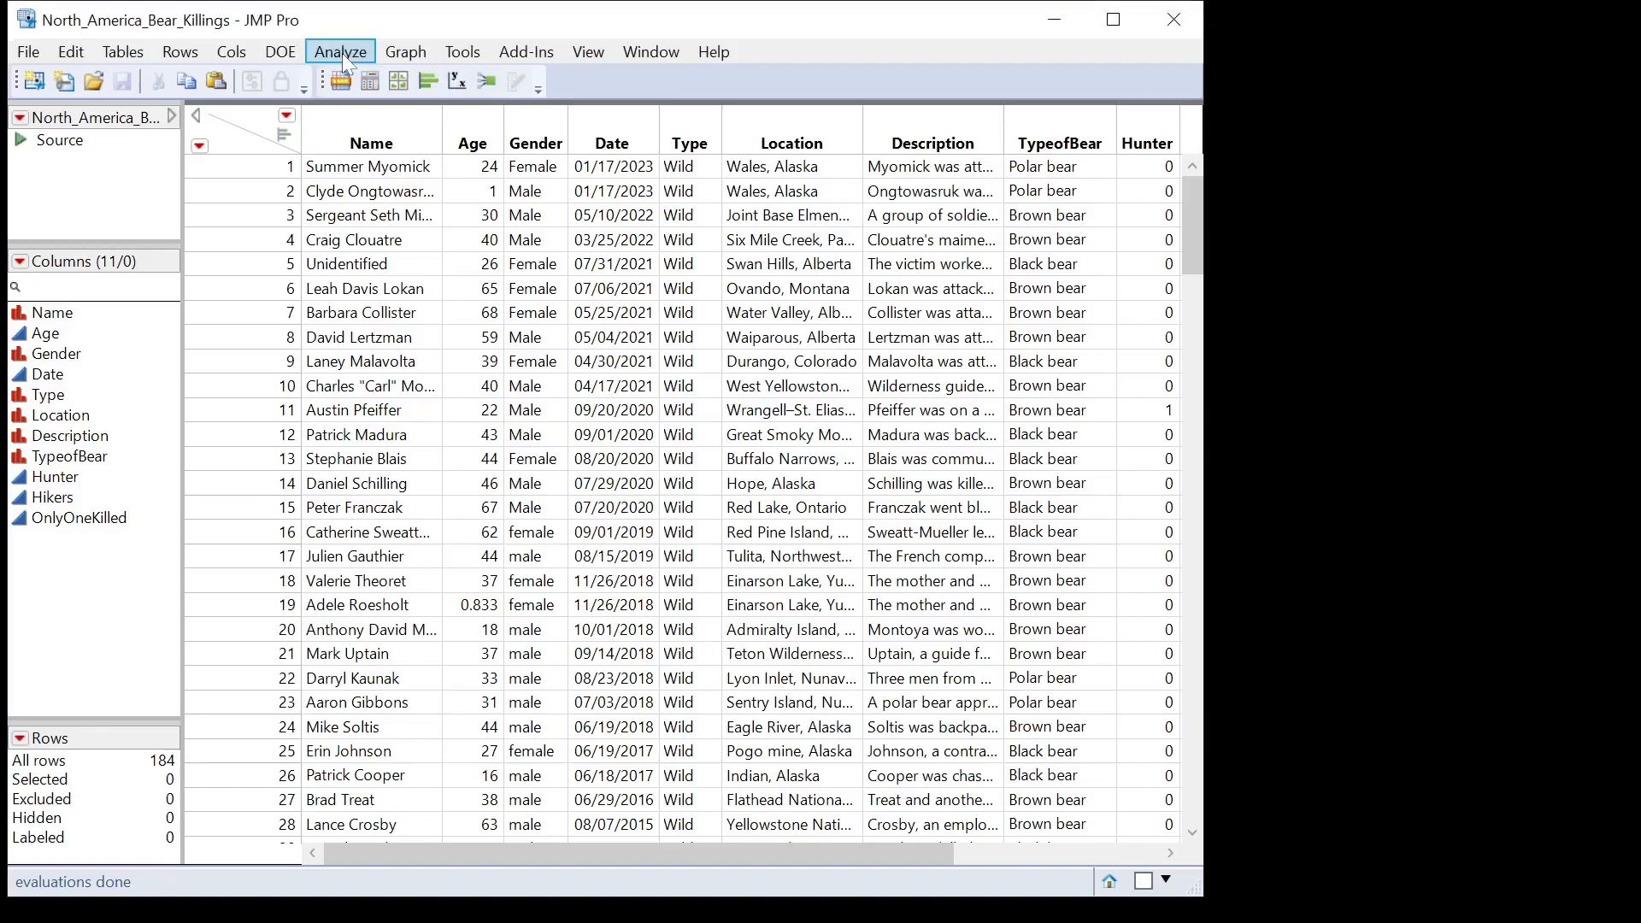
mouse_move(409, 157)
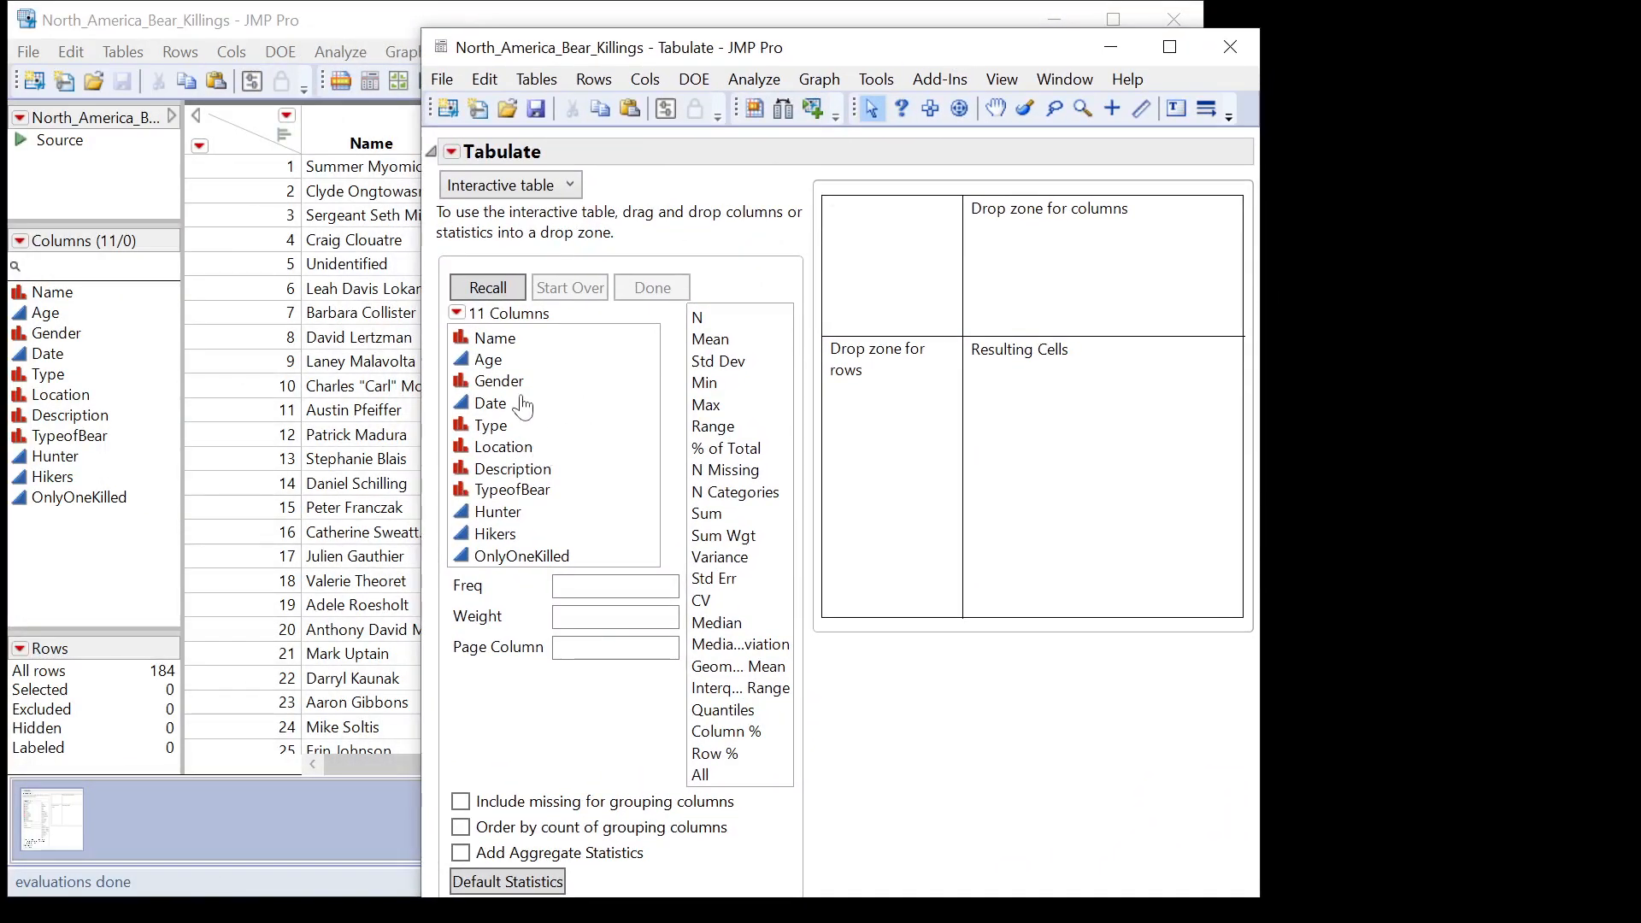
Step: Add Gender to the tabulation rows, listing female 44, Female 6, male 124, Male 9
left_click(501, 380)
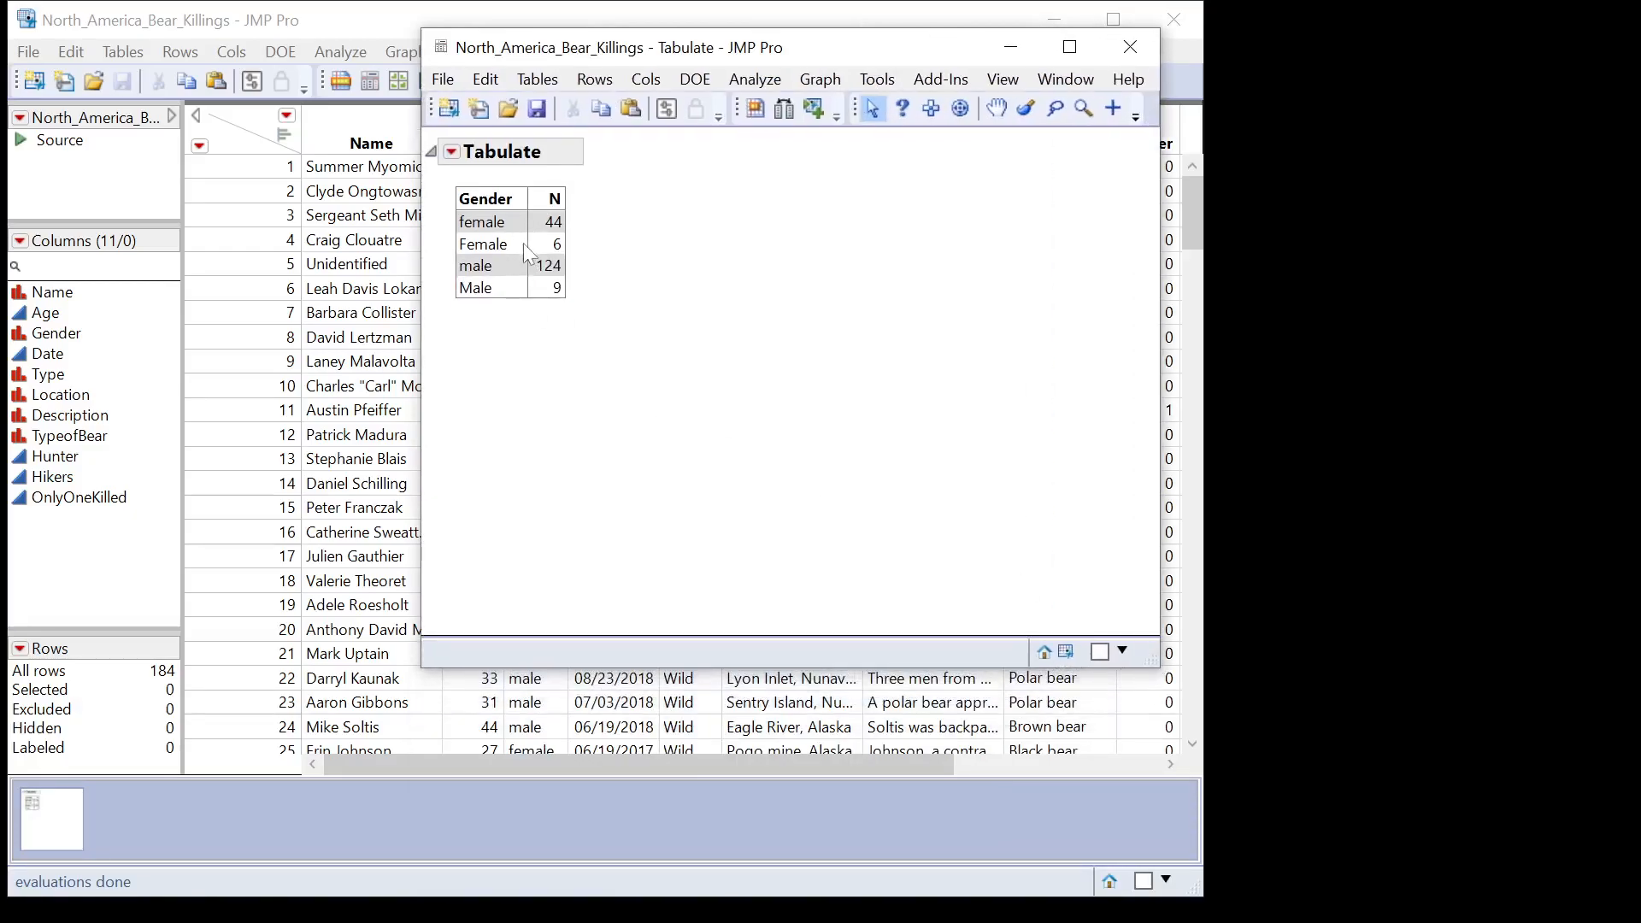
mouse_move(521, 252)
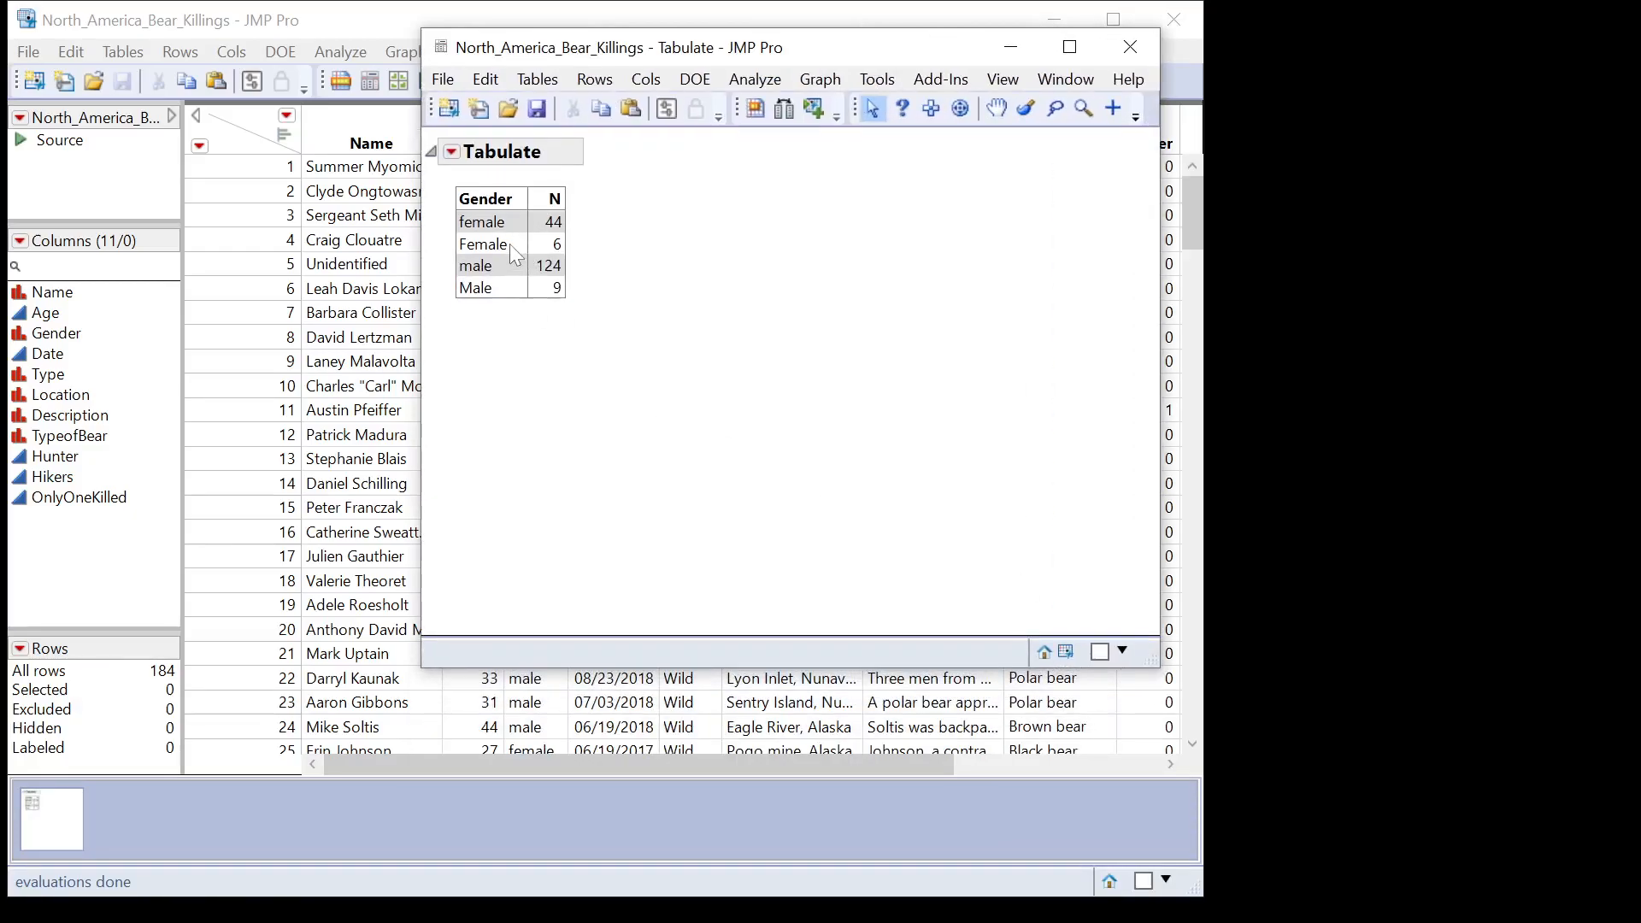
mouse_move(513, 288)
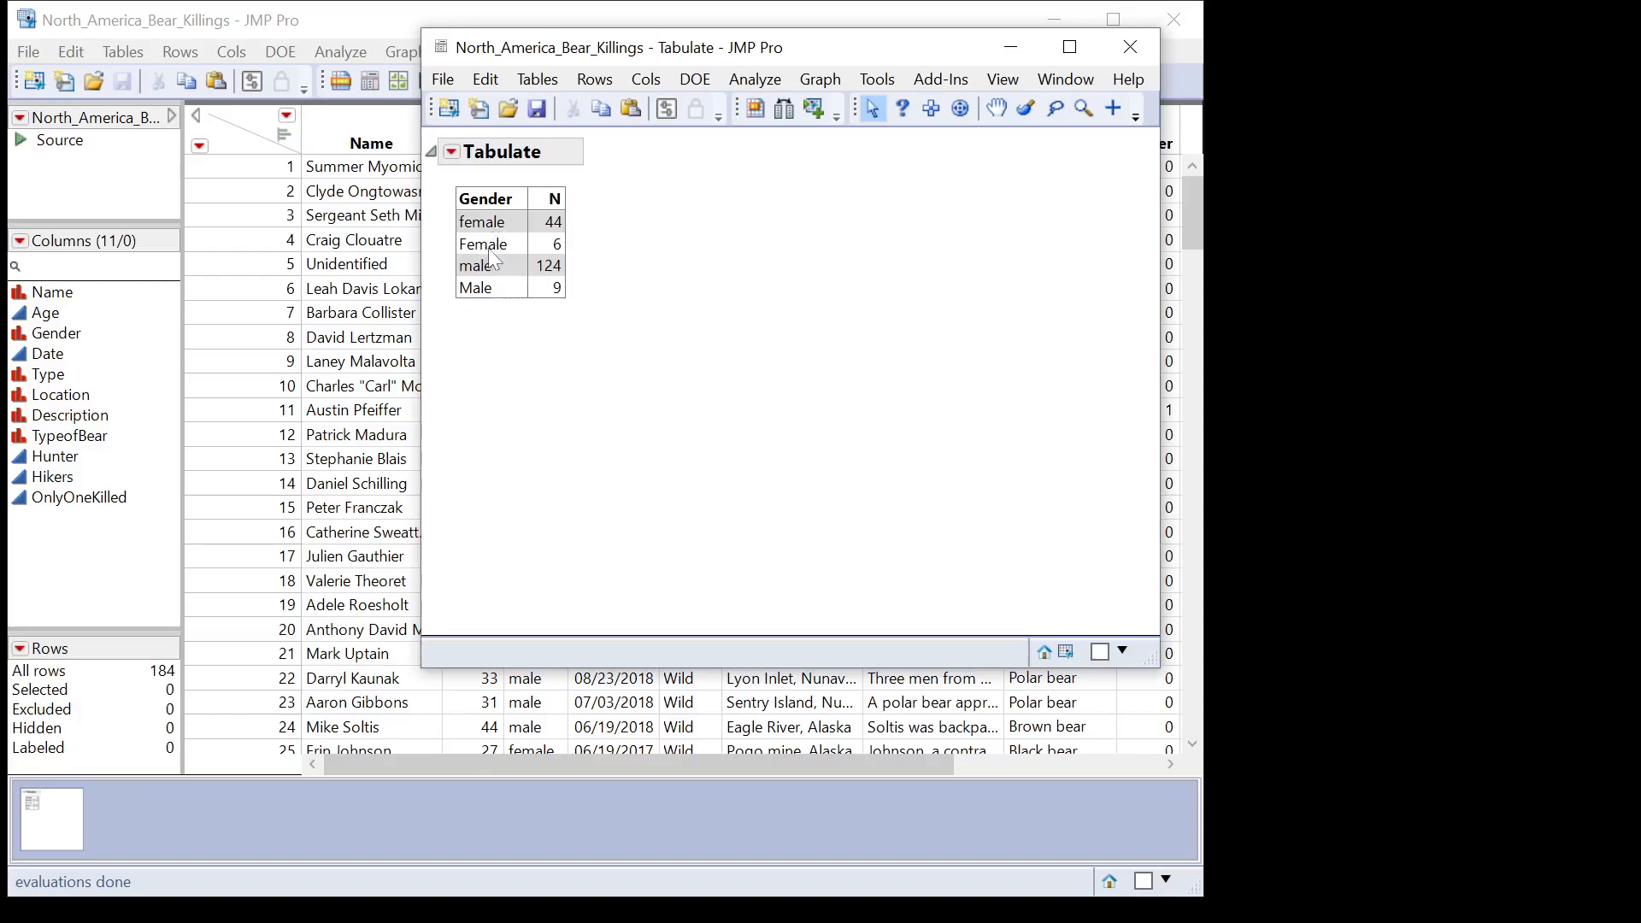
mouse_move(477, 265)
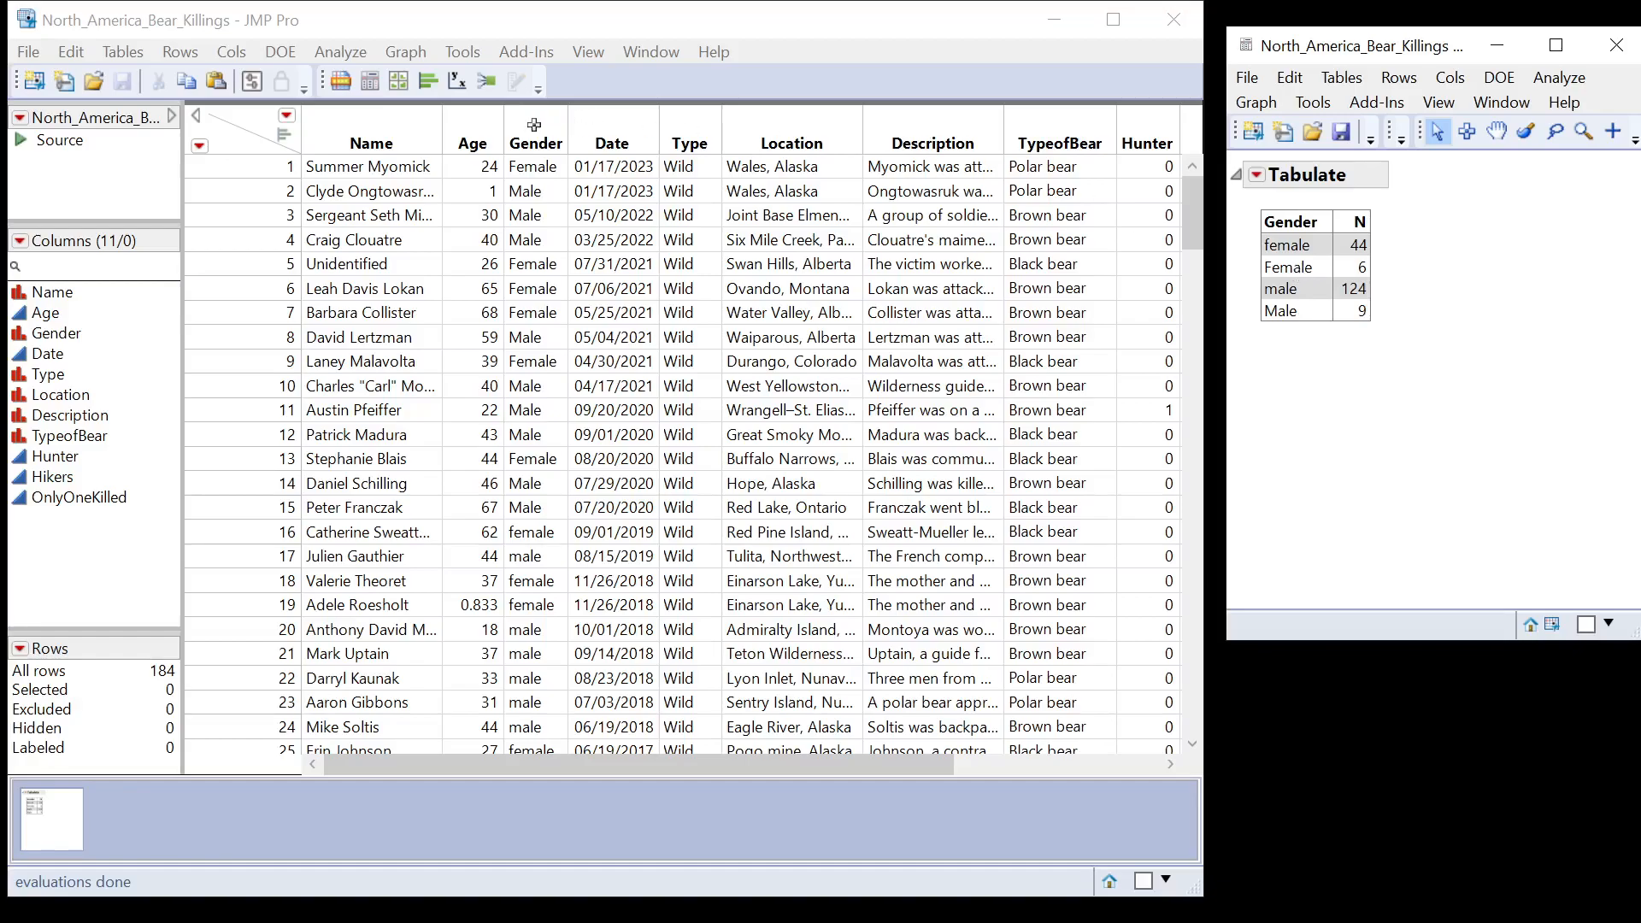
Step: Start a Cols > Recode on the Gender column with New Column set to In Place
left_click(535, 143)
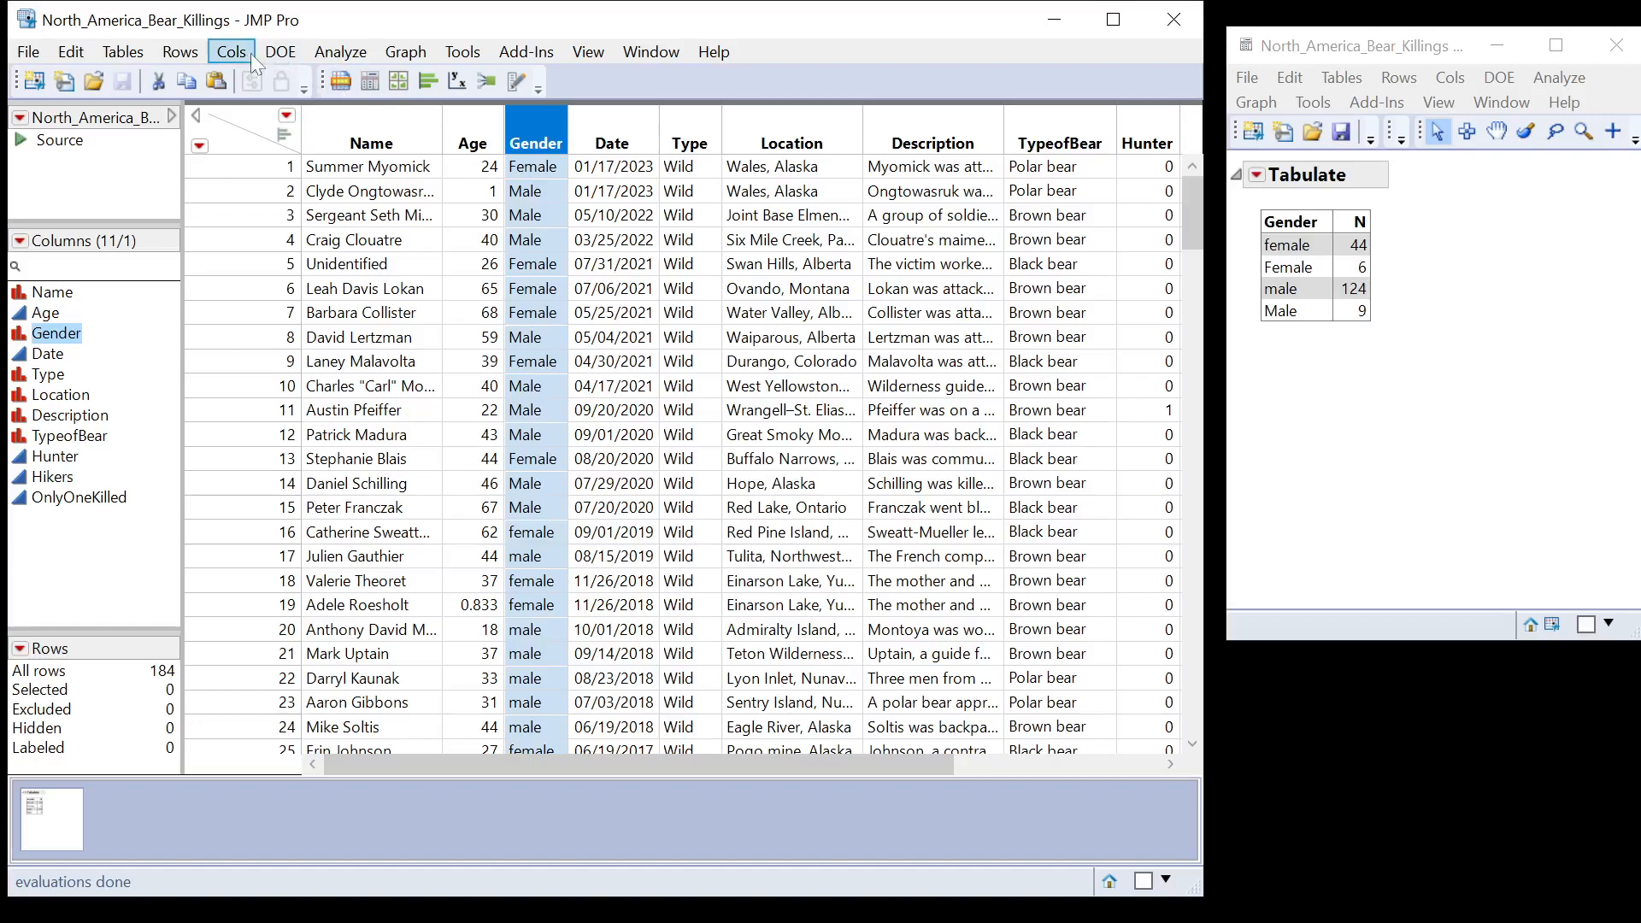
left_click(229, 51)
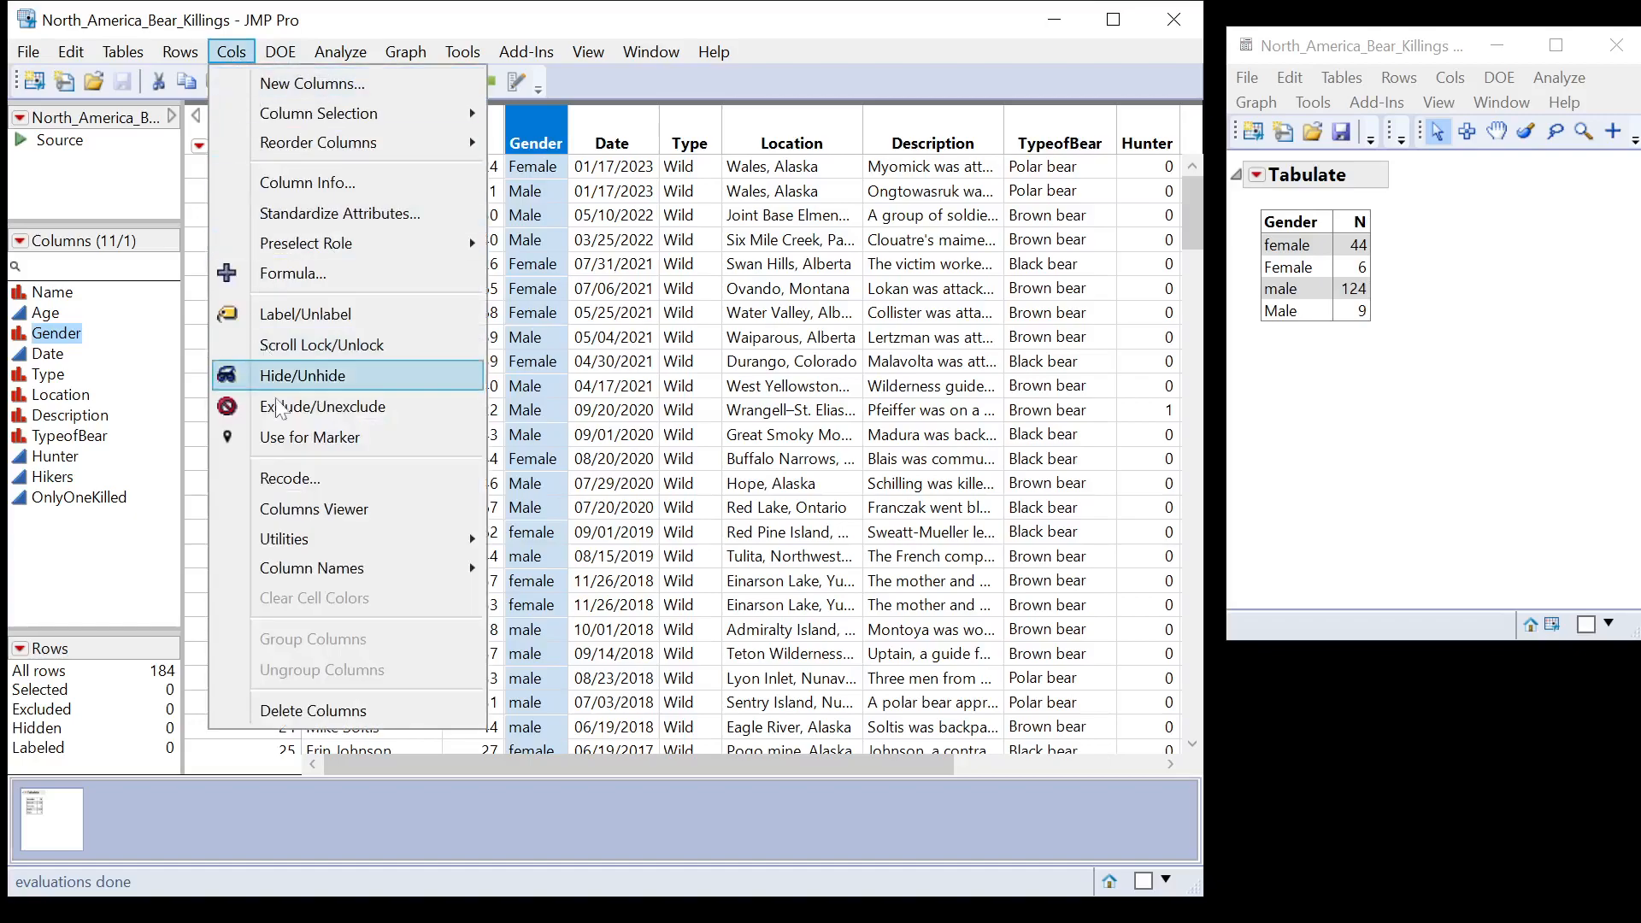
left_click(290, 477)
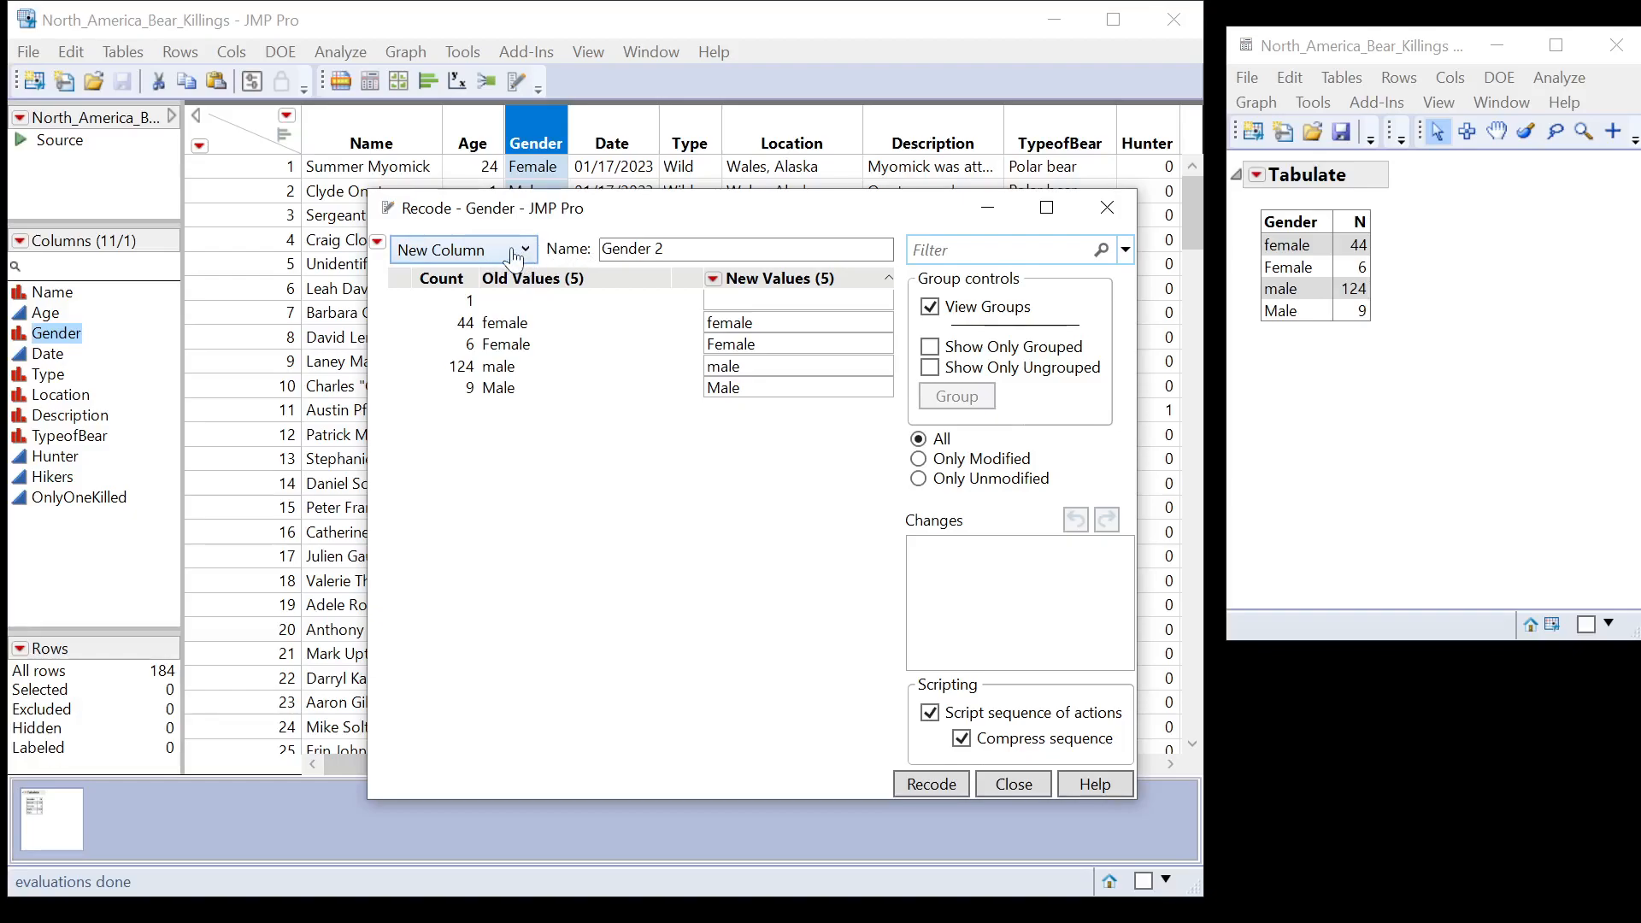
left_click(523, 249)
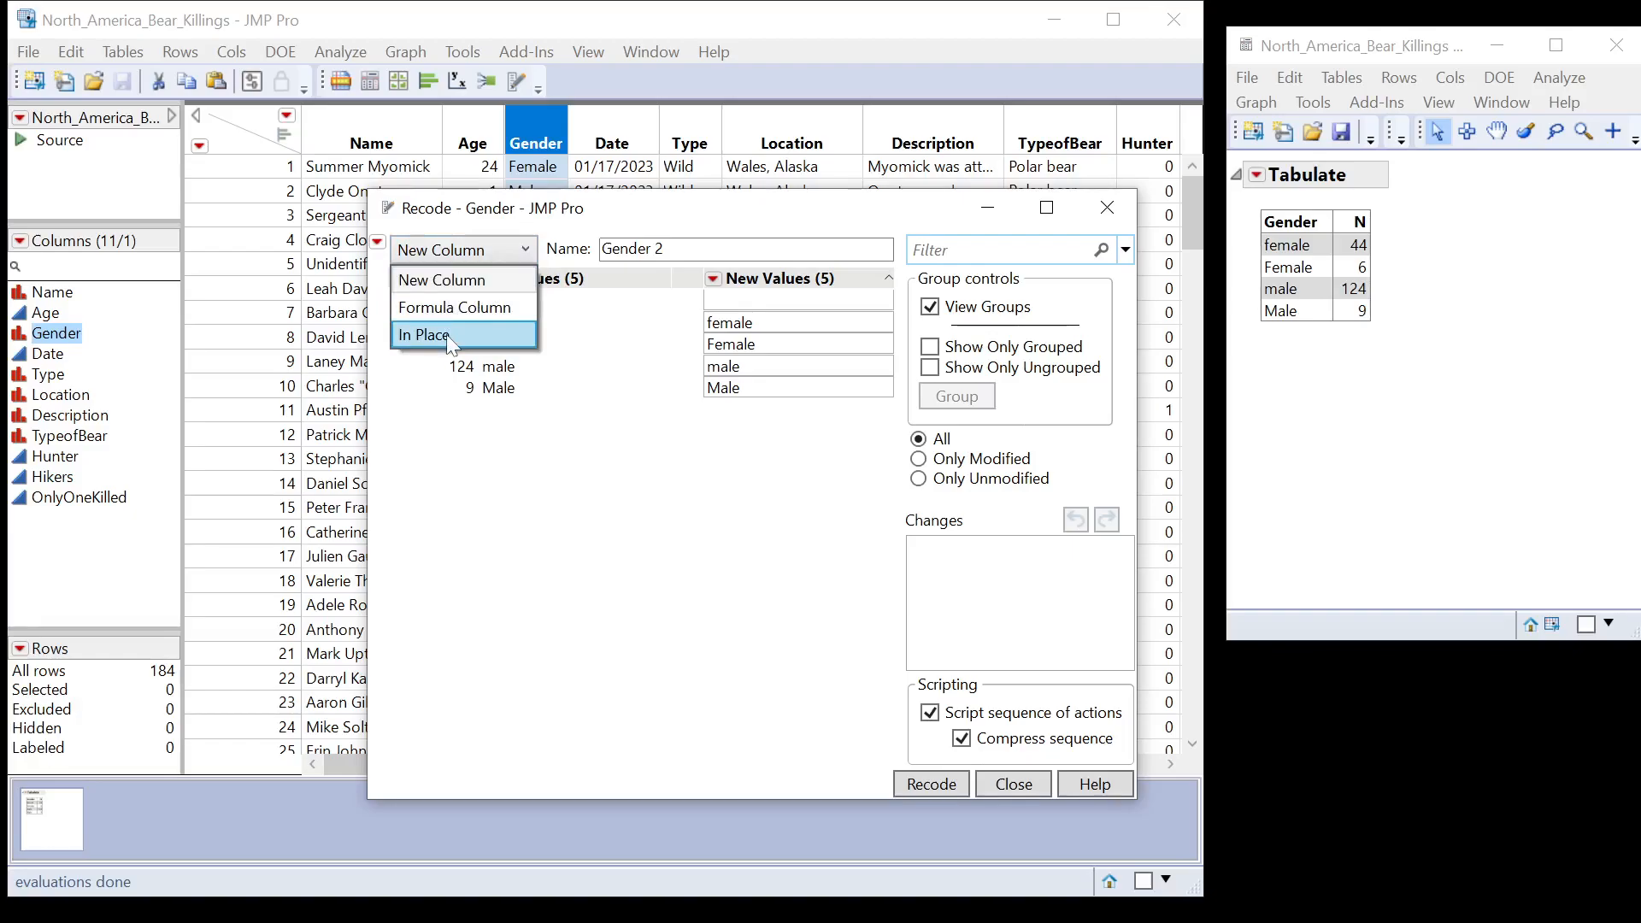
left_click(427, 335)
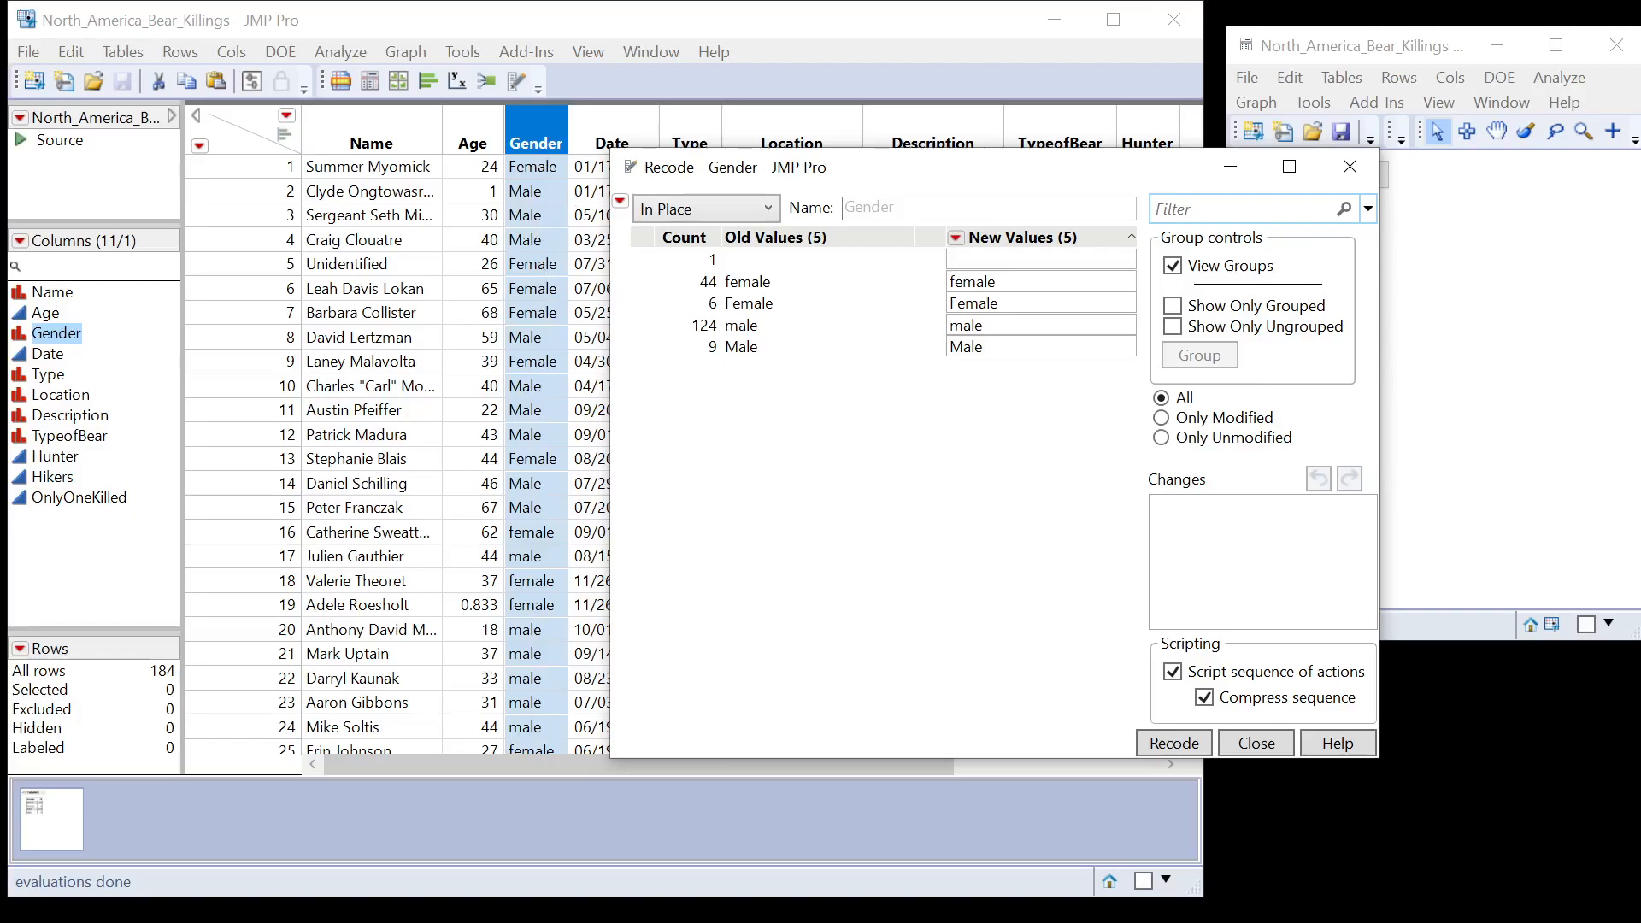
mouse_move(549, 183)
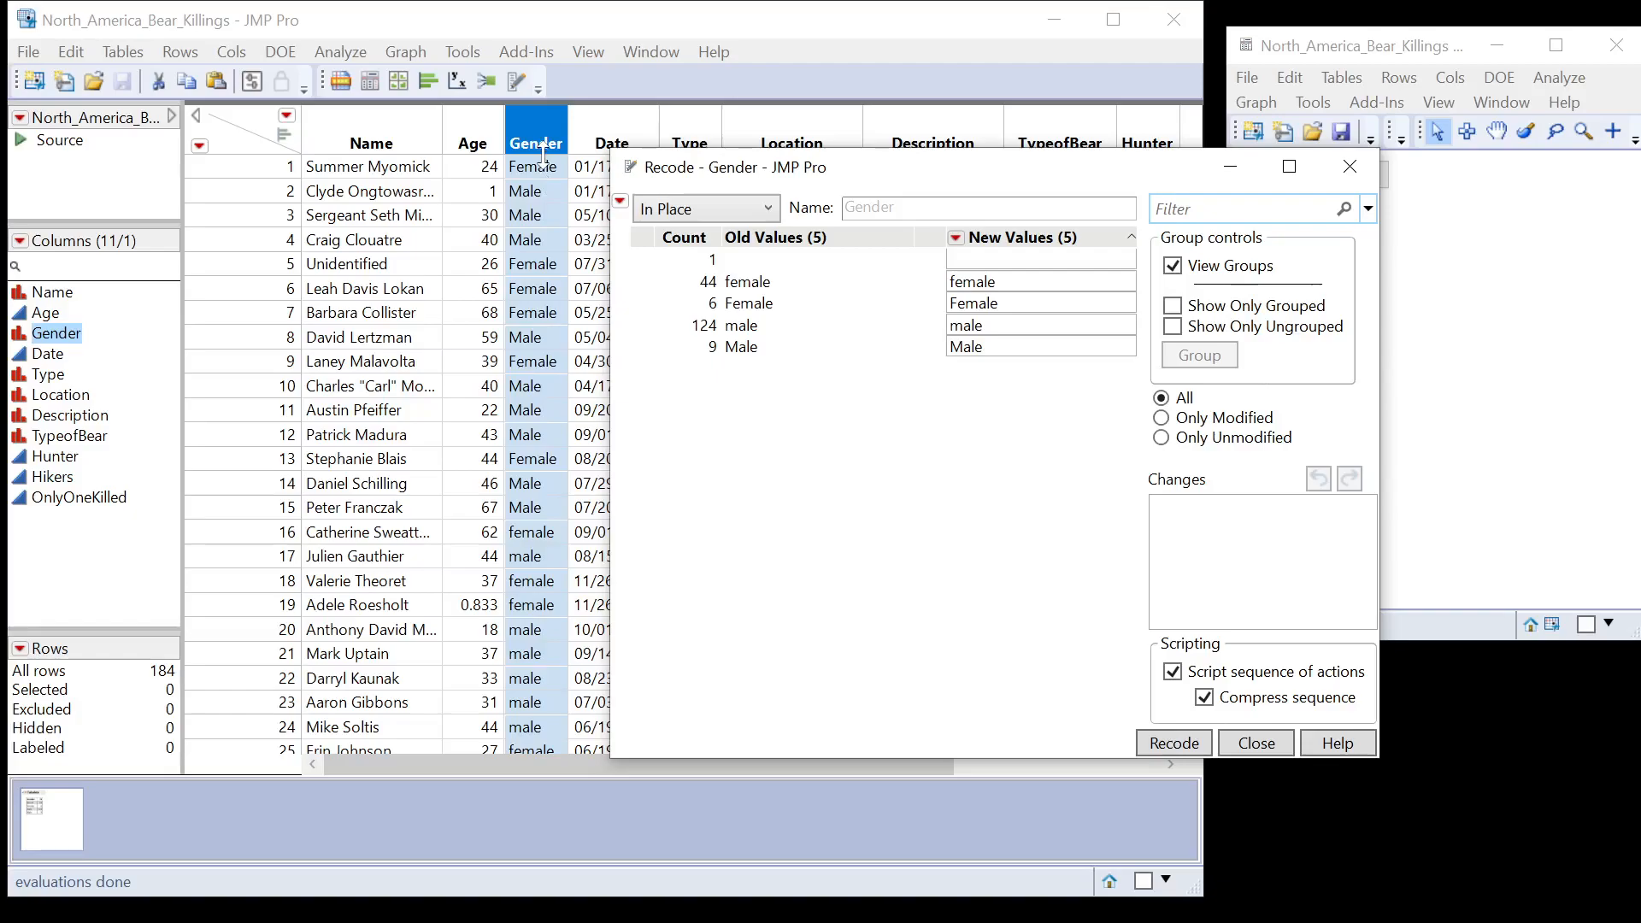
mouse_move(837, 294)
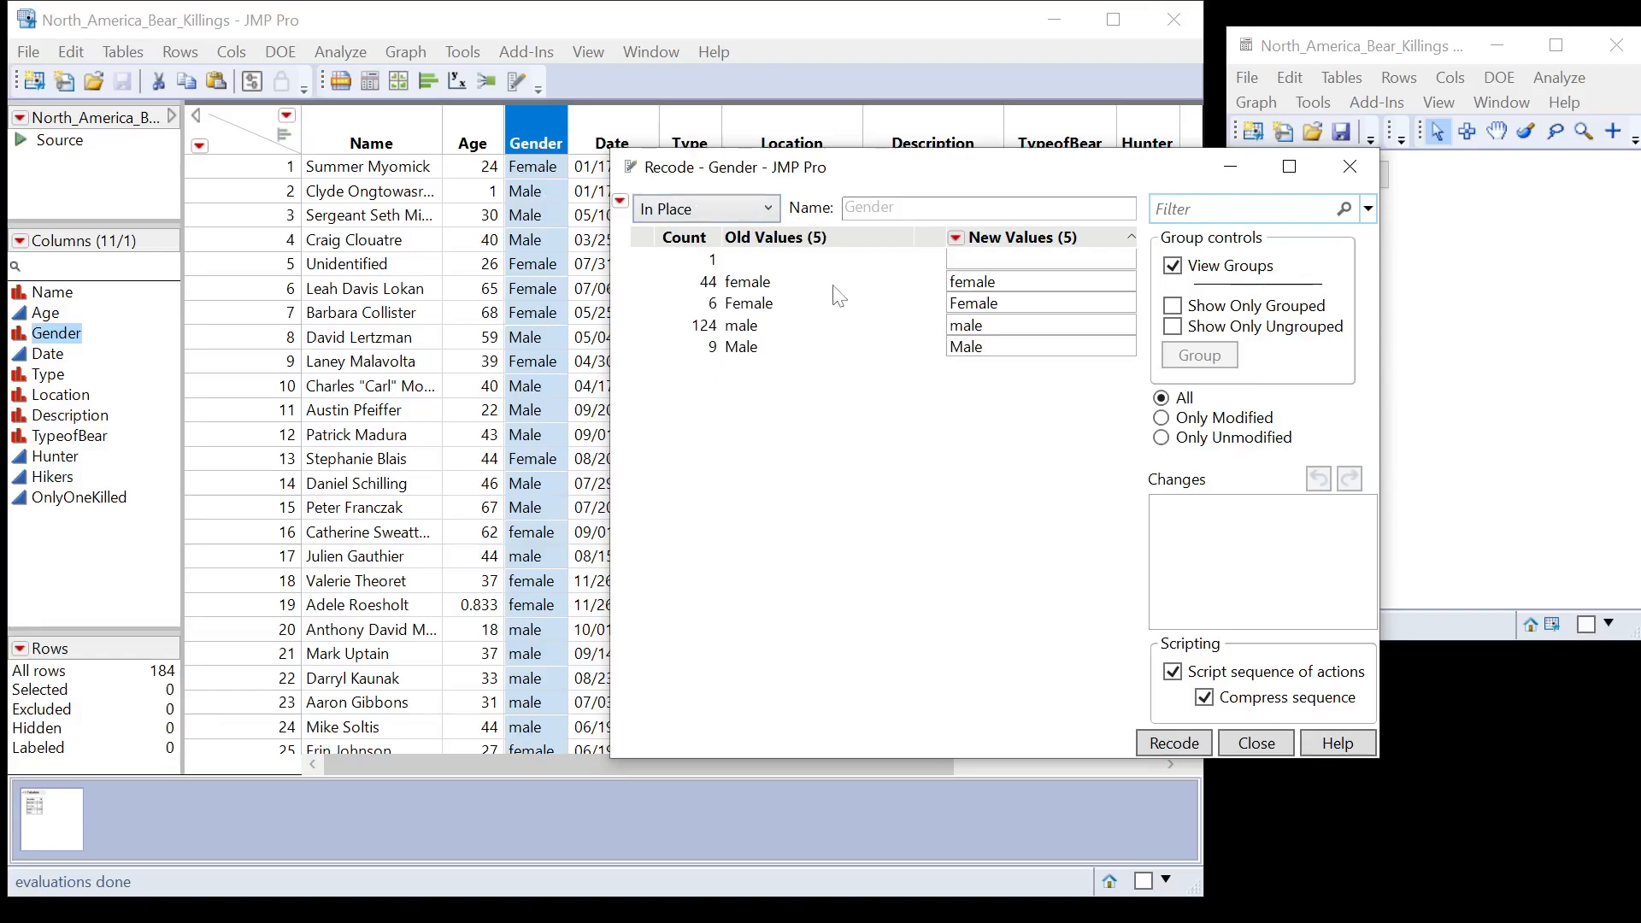
Step: Group female into Female and male into a group named Male
left_click(785, 258)
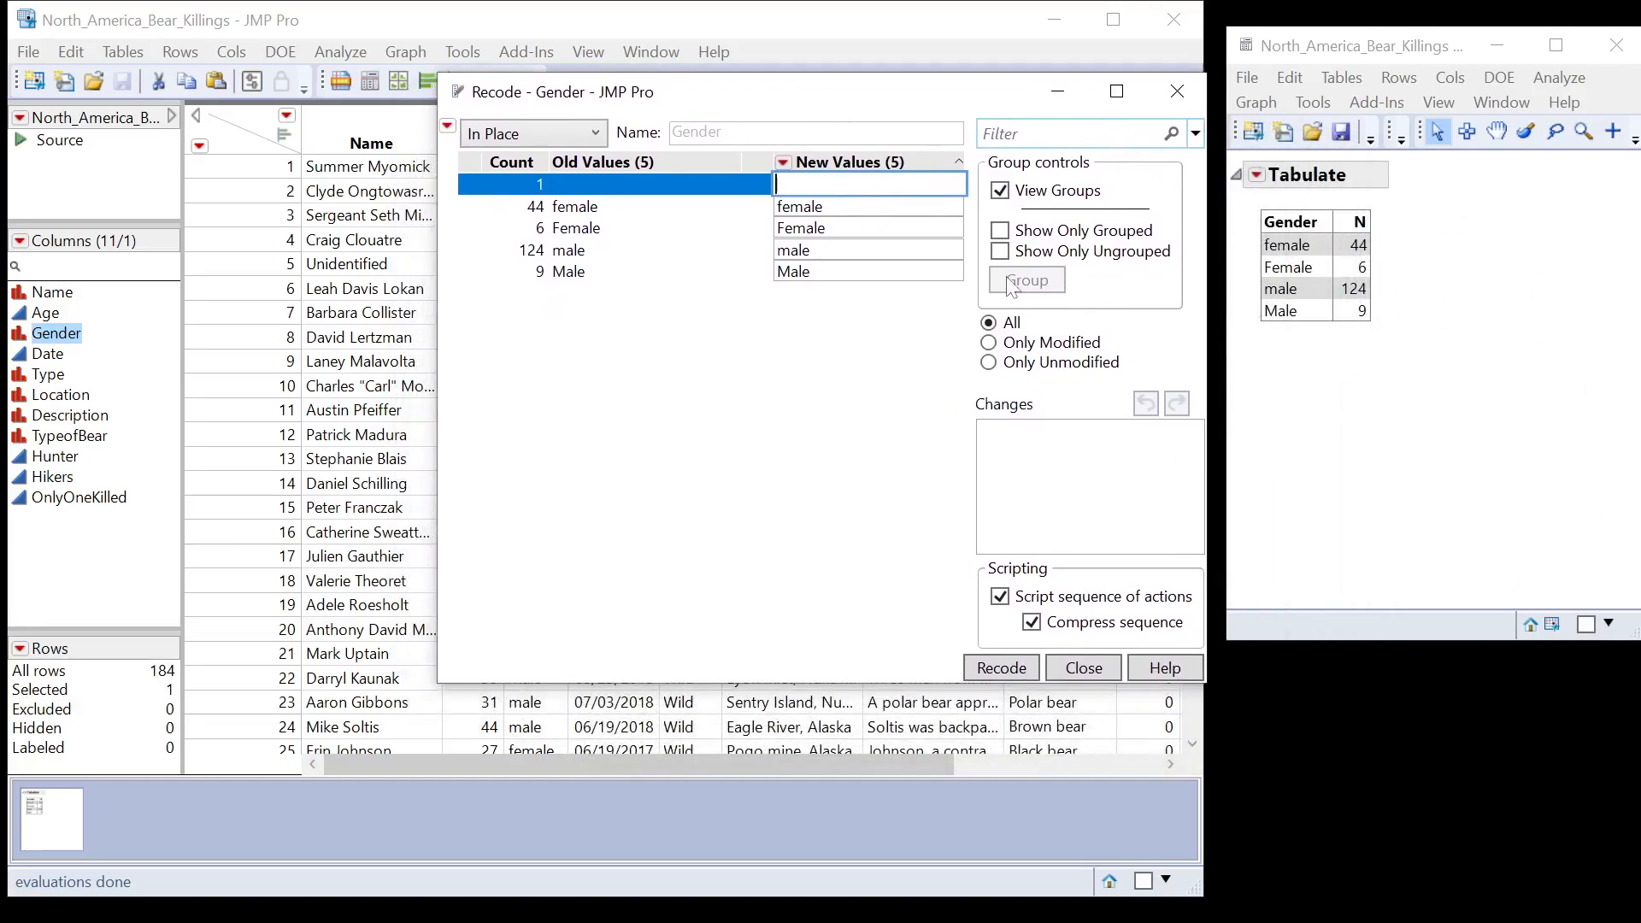
left_click(573, 206)
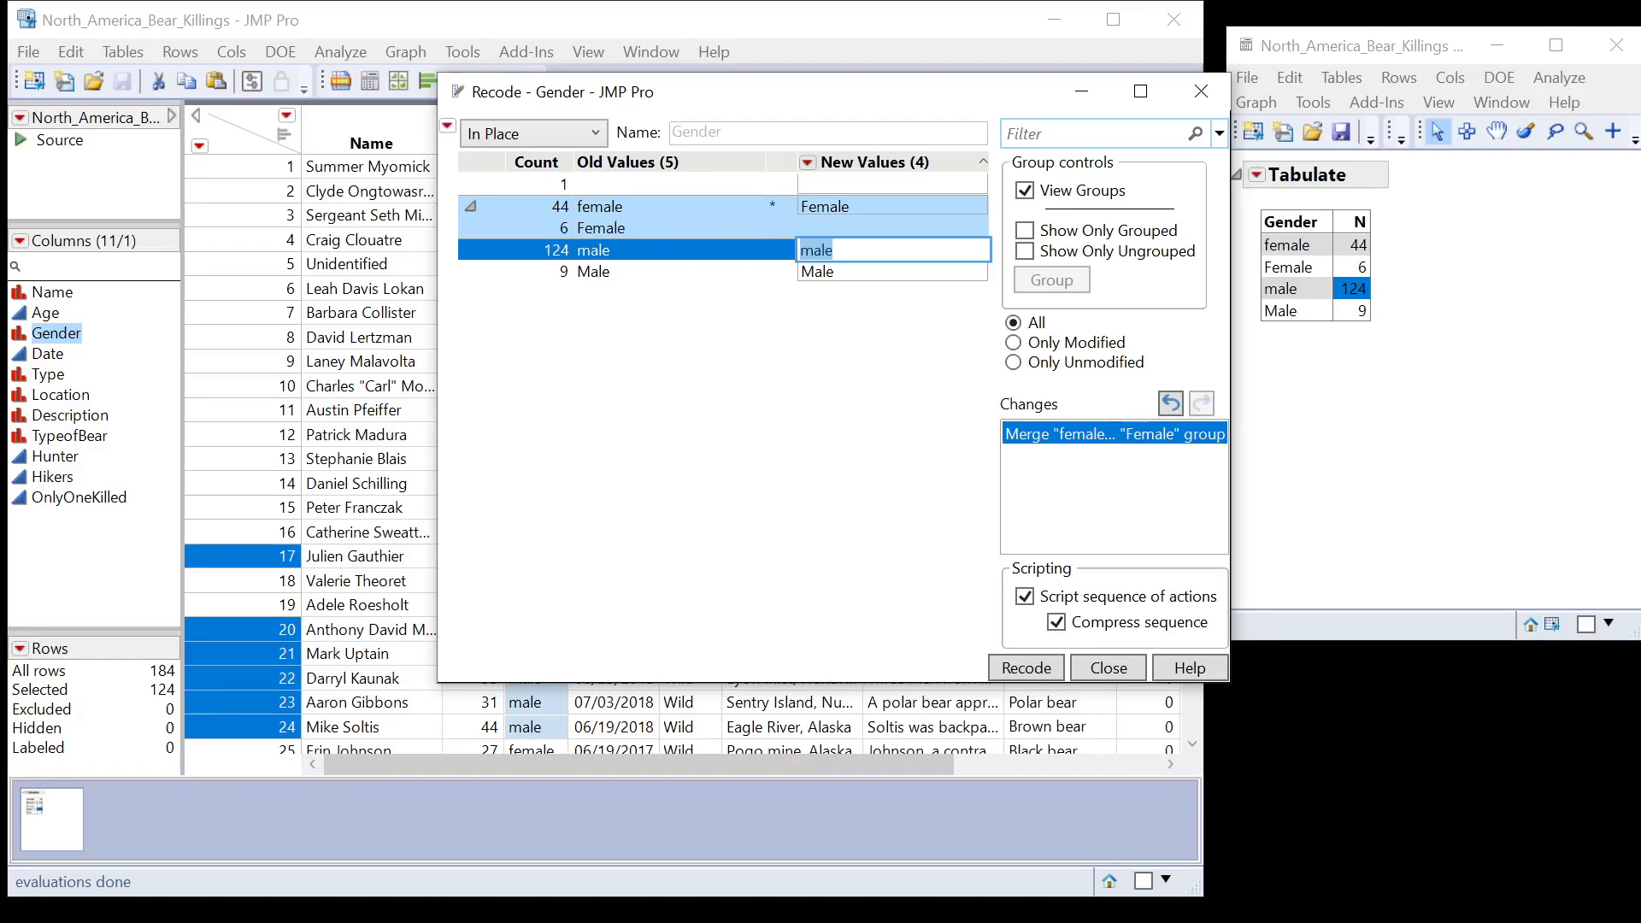
mouse_move(696, 274)
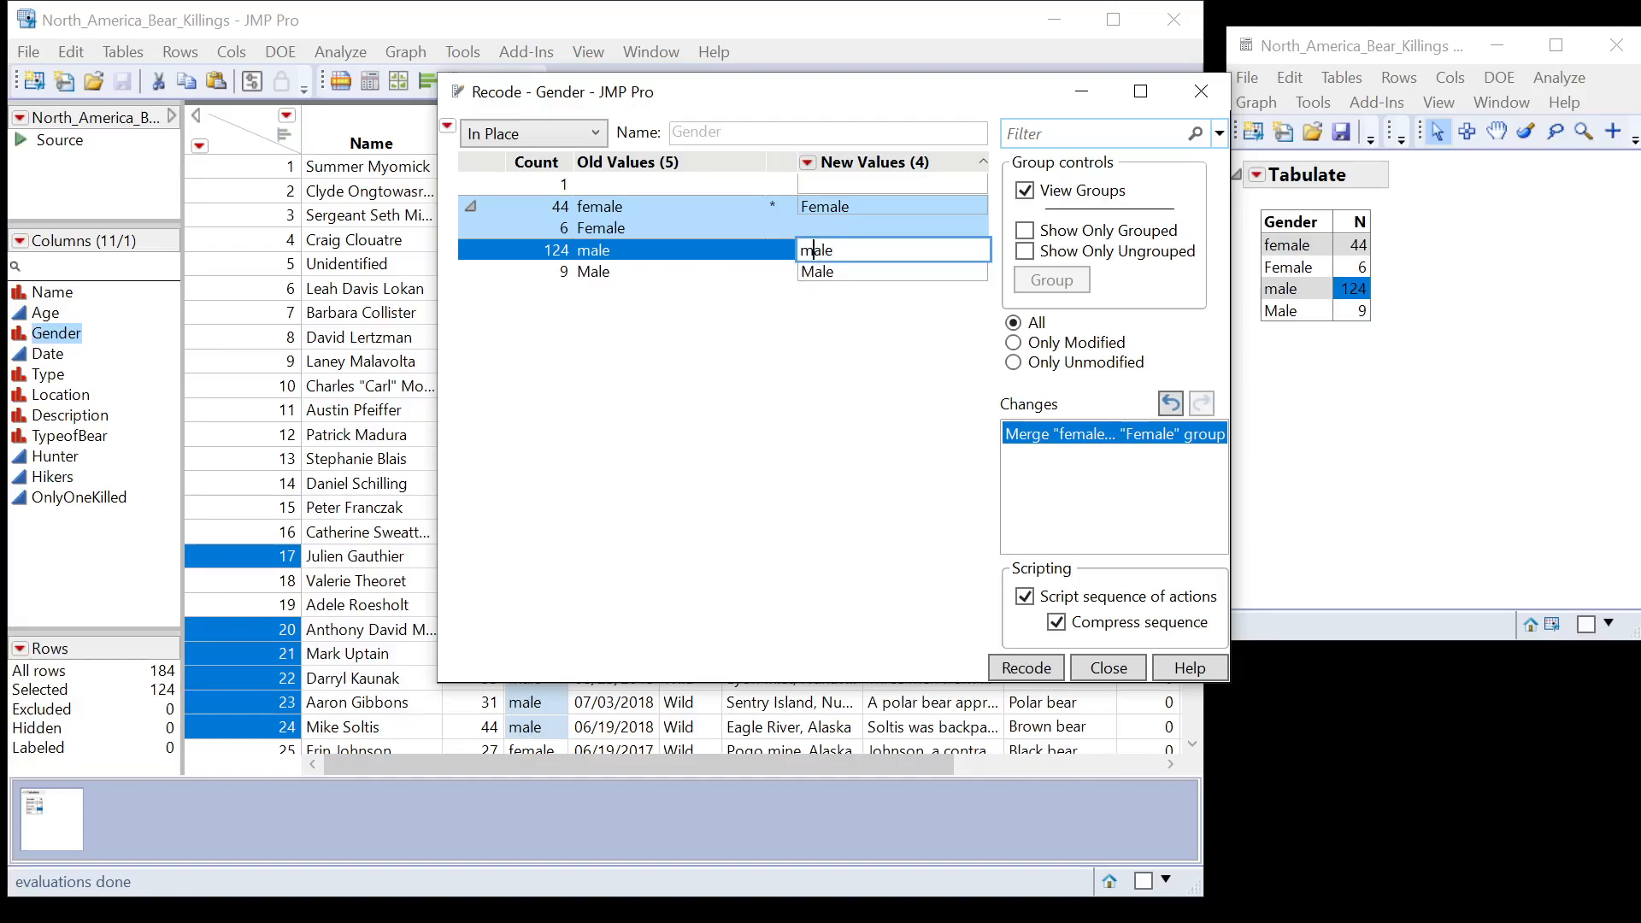
type("Male")
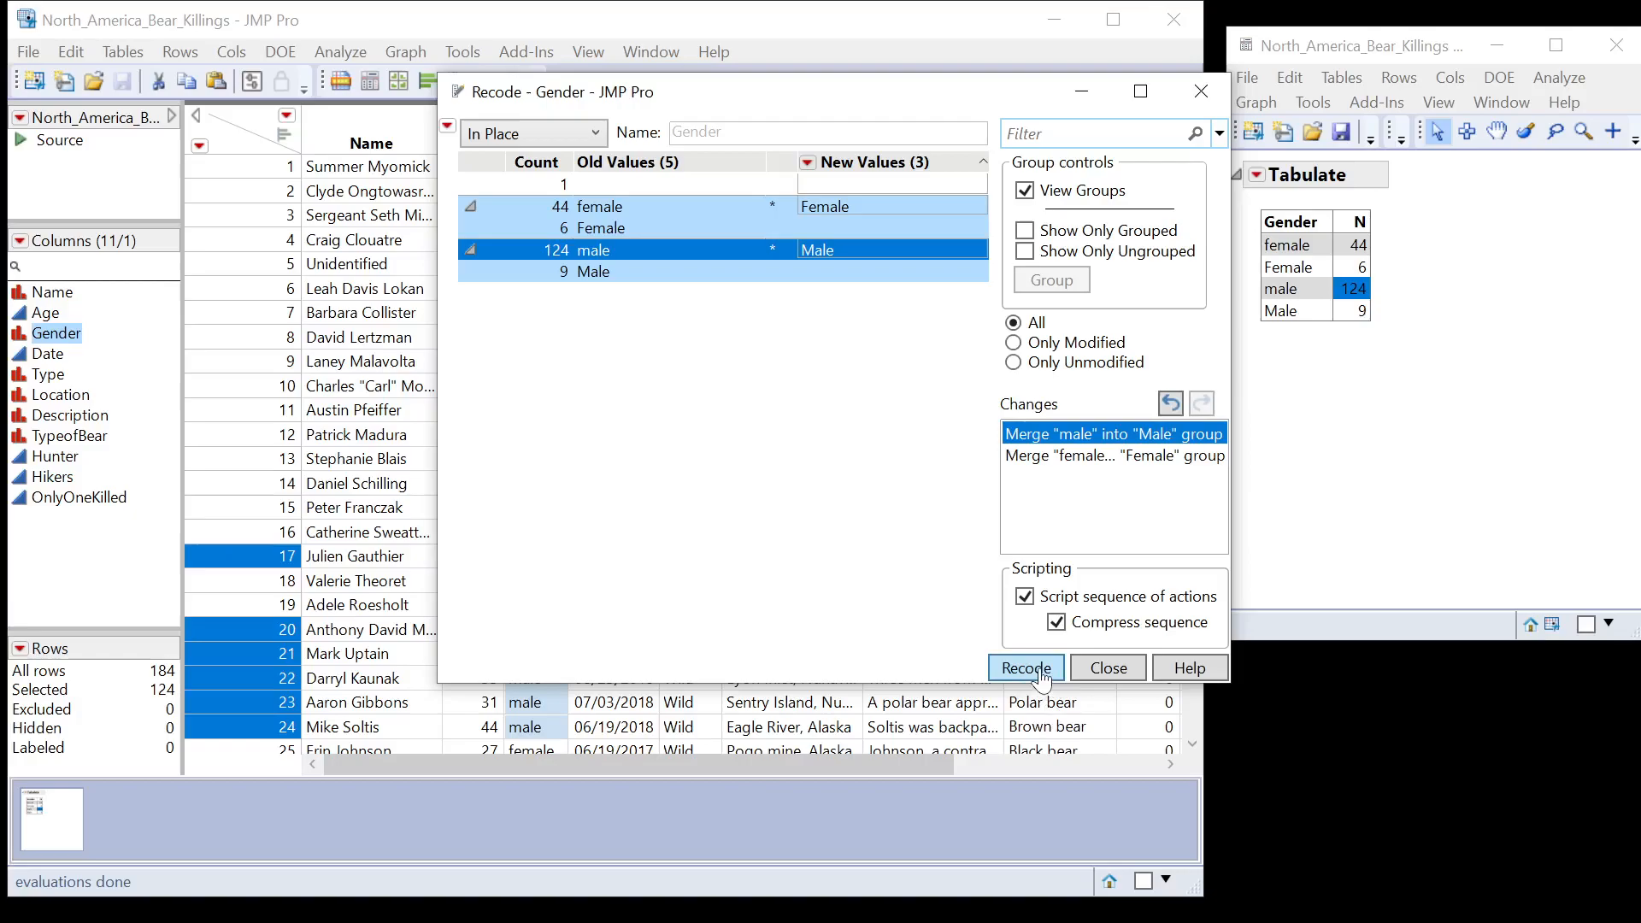
left_click(1025, 668)
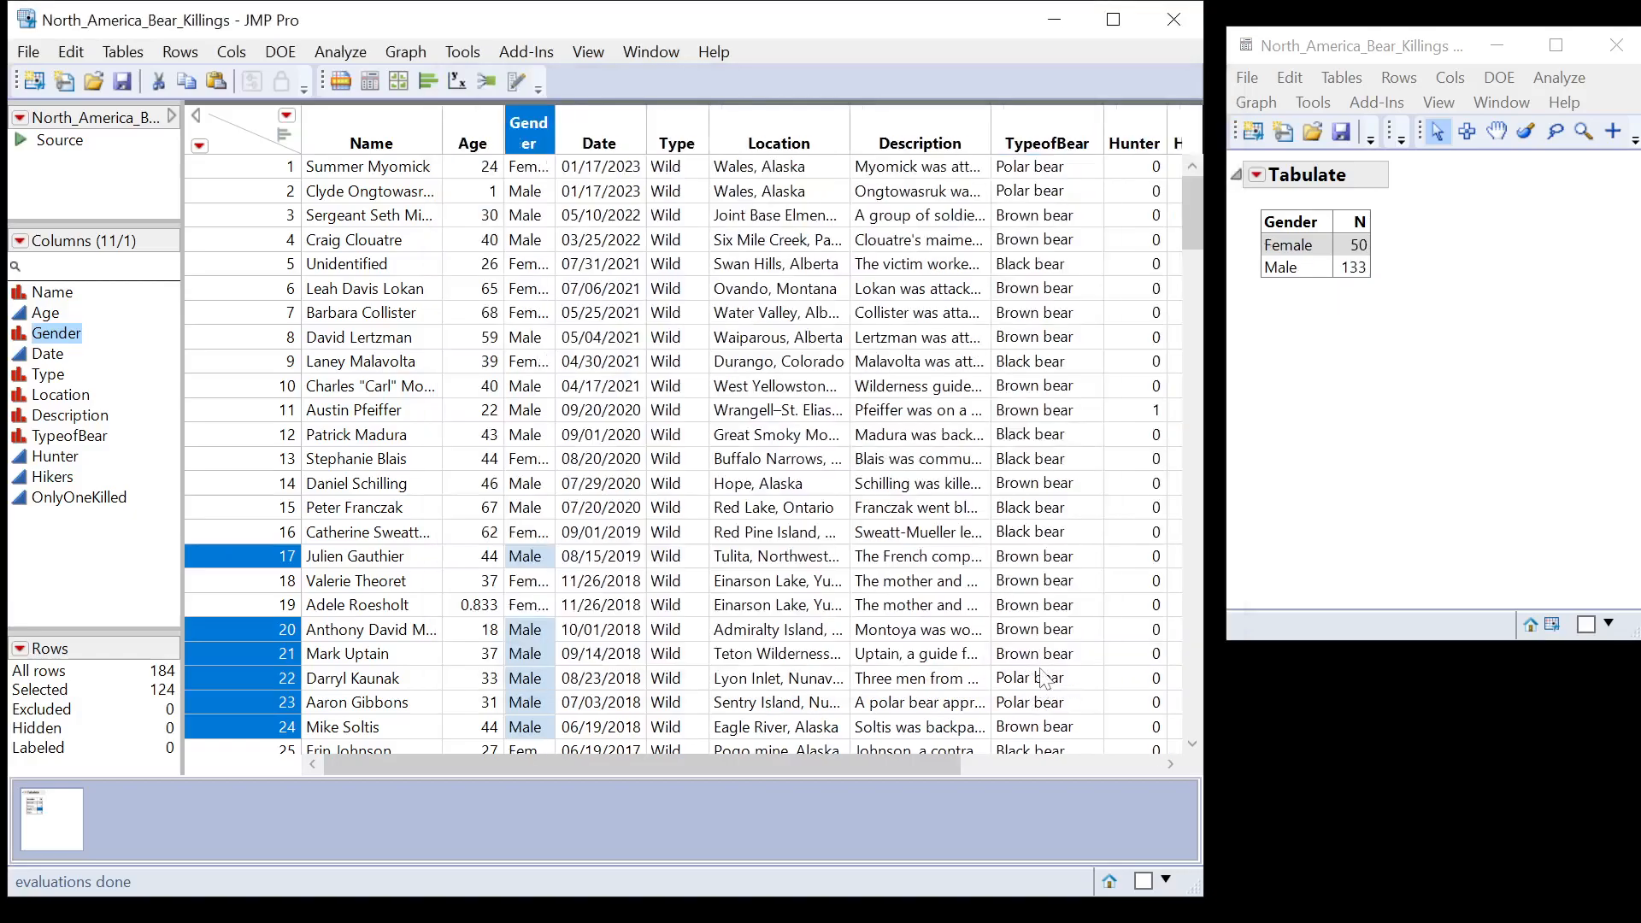
mouse_move(550, 526)
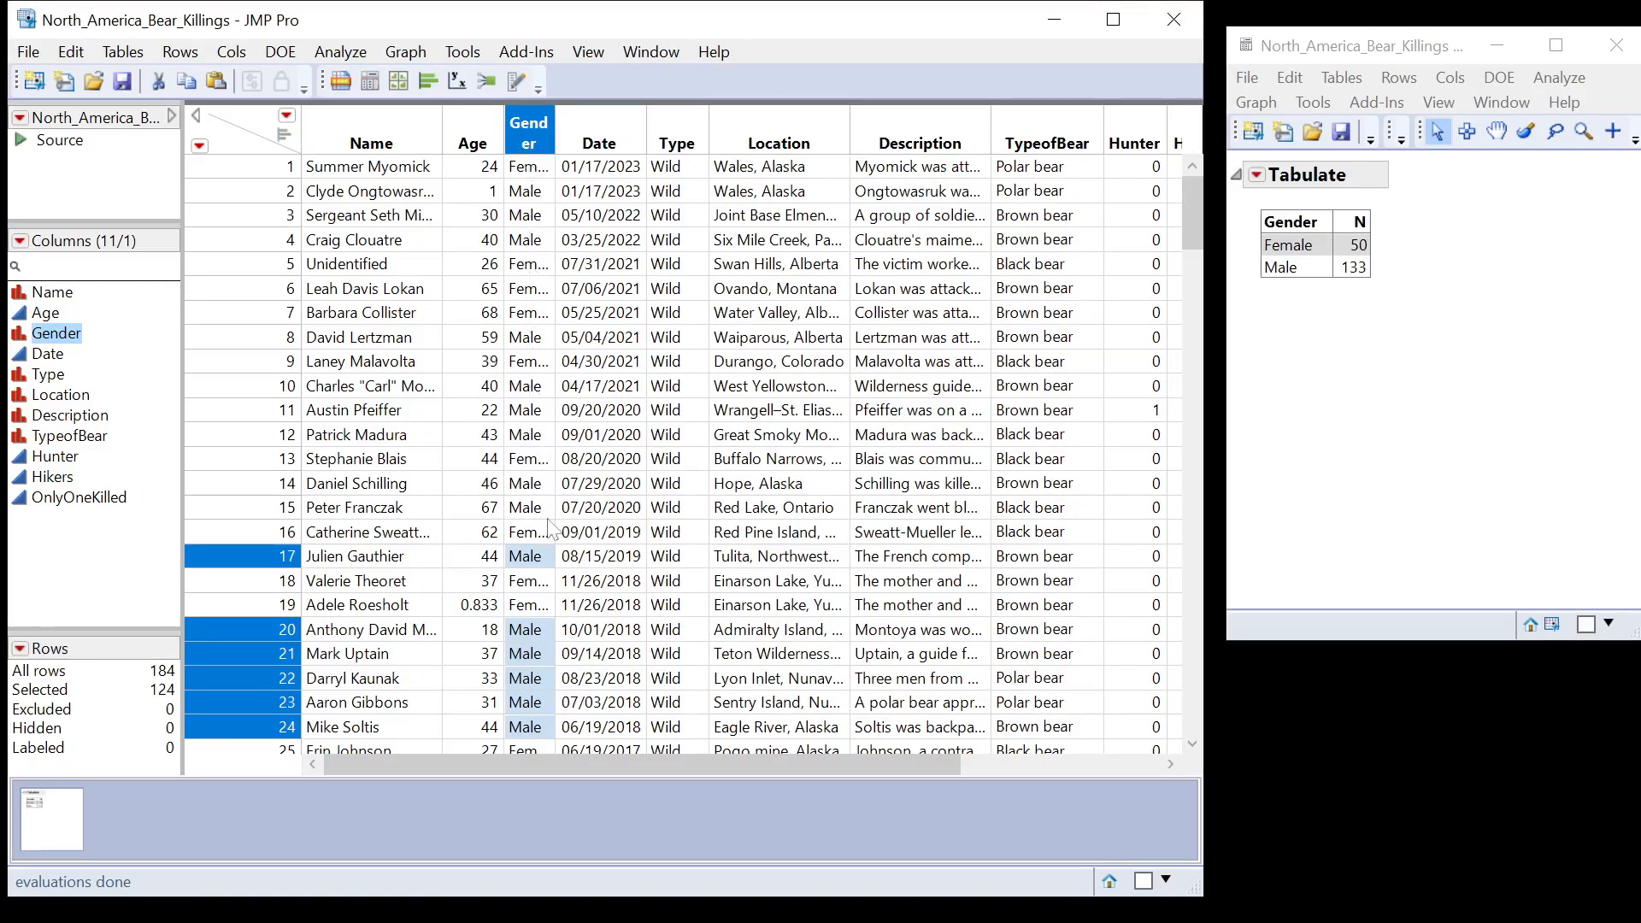
mouse_move(1441, 232)
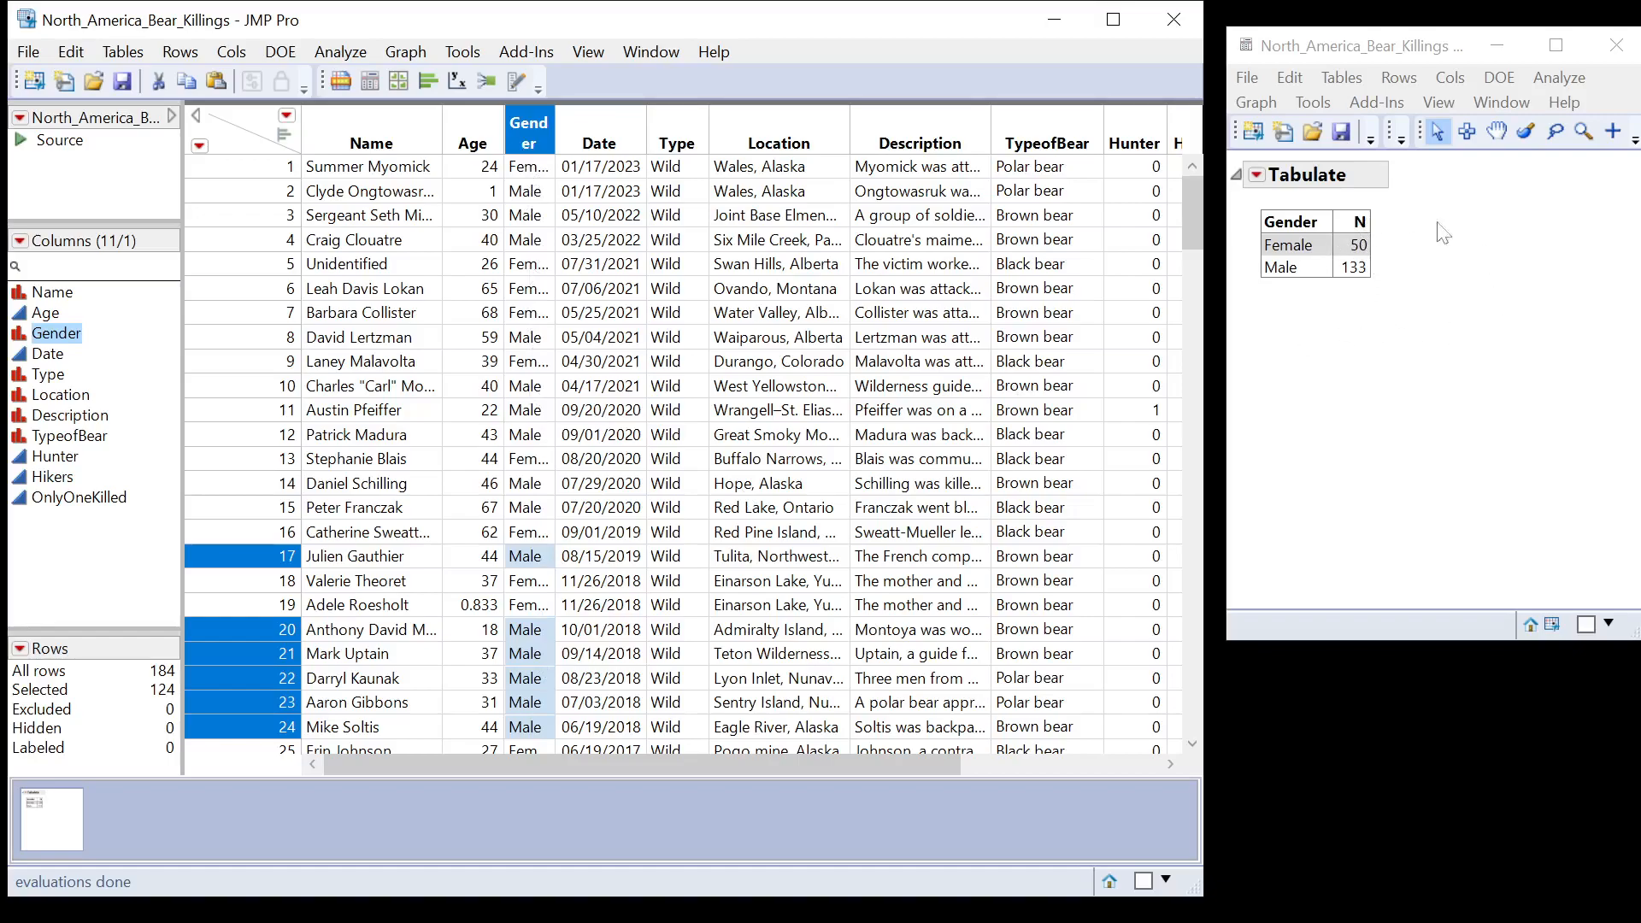
mouse_move(1343, 331)
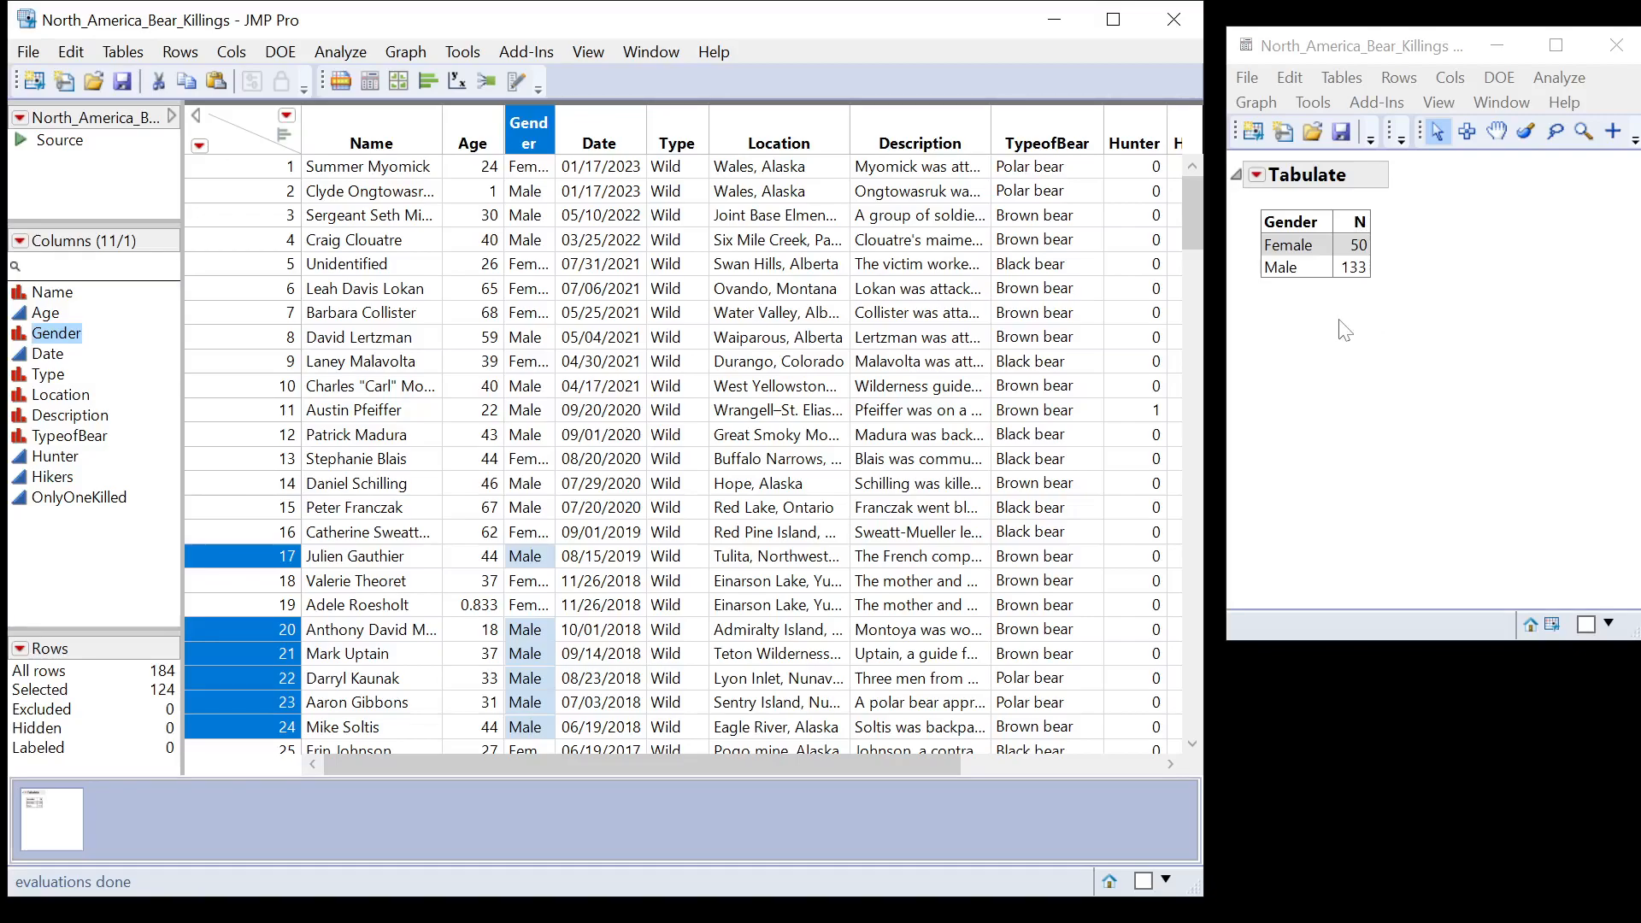
mouse_move(1279, 311)
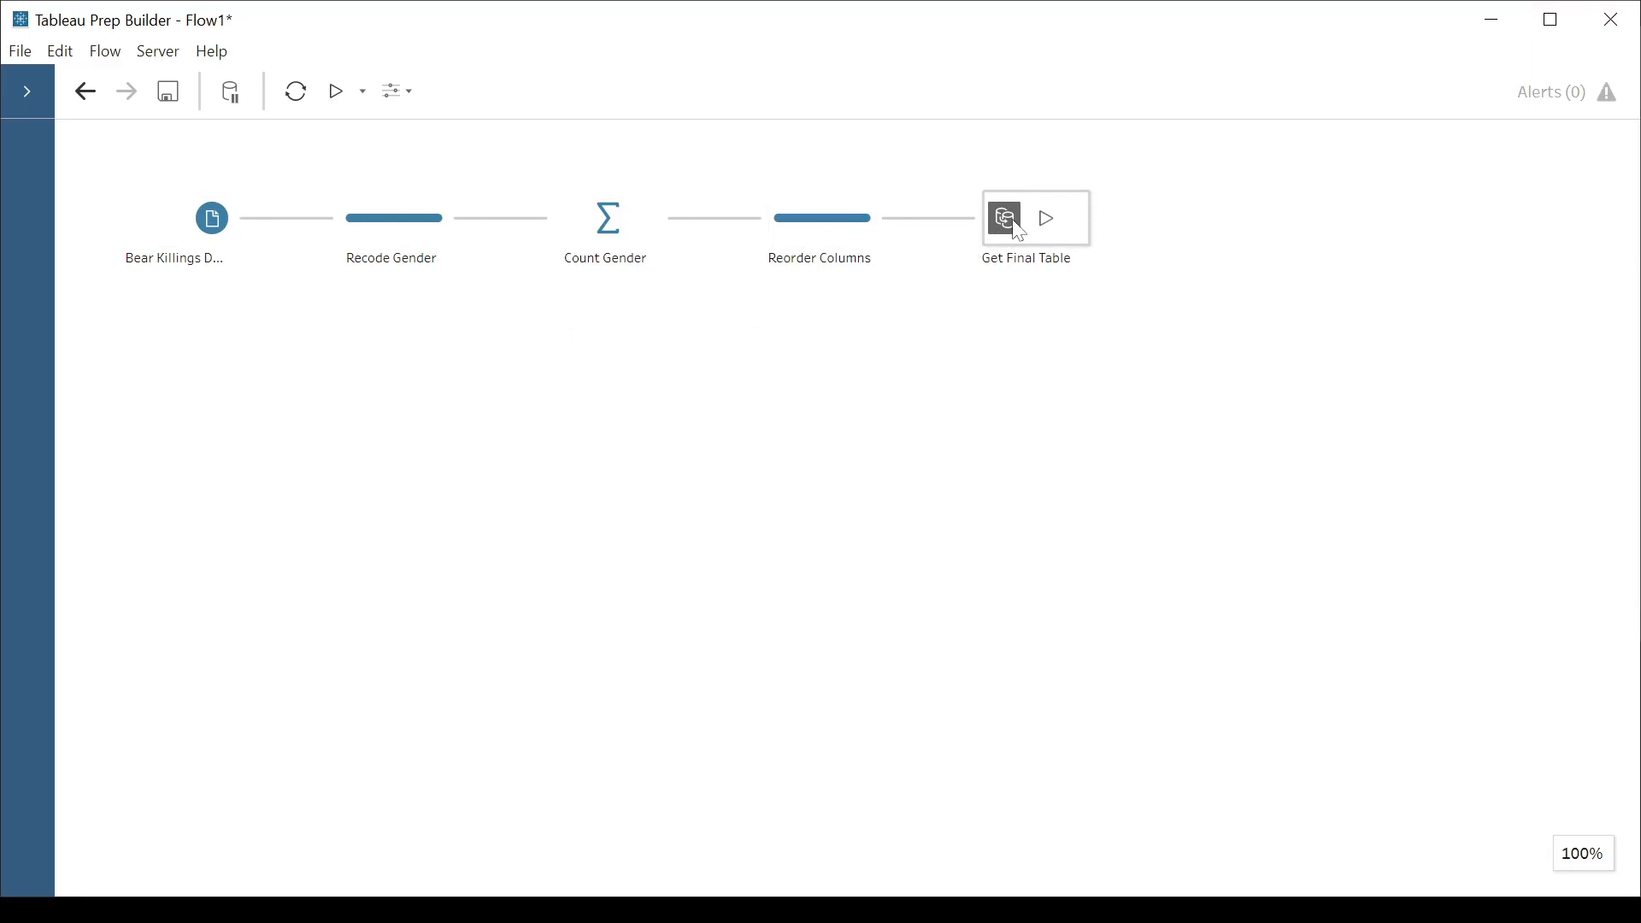
Step: Preview the Get Final Table output counts, then select the Recode Gender step
left_click(1035, 218)
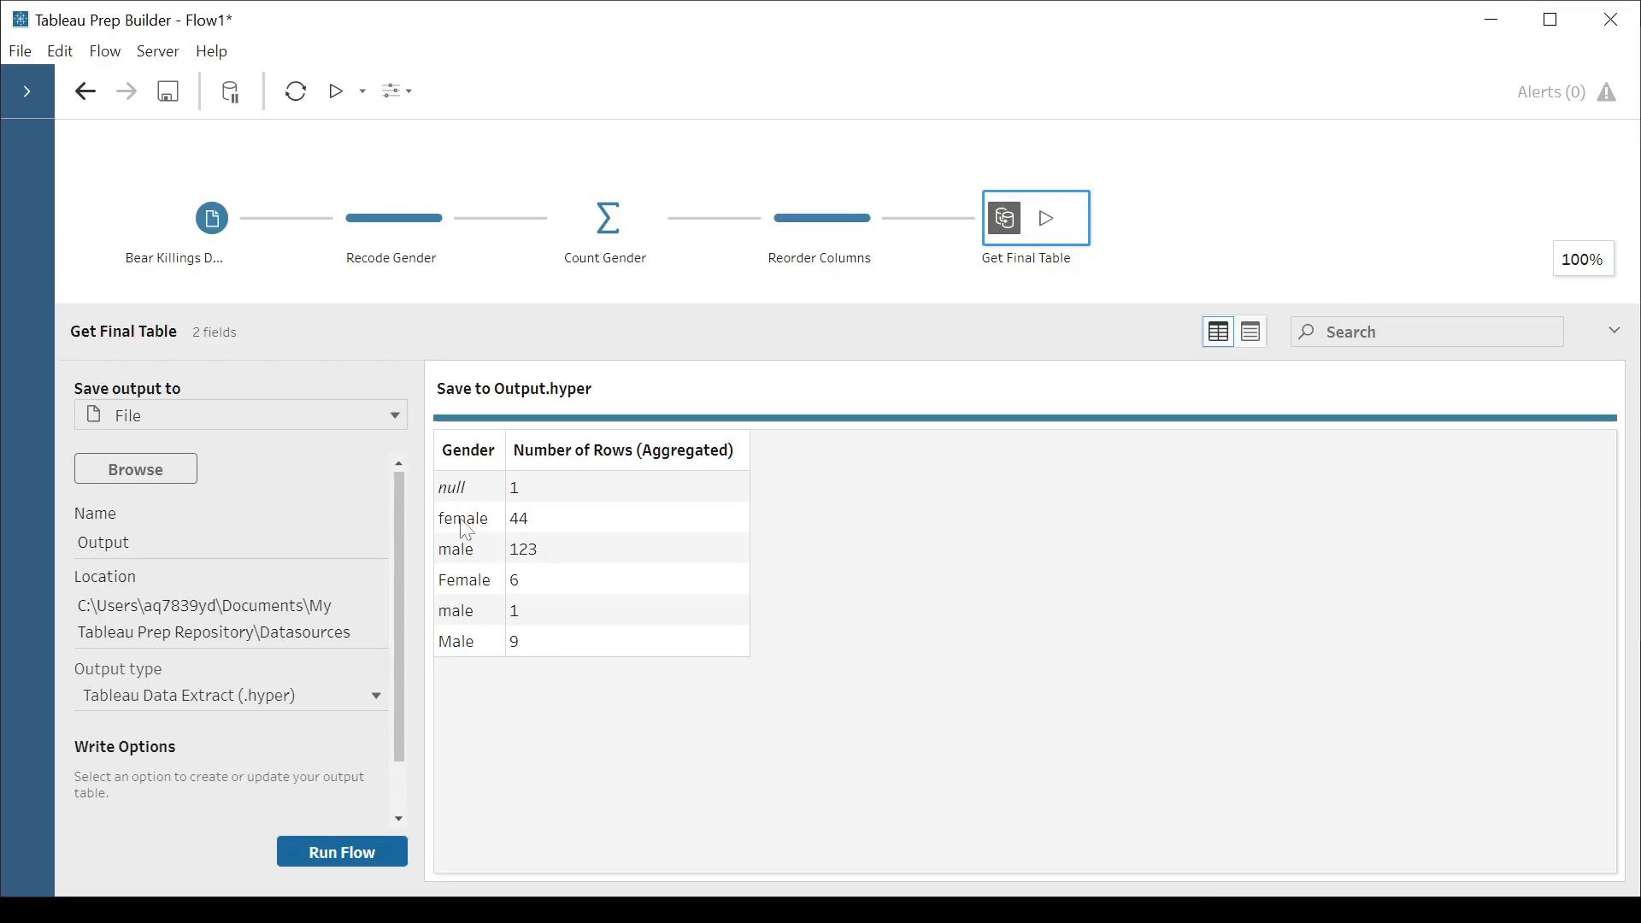
mouse_move(472, 556)
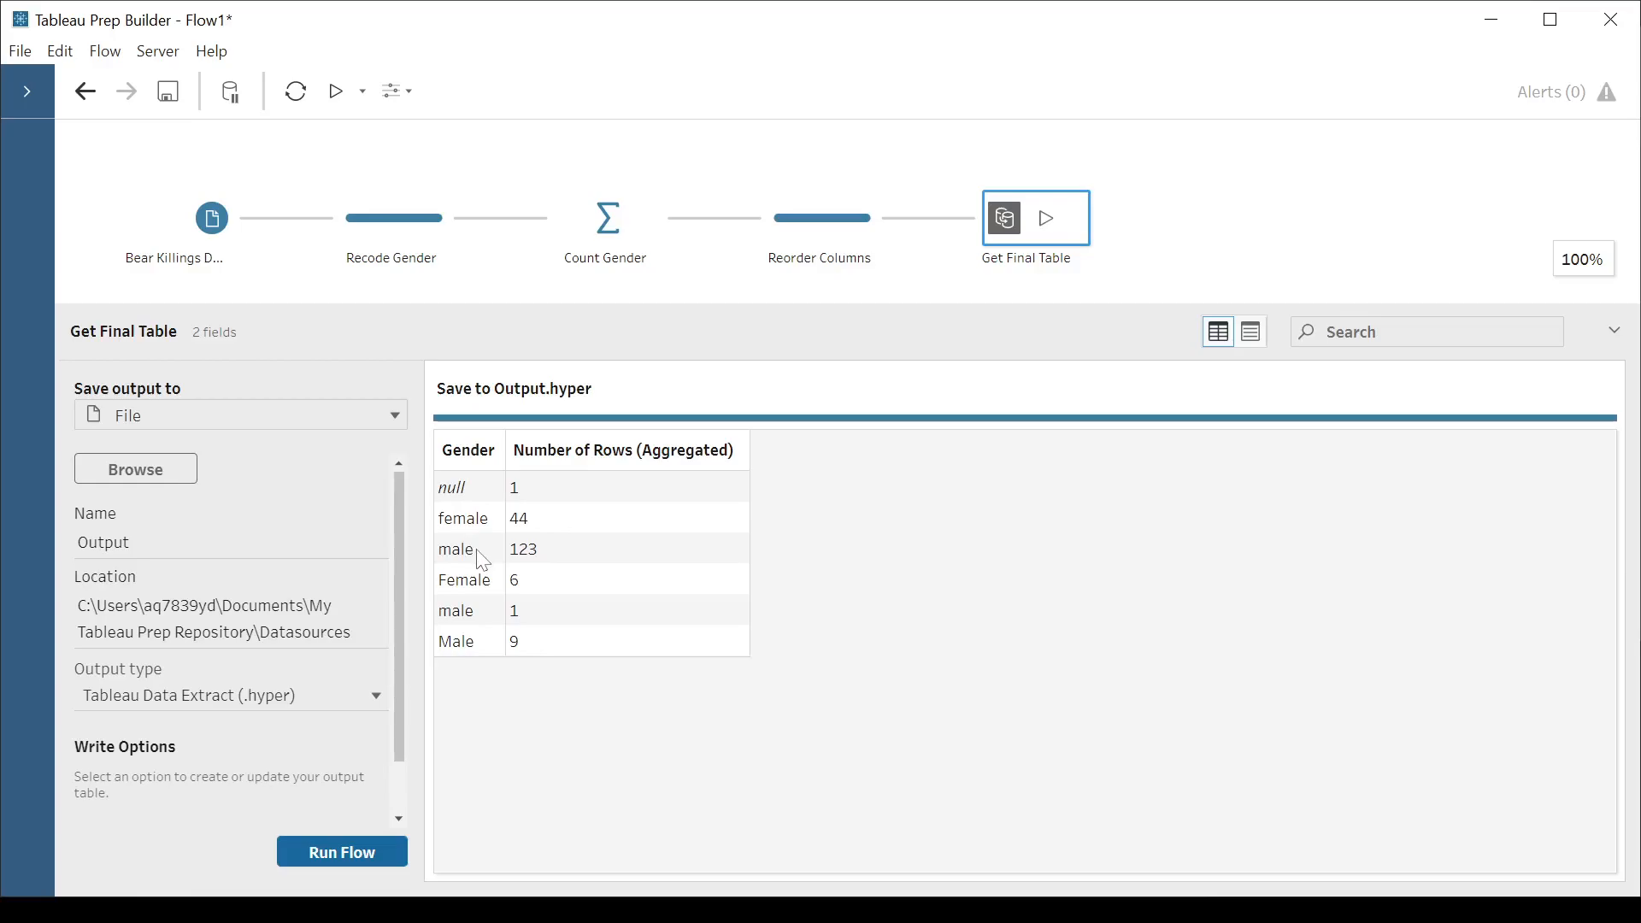
mouse_move(490, 503)
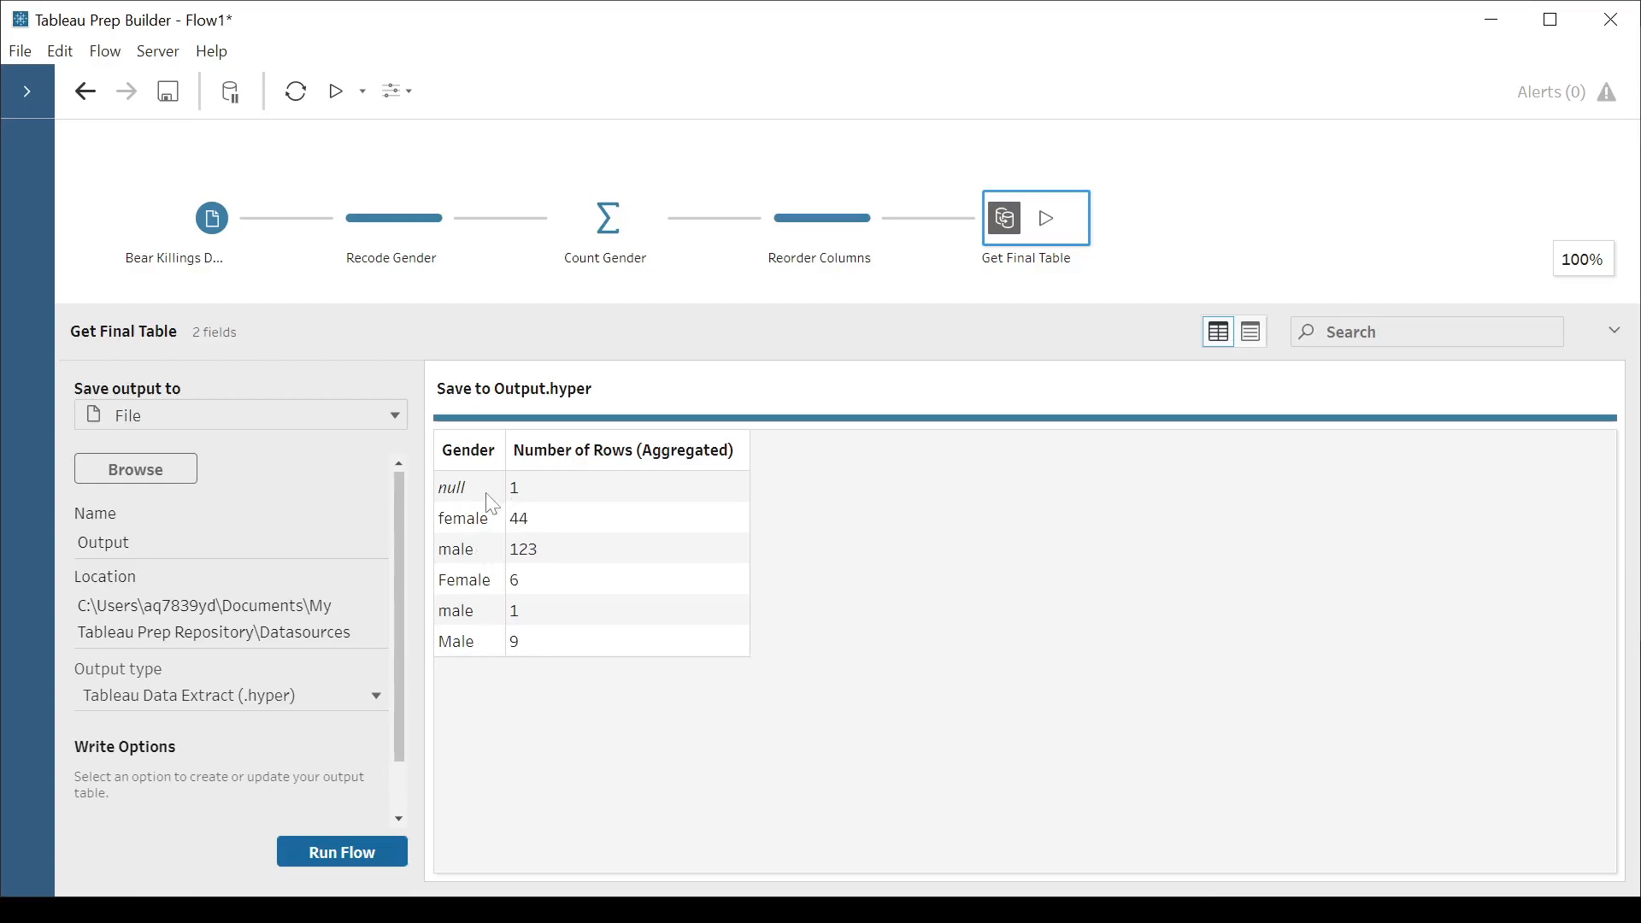
mouse_move(502, 515)
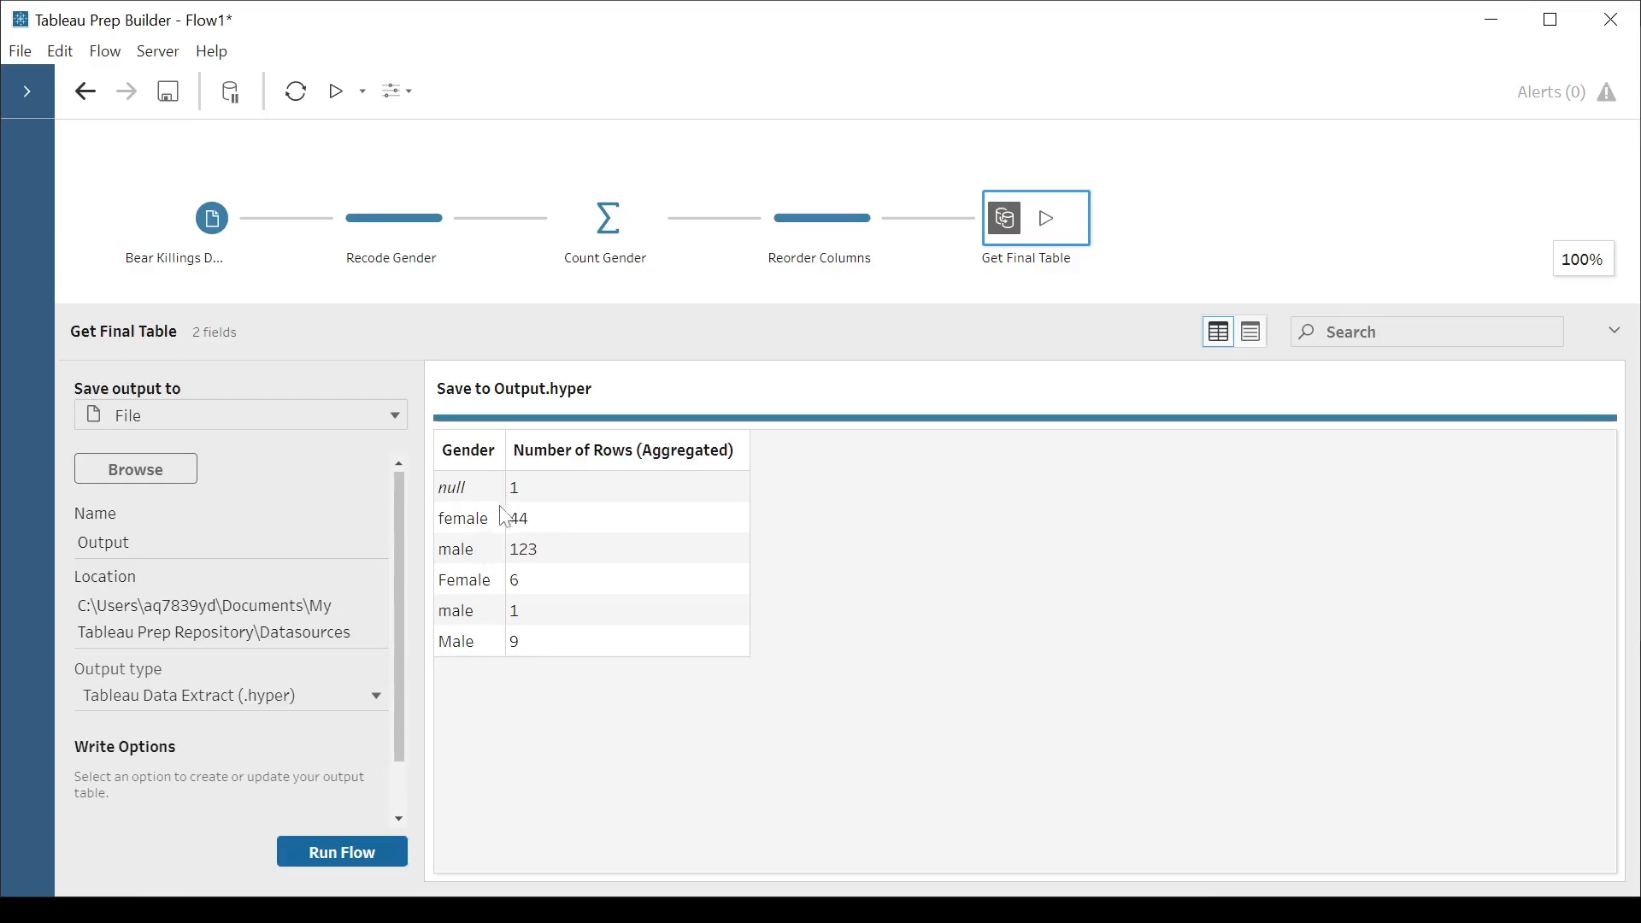
mouse_move(494, 640)
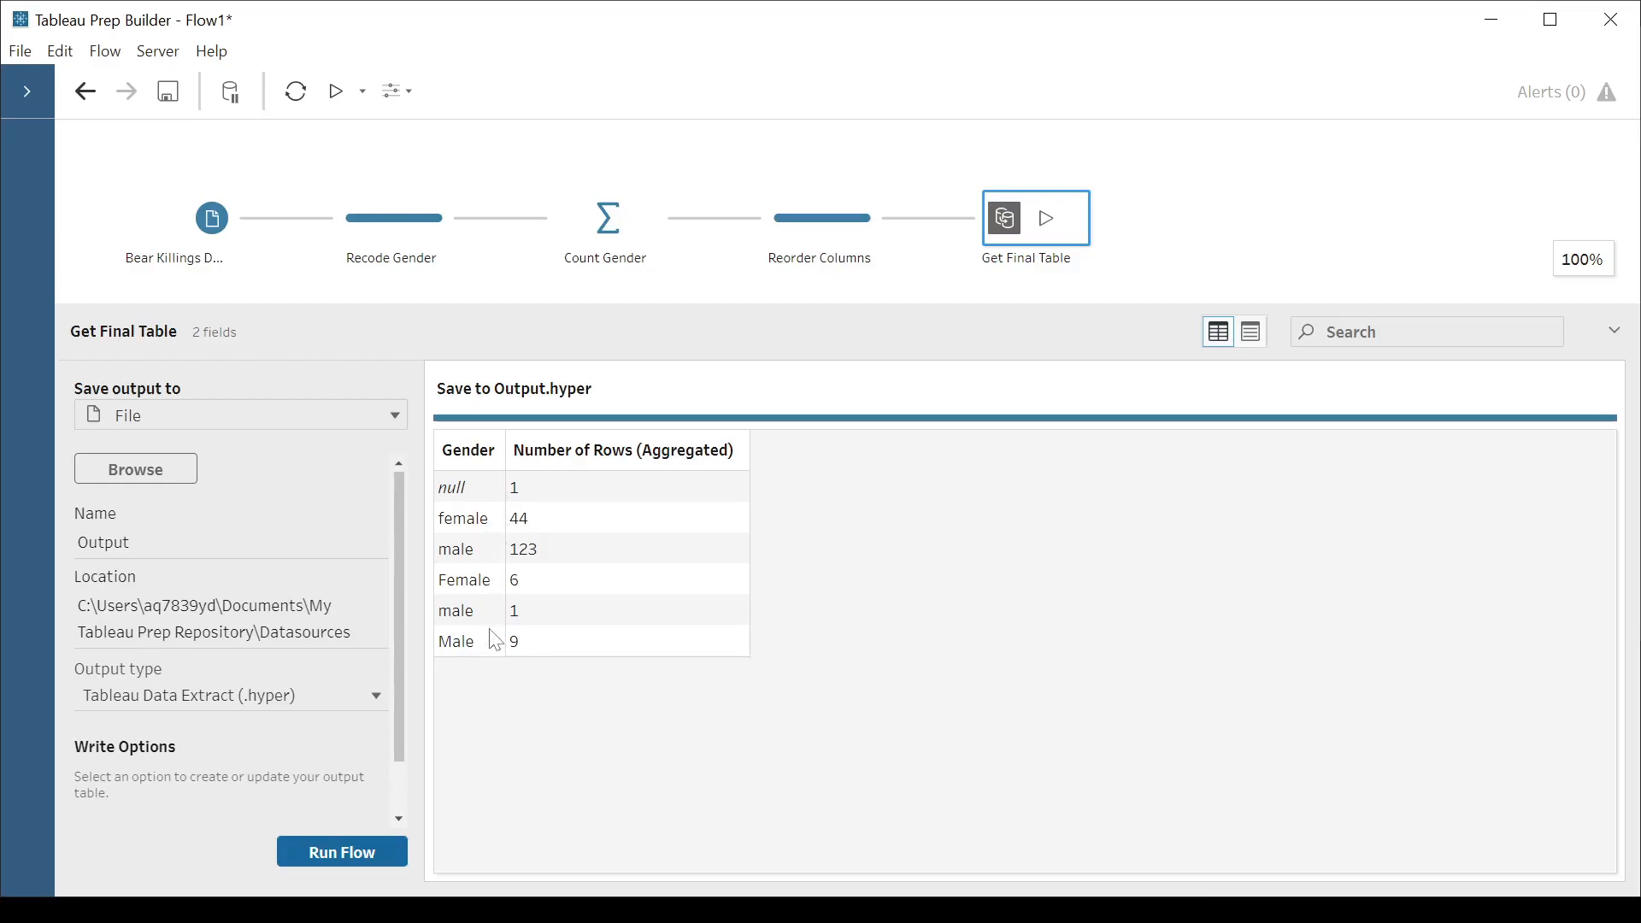
mouse_move(458, 623)
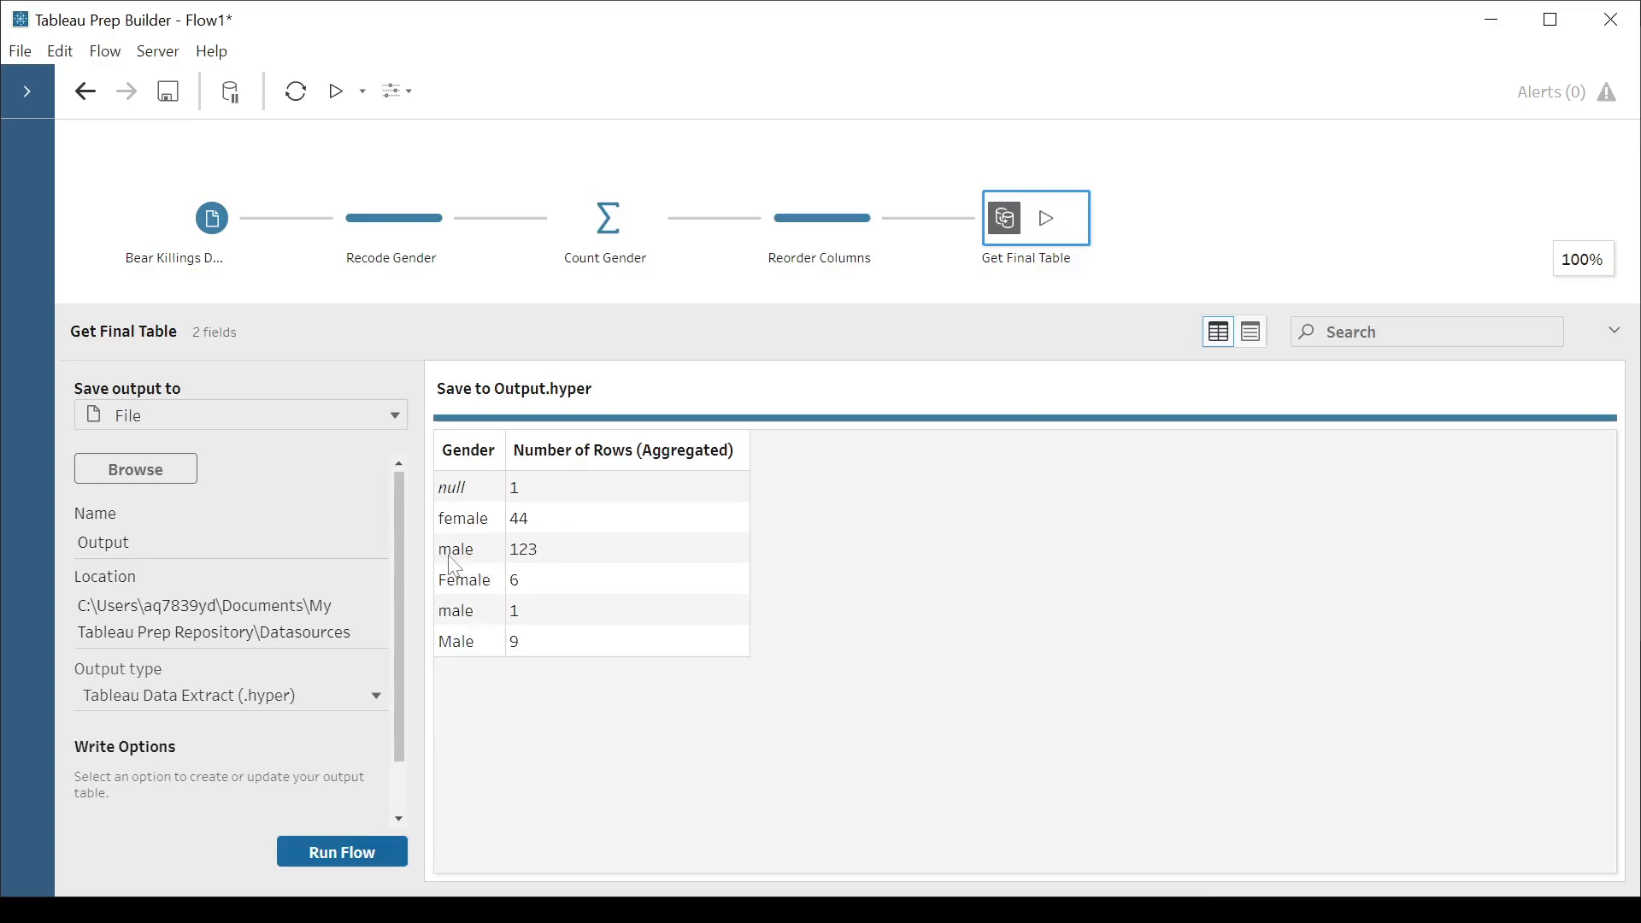
mouse_move(547, 560)
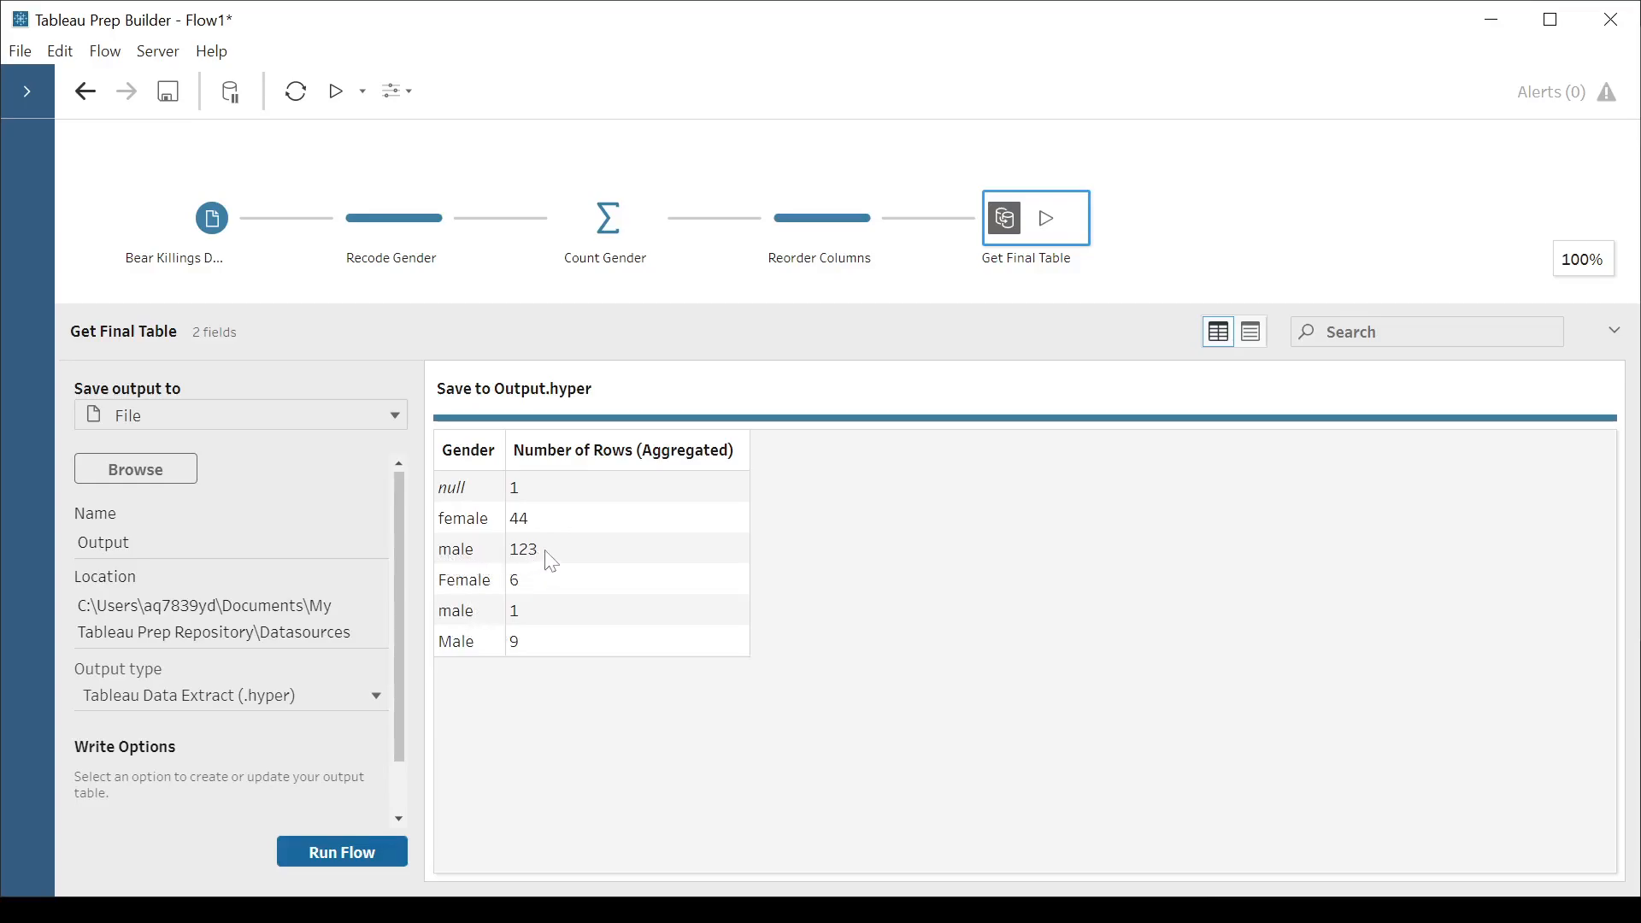
mouse_move(887, 284)
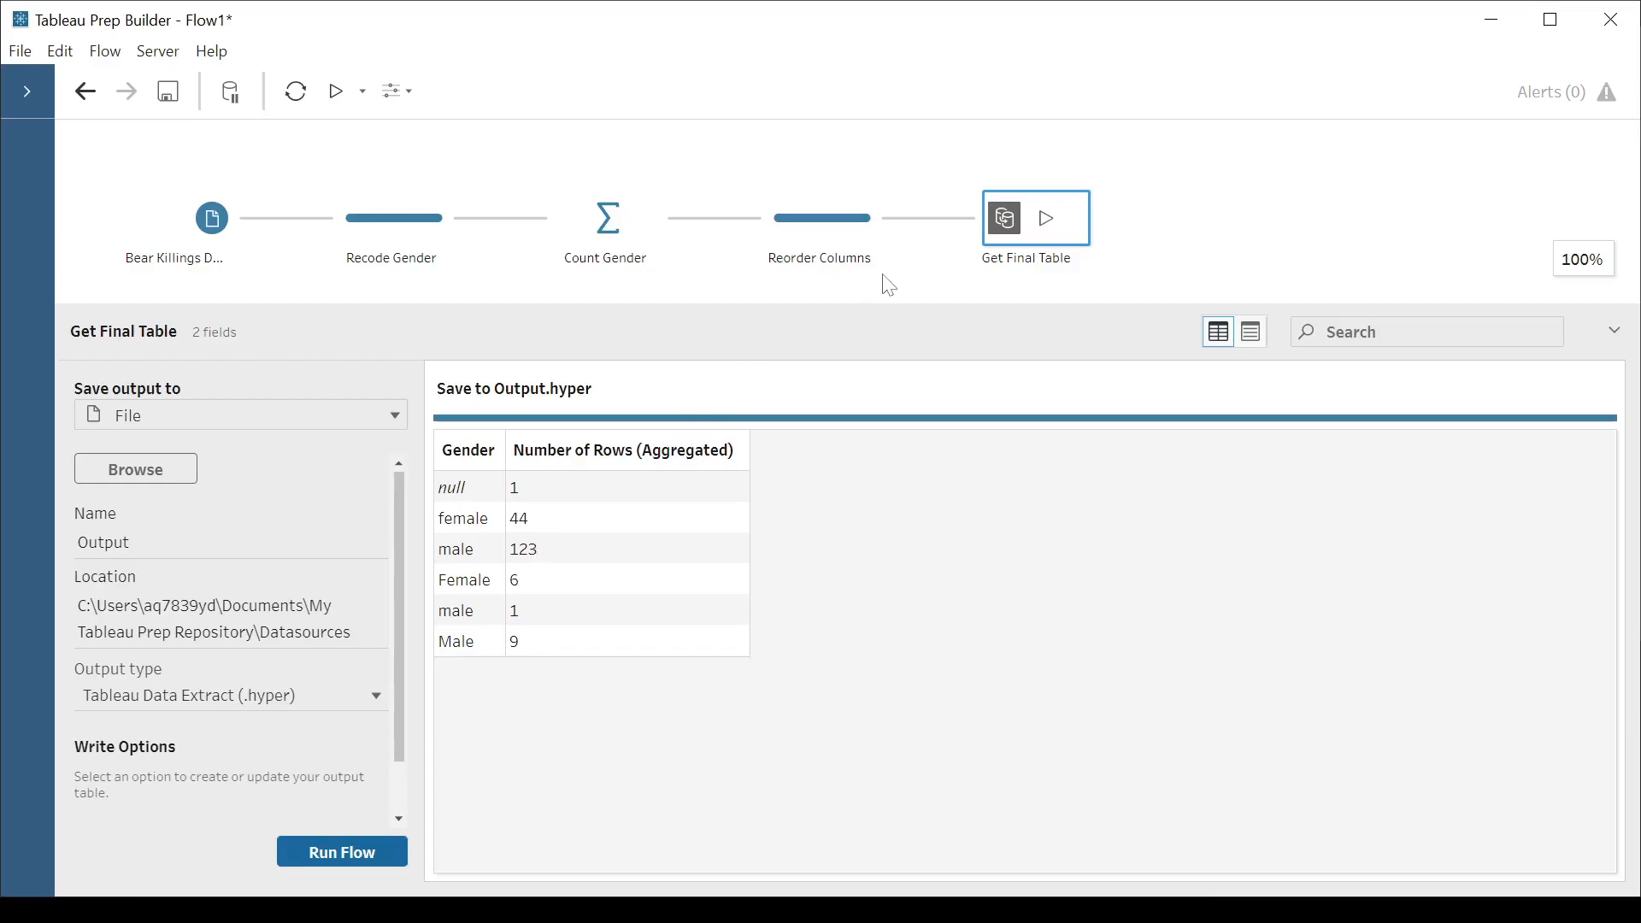
mouse_move(747, 252)
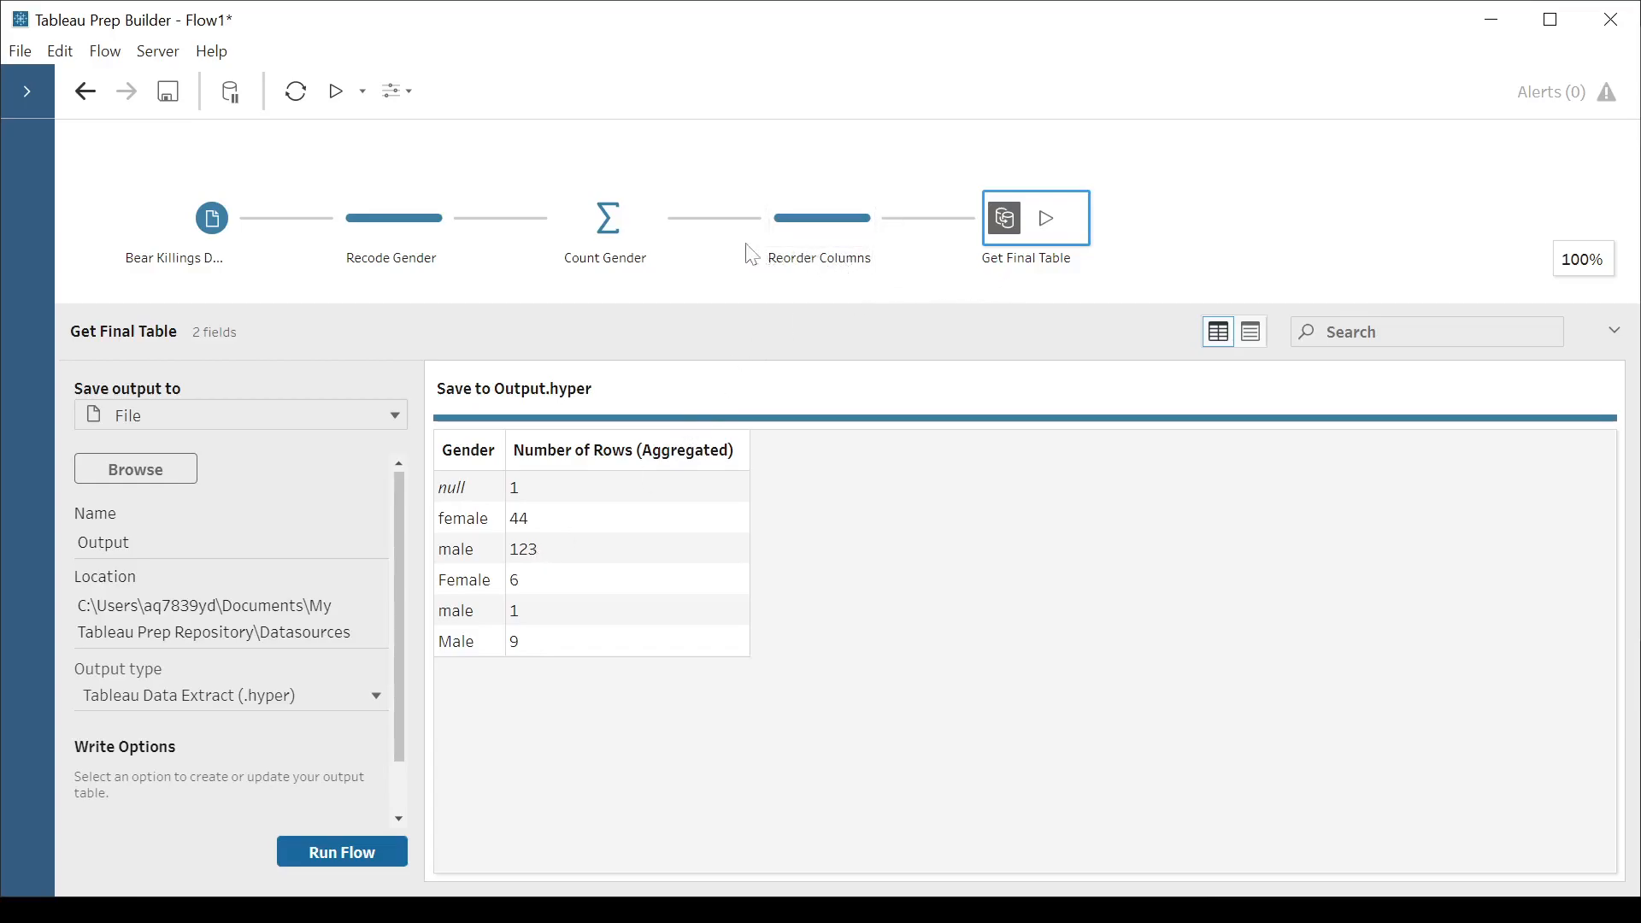
mouse_move(325, 298)
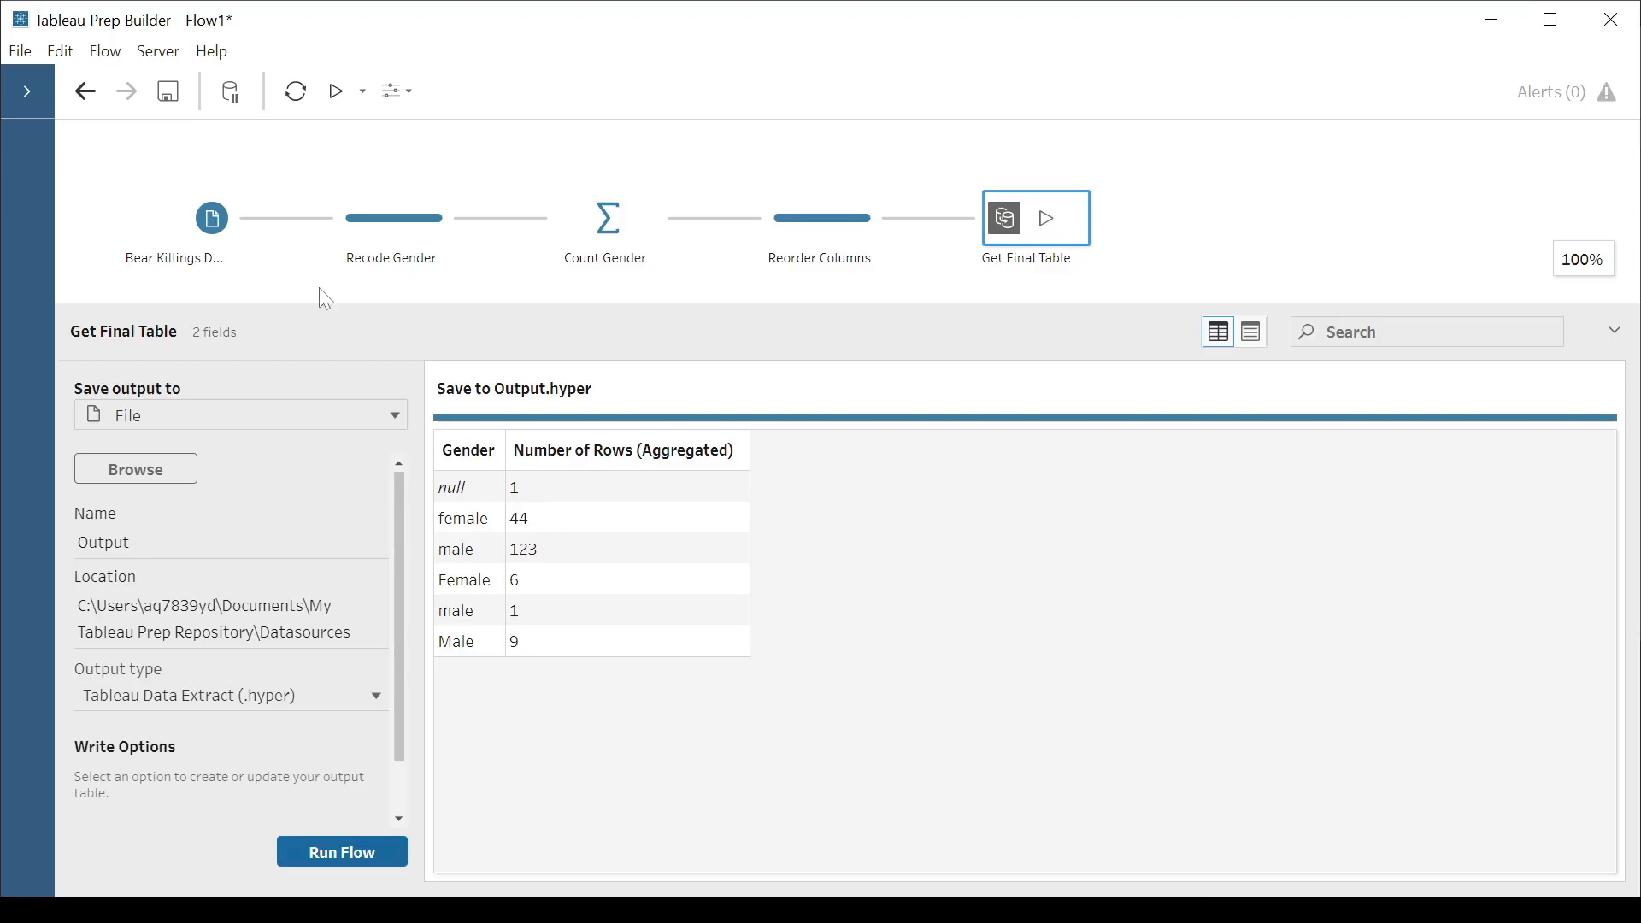
mouse_move(414, 218)
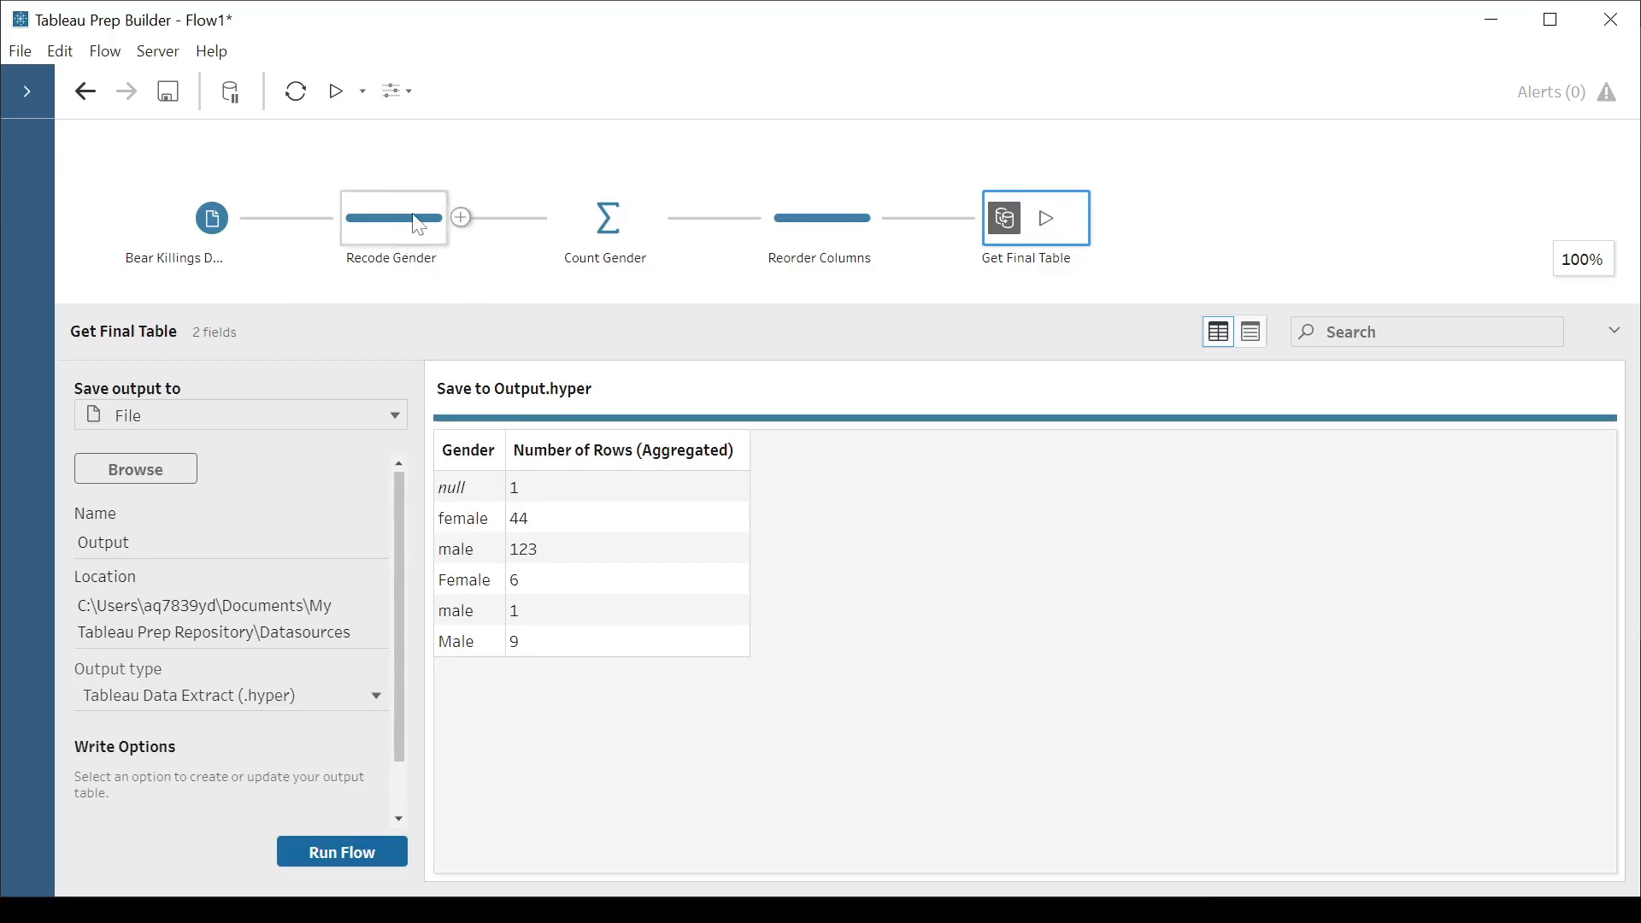
left_click(392, 218)
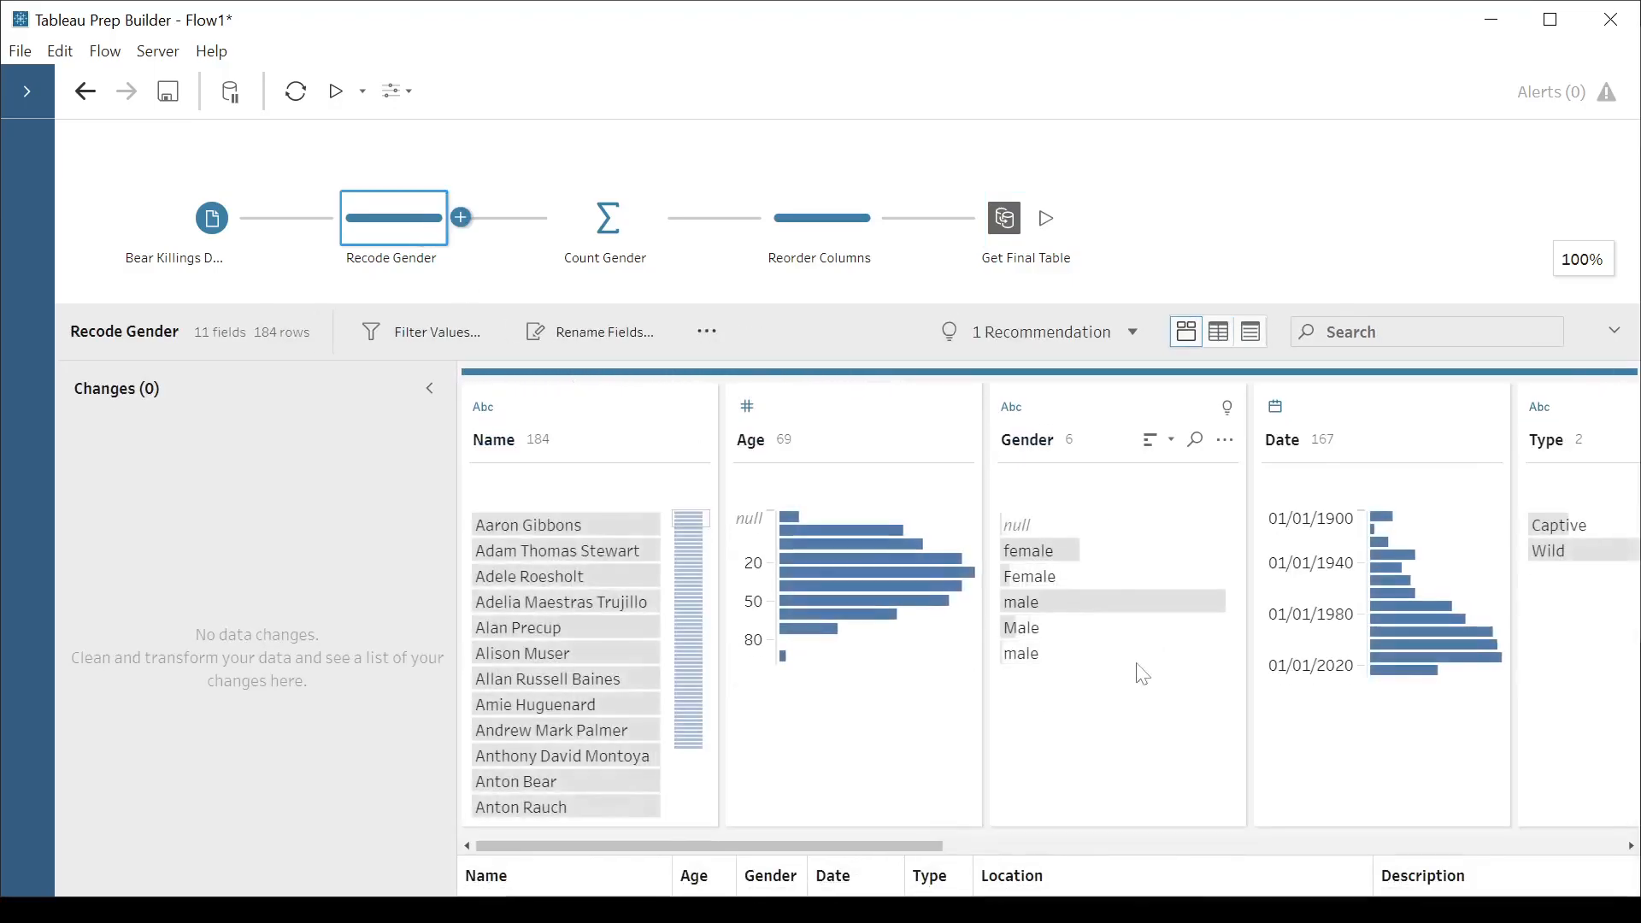
mouse_move(1057, 575)
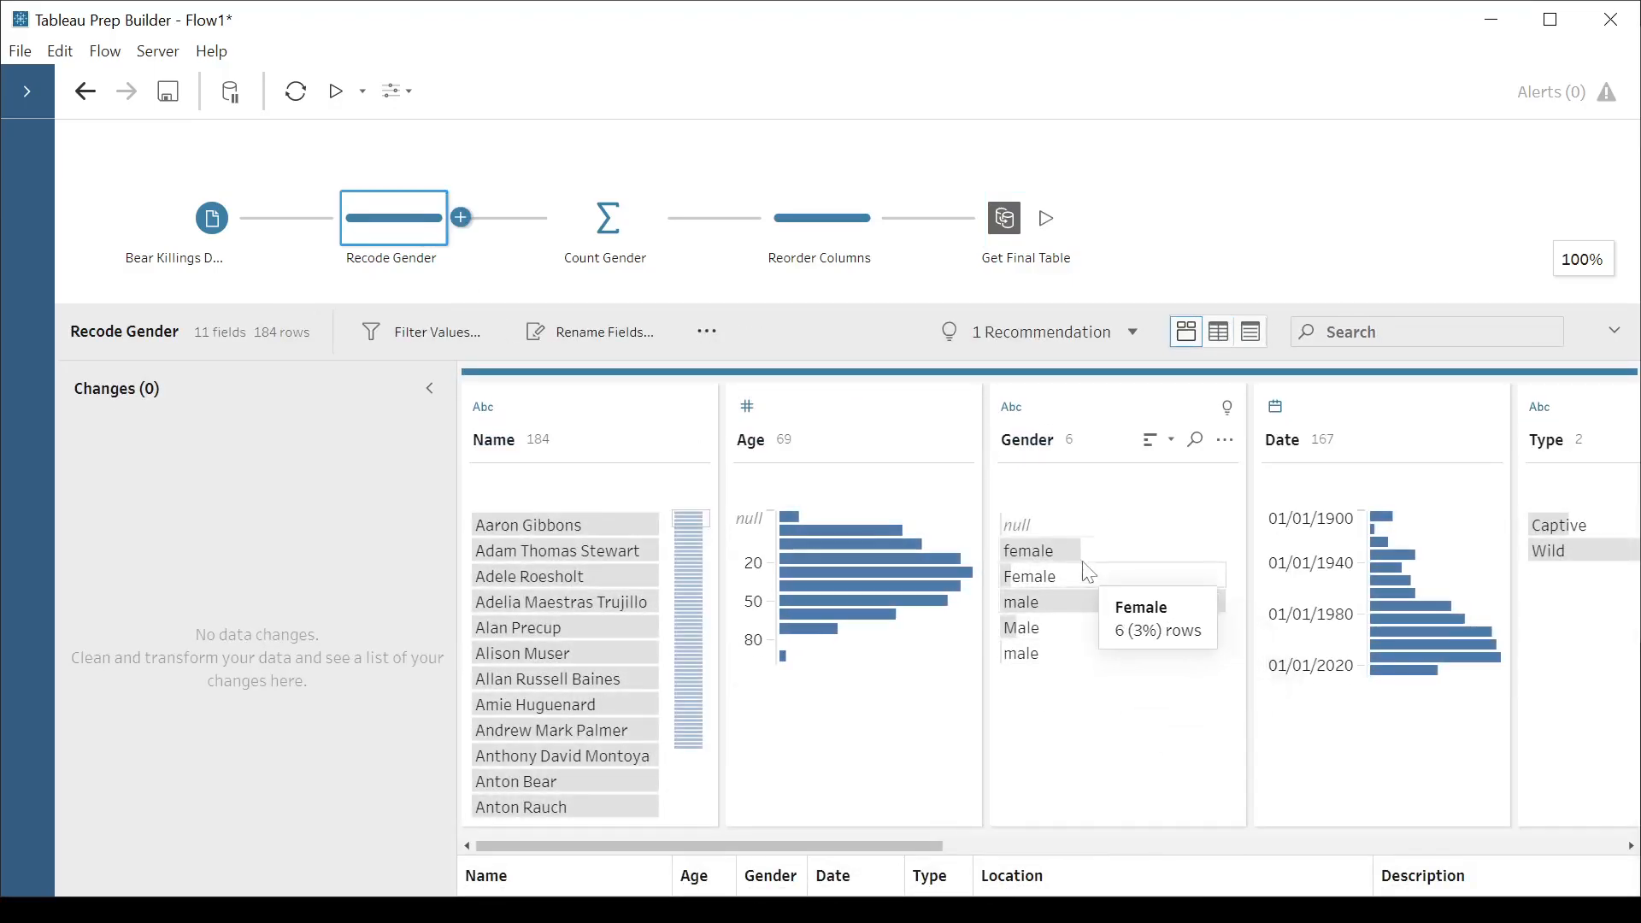
mouse_move(1031, 550)
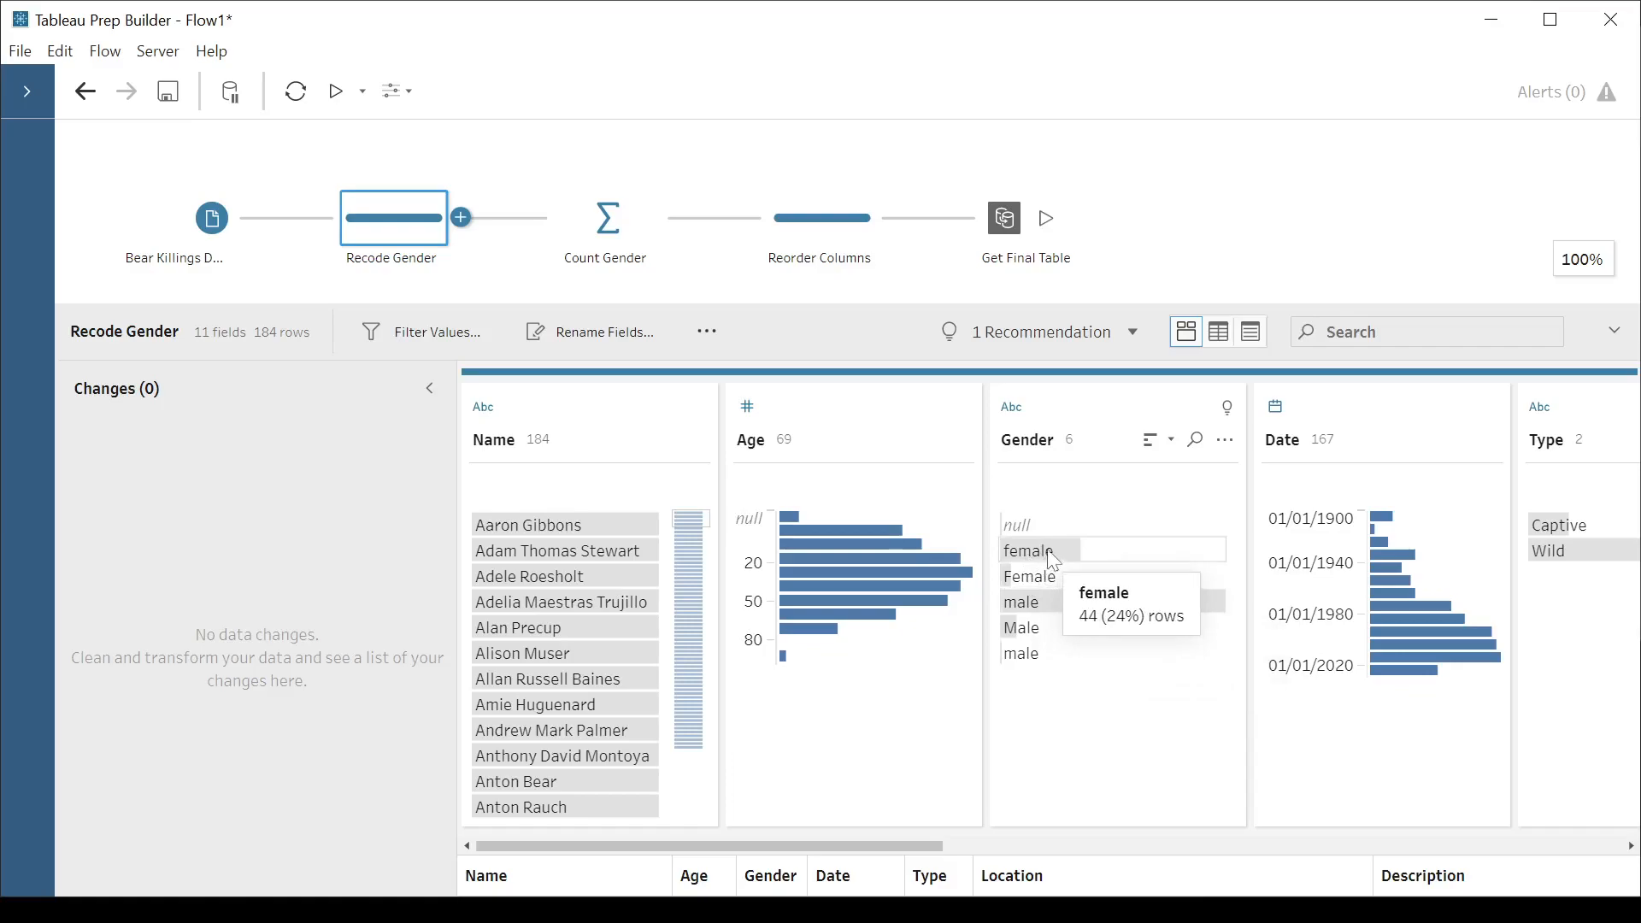
mouse_move(1059, 555)
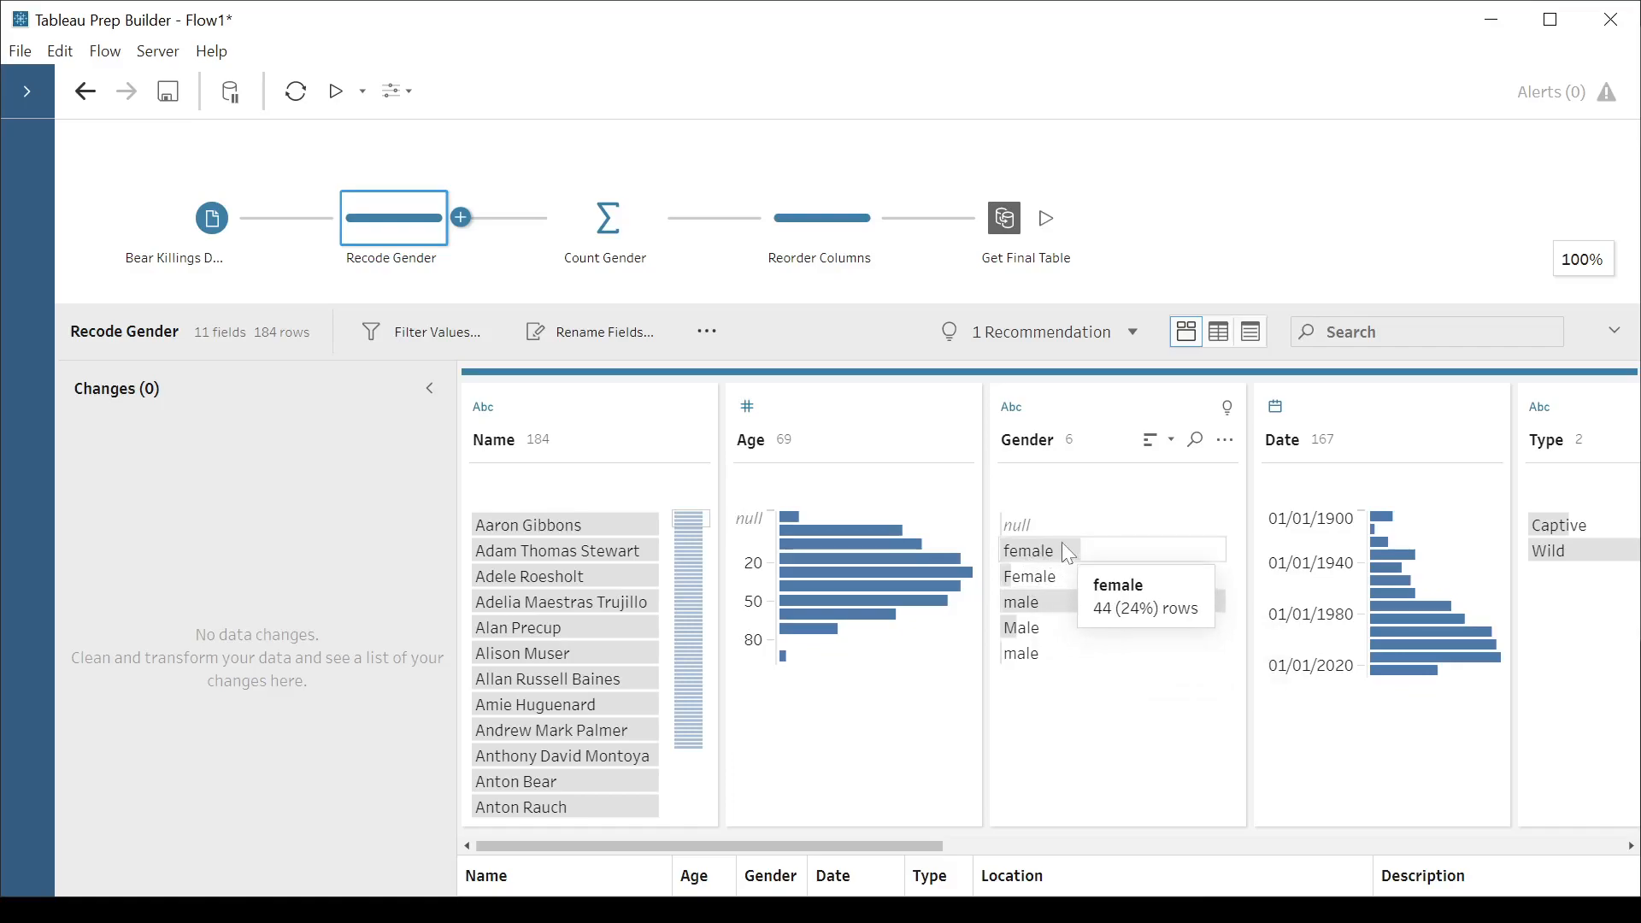
Step: Edit the lowercase female Gender value to Female so the two merge
right_click(1037, 550)
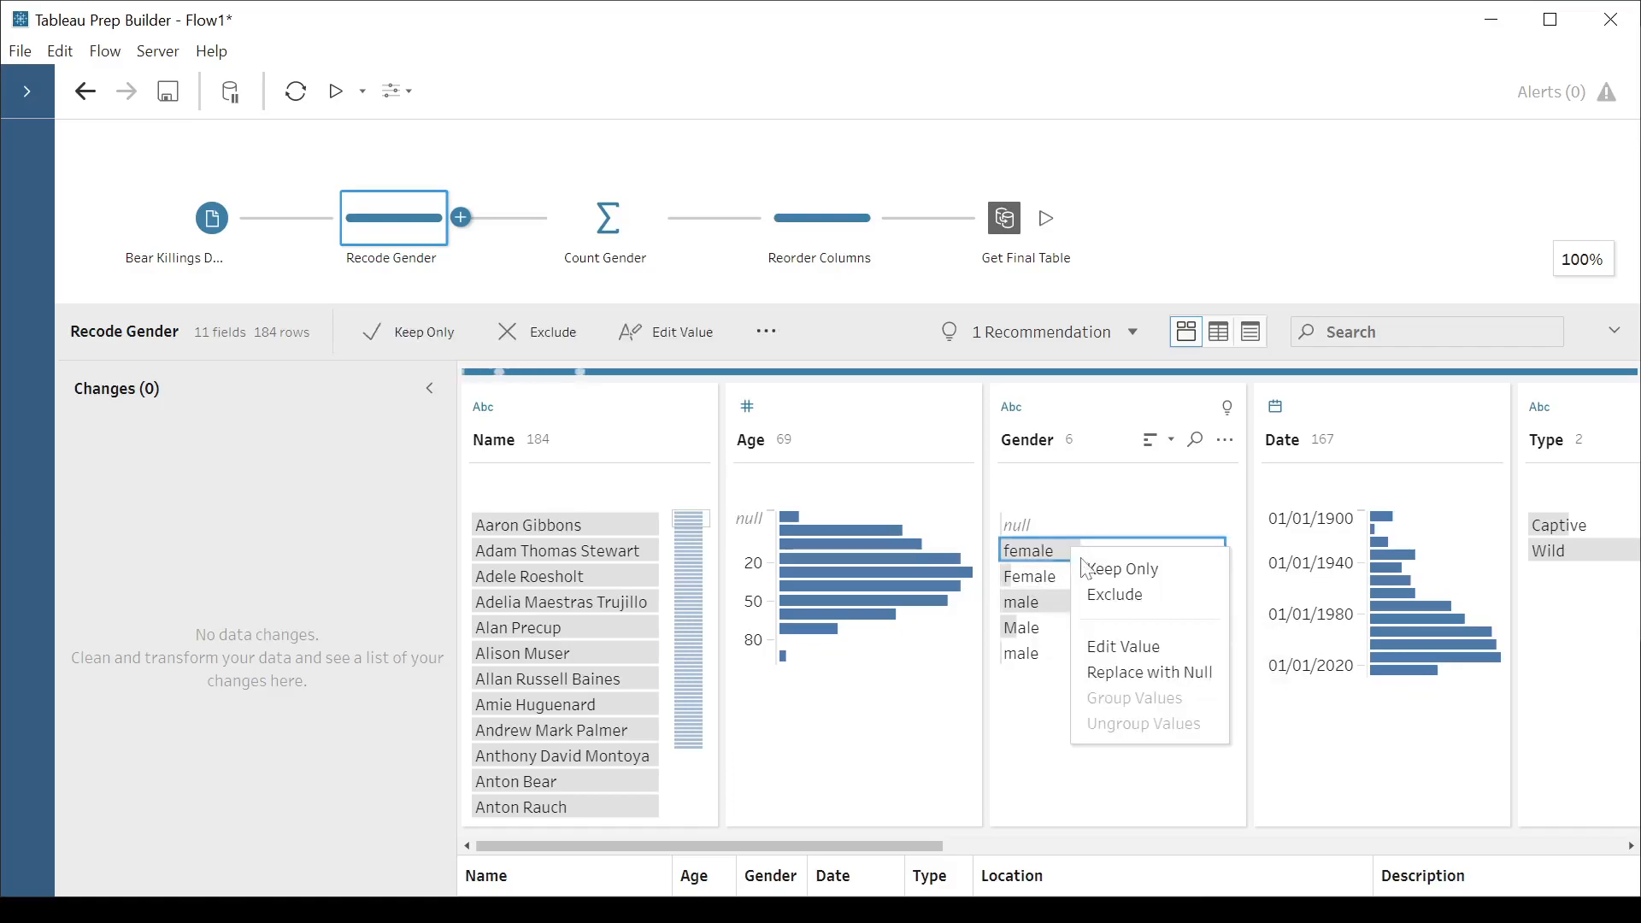
mouse_move(1031, 577)
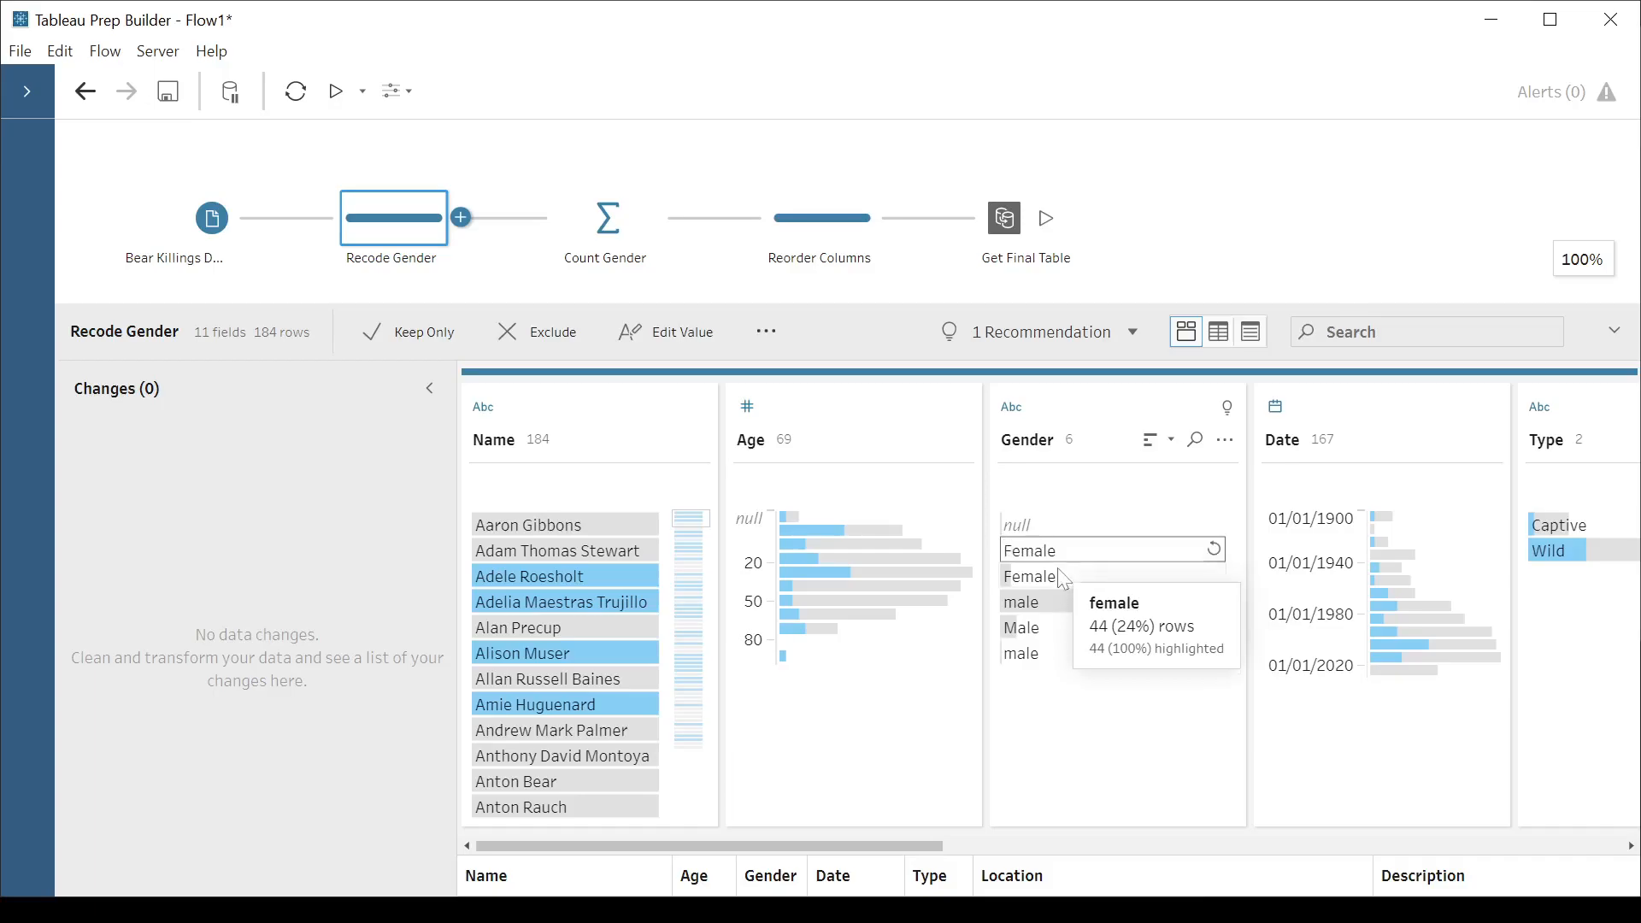
mouse_move(1063, 577)
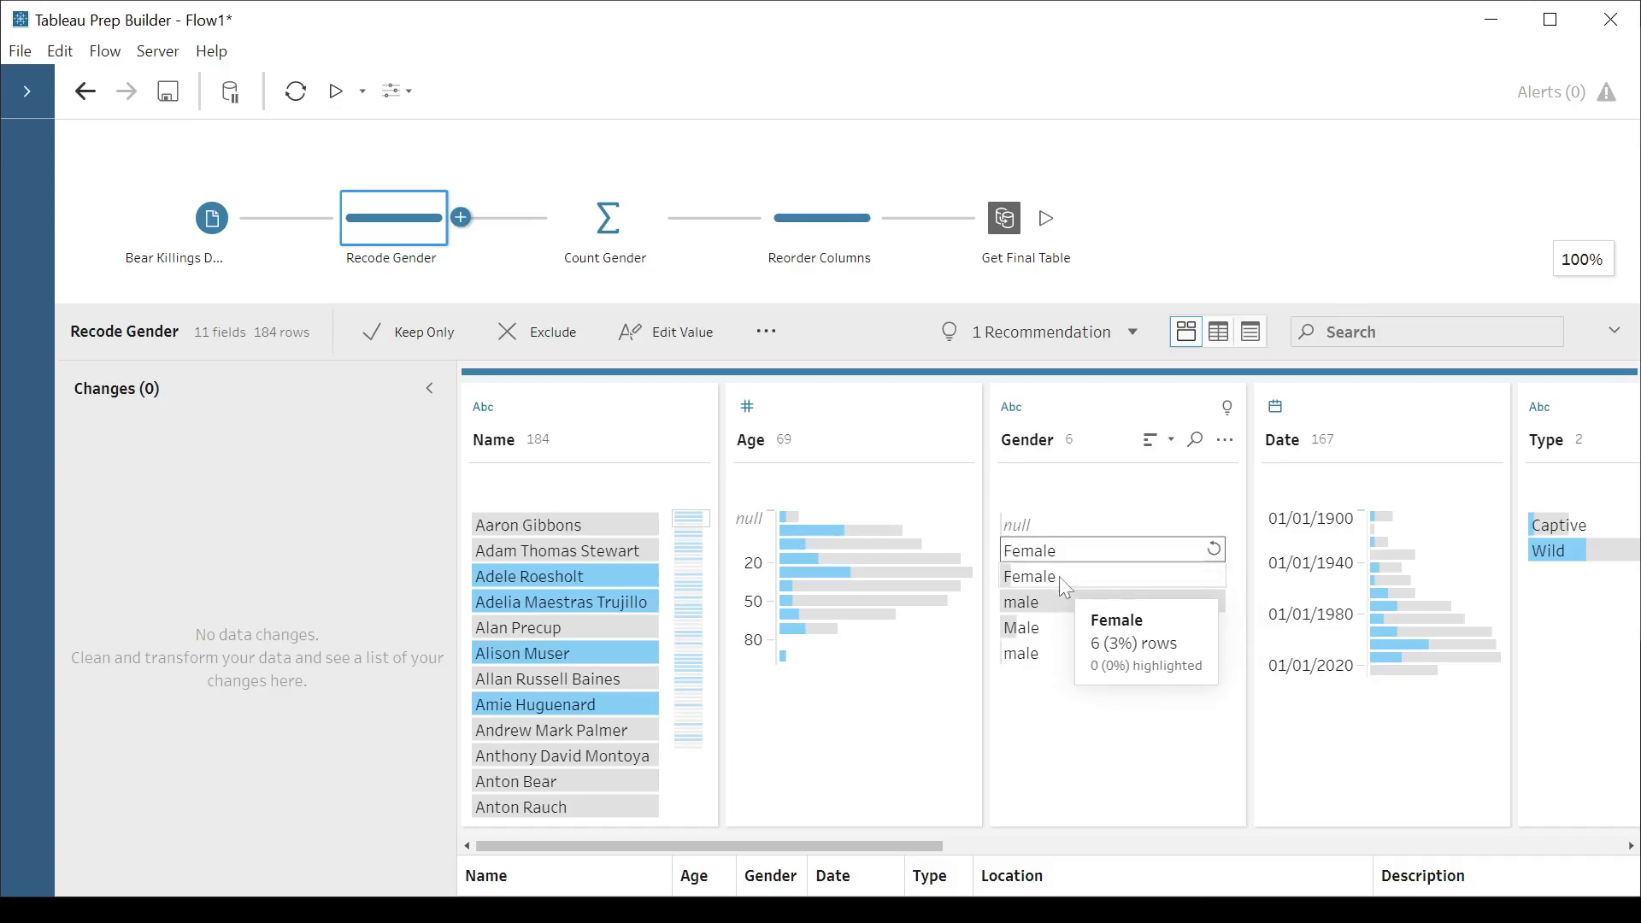
left_click(1029, 575)
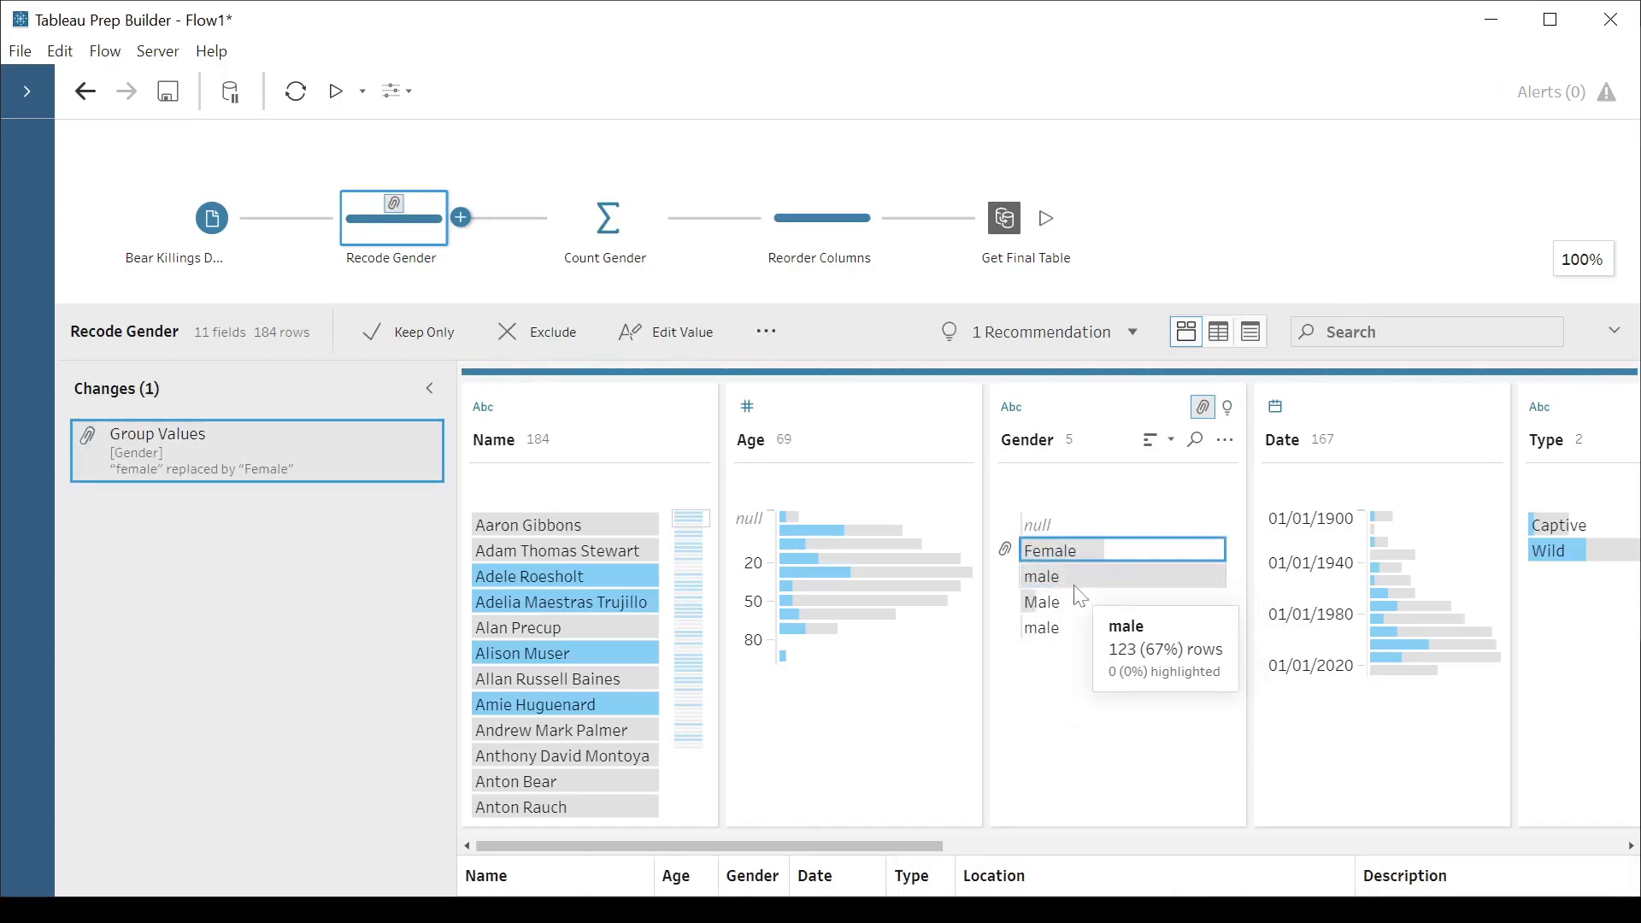
mouse_move(1076, 588)
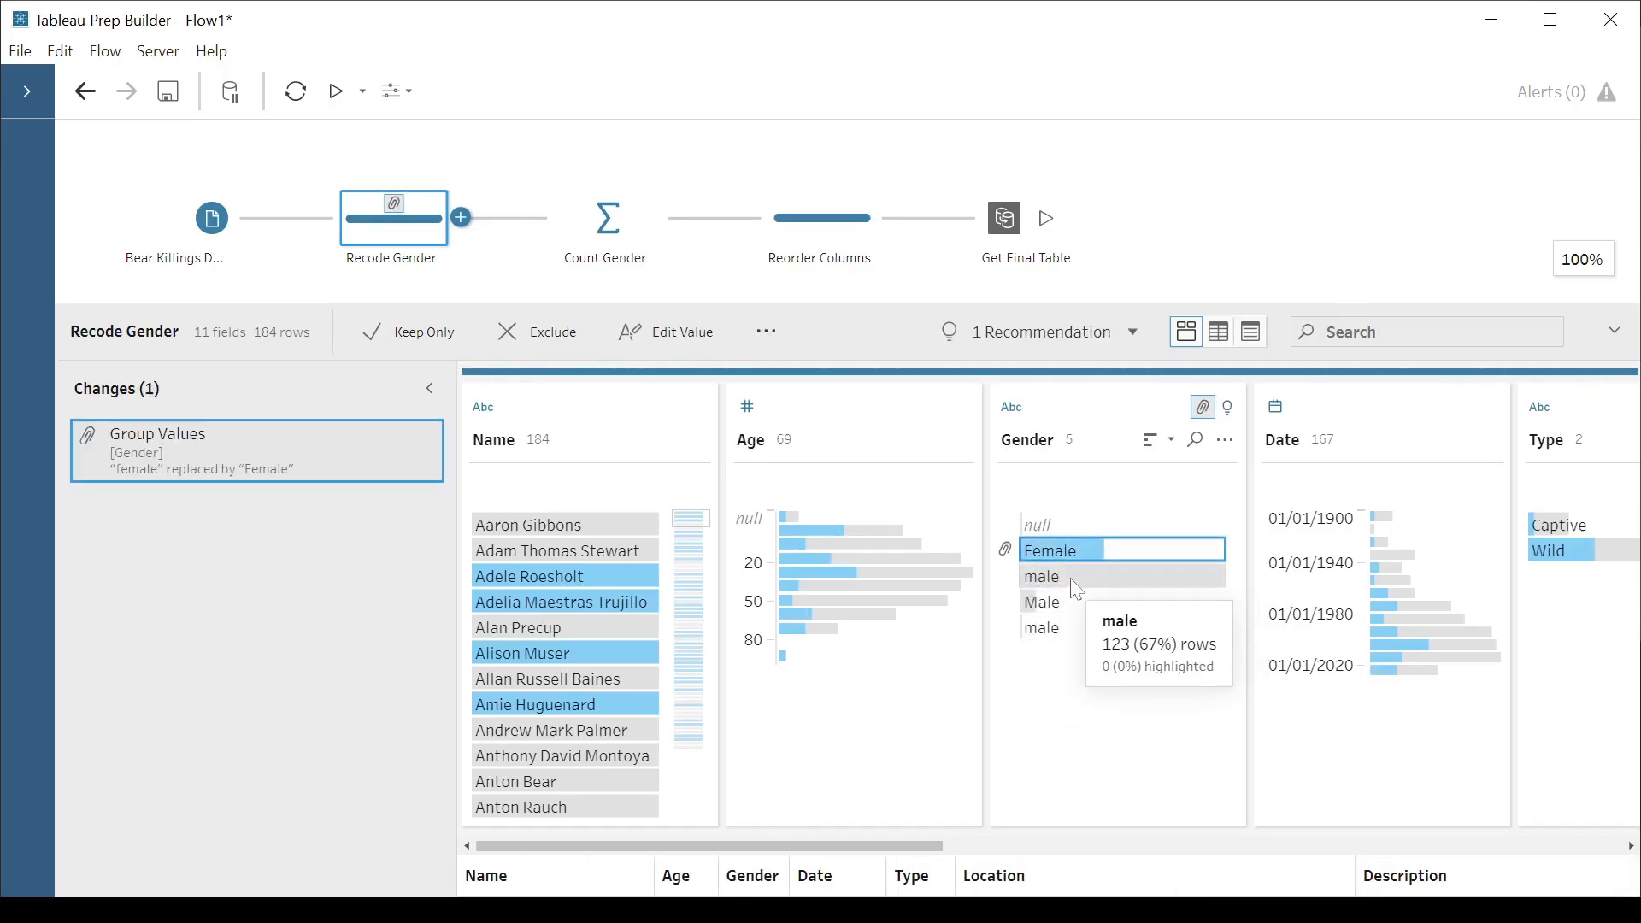
mouse_move(1070, 584)
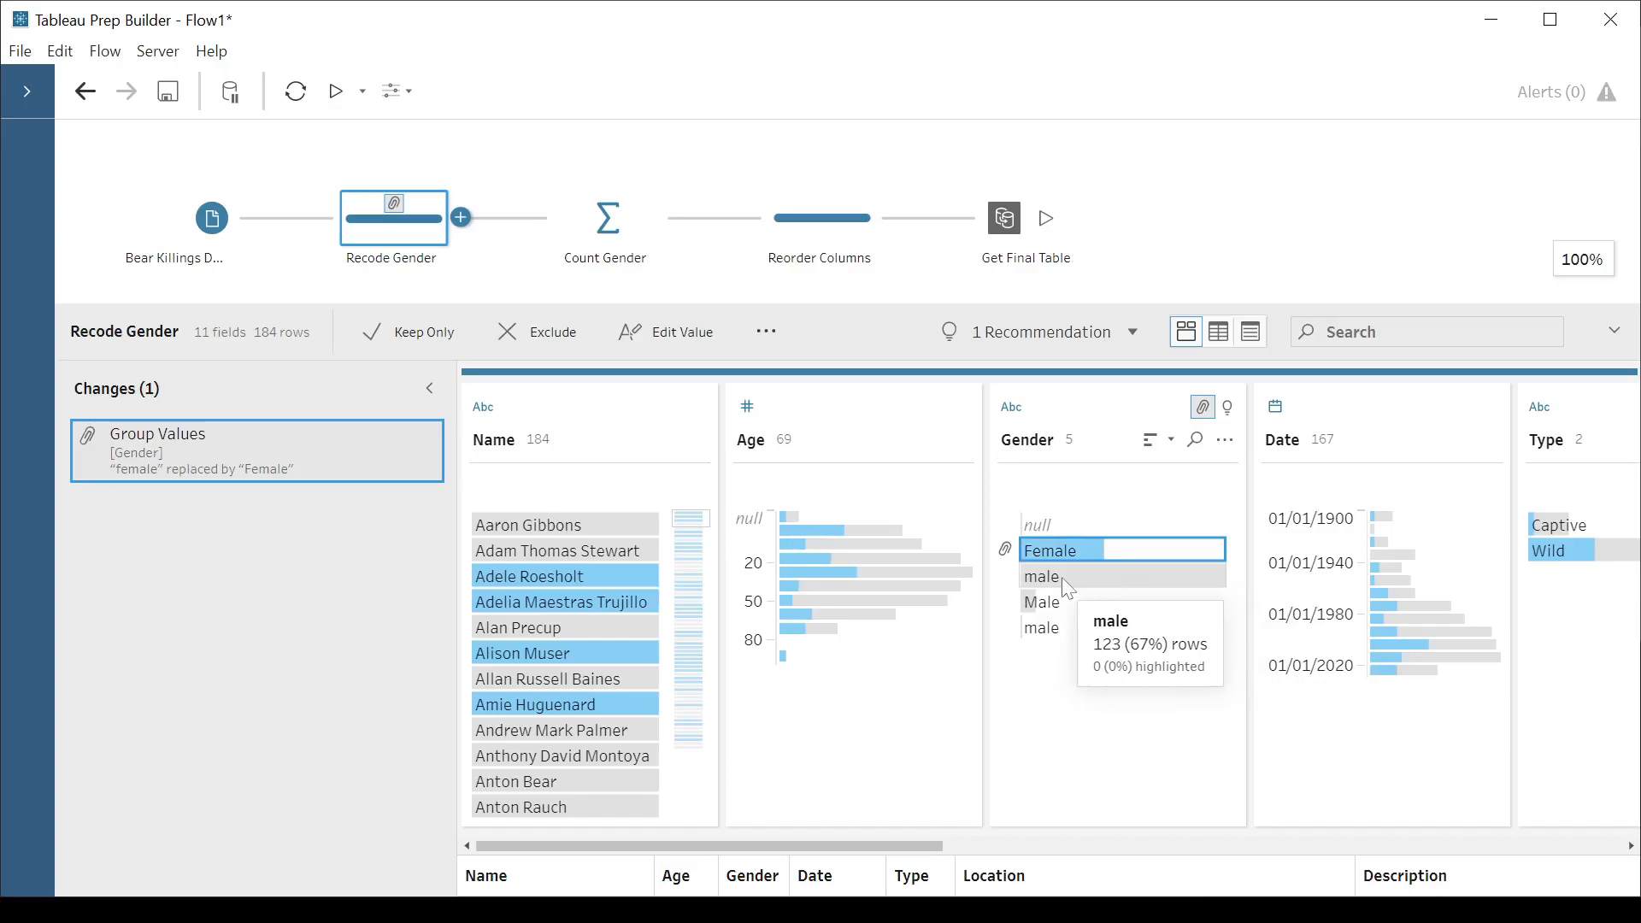
Step: Edit the 123-row lowercase male value to Male, merging it to 132 rows
right_click(1040, 575)
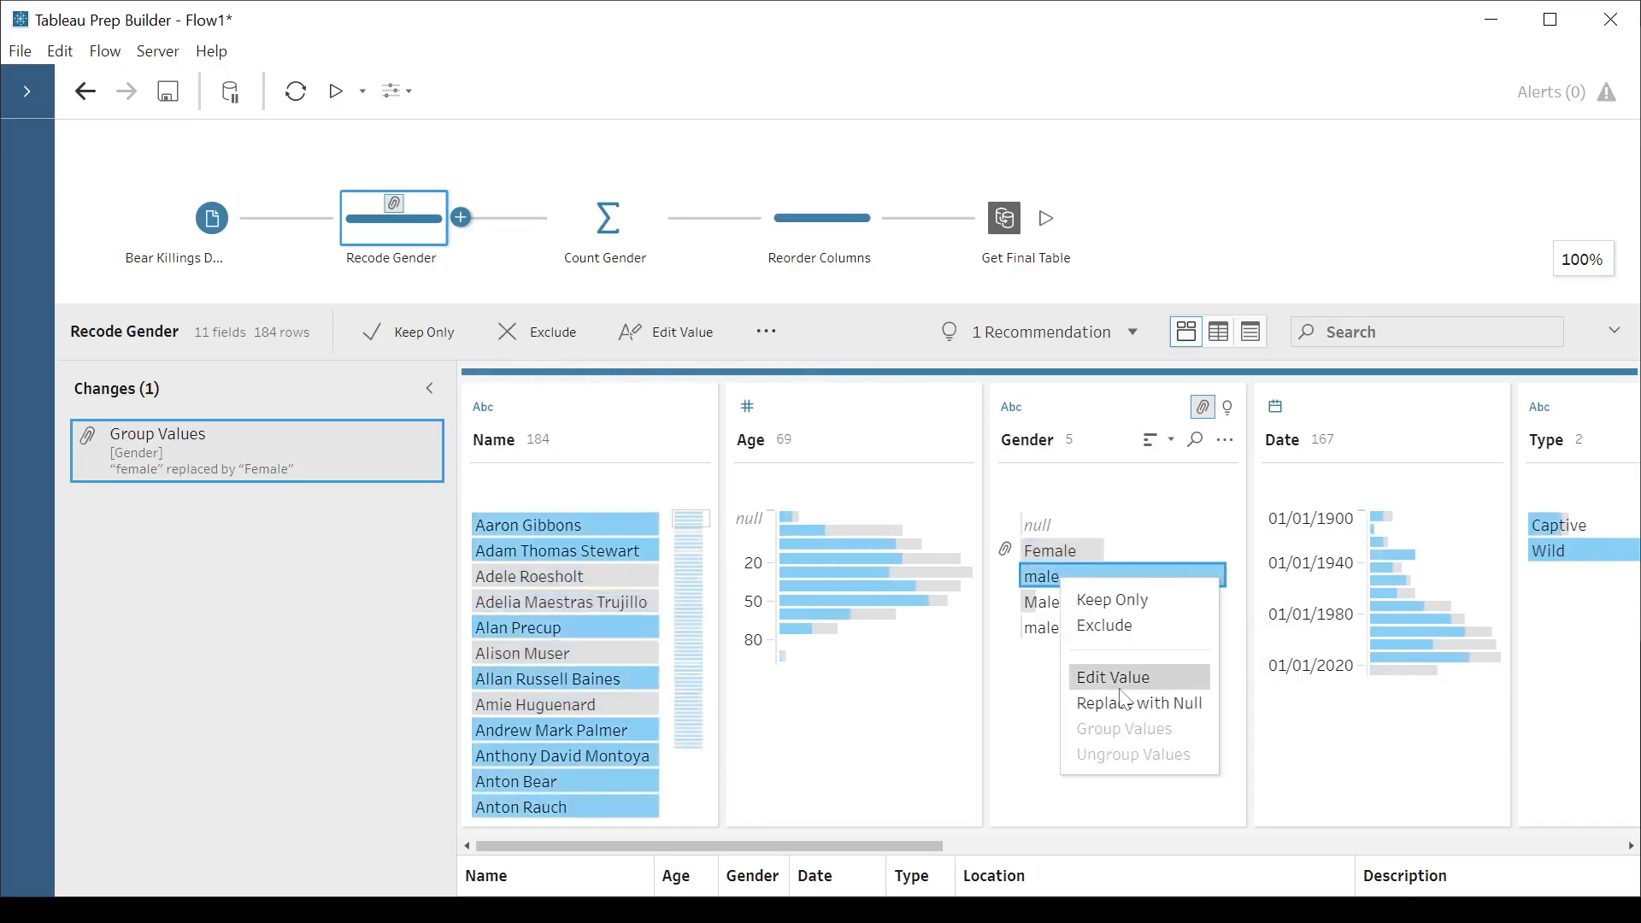
left_click(1113, 676)
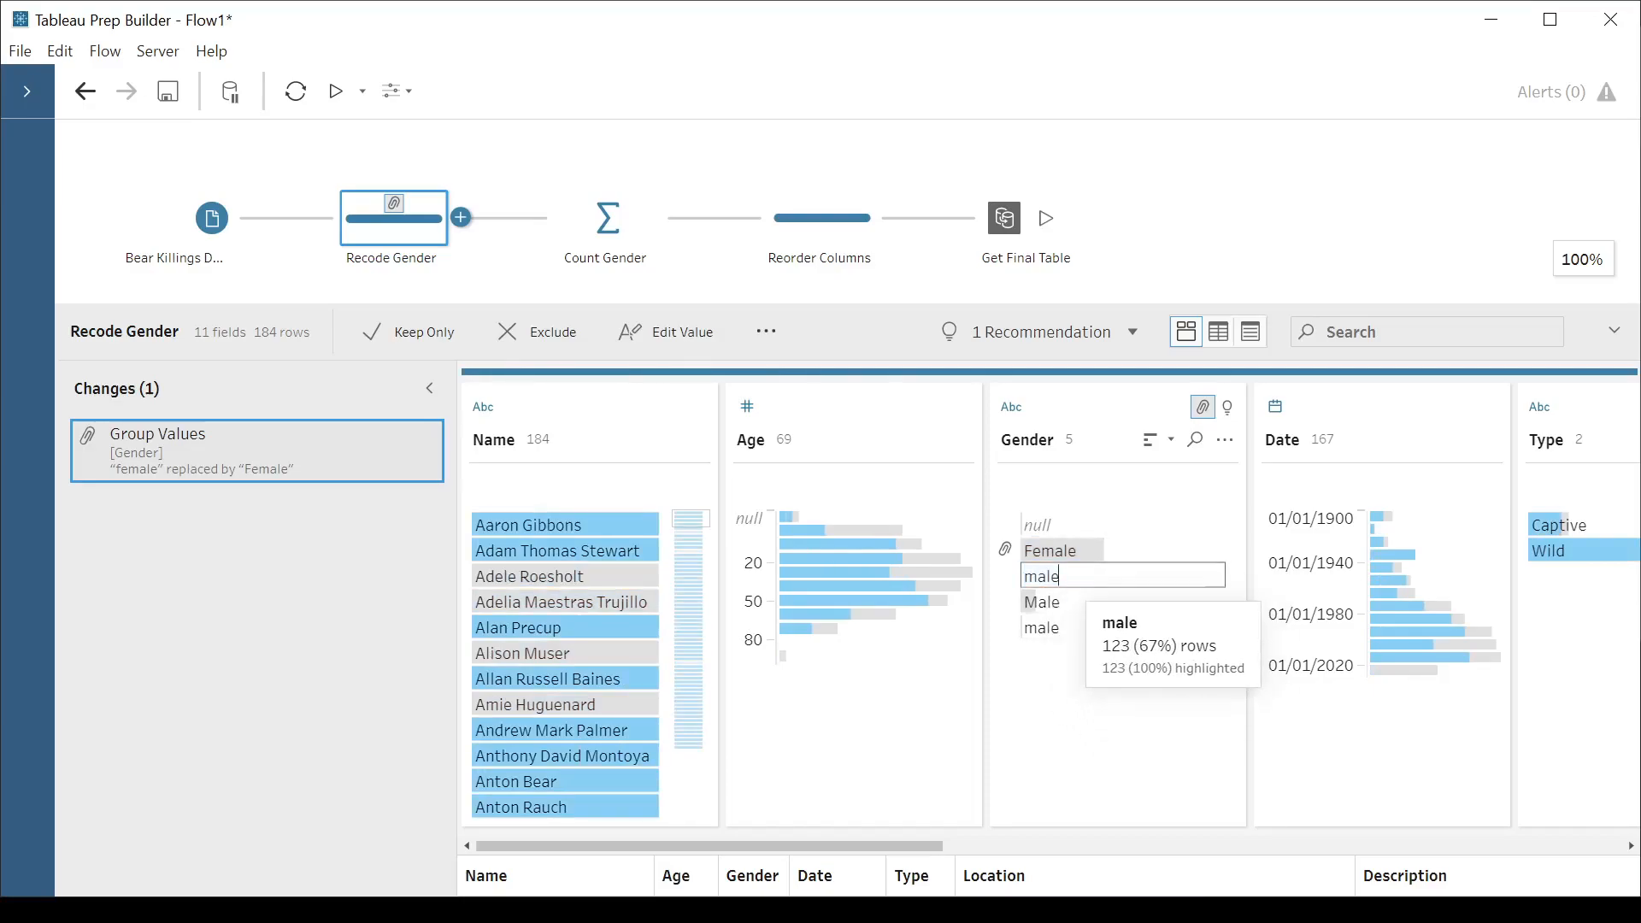
type("Male")
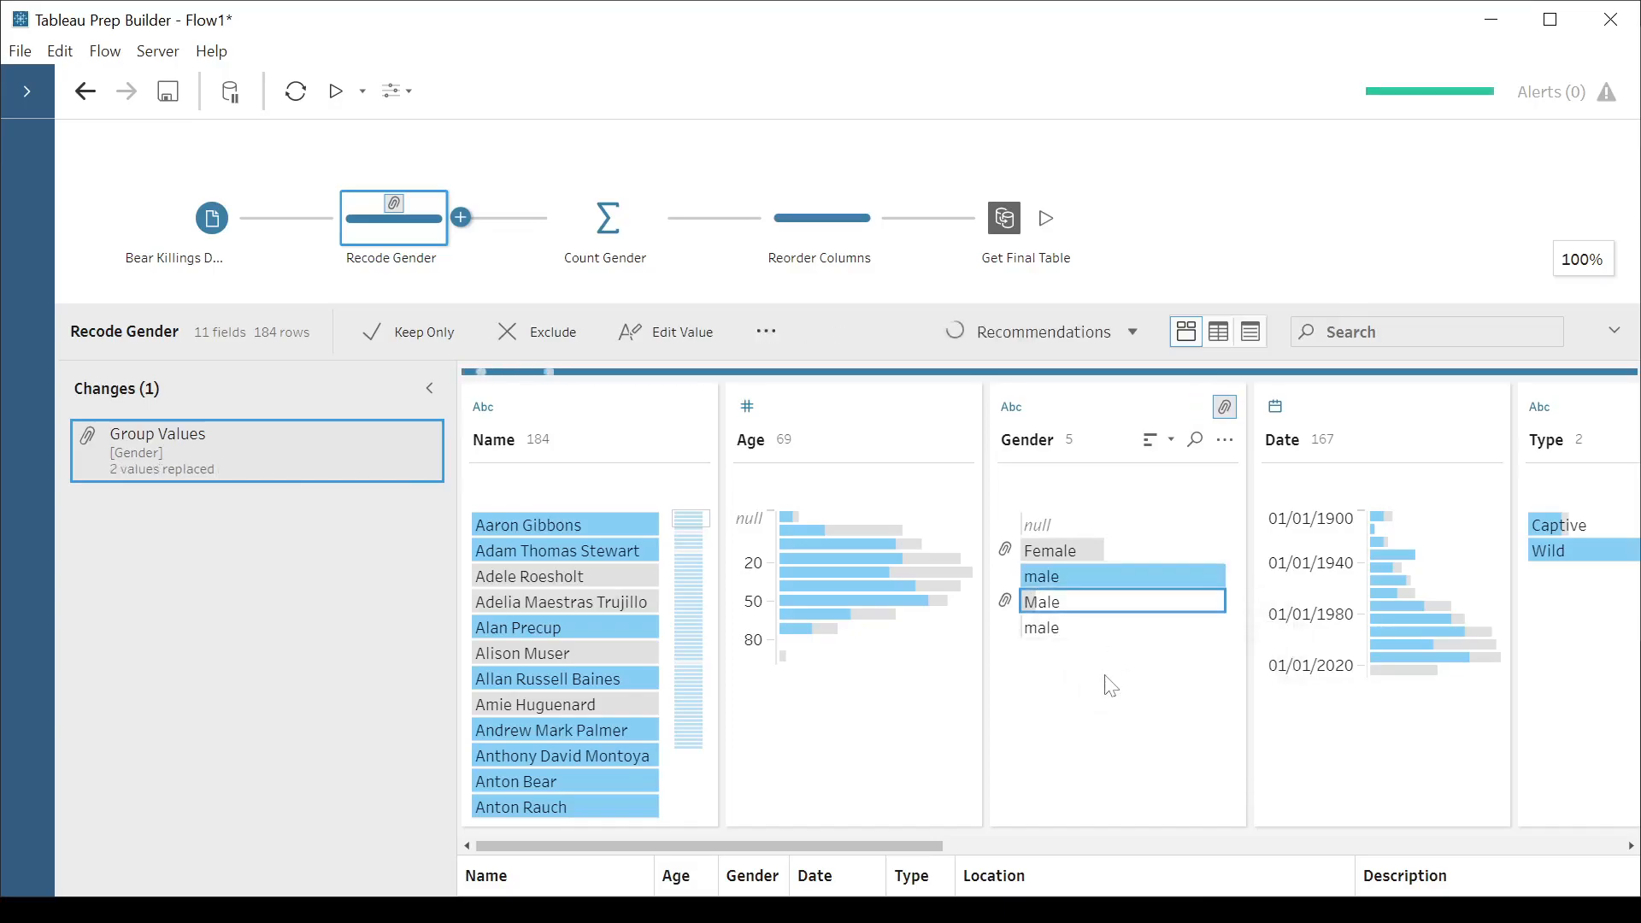
left_click(1119, 575)
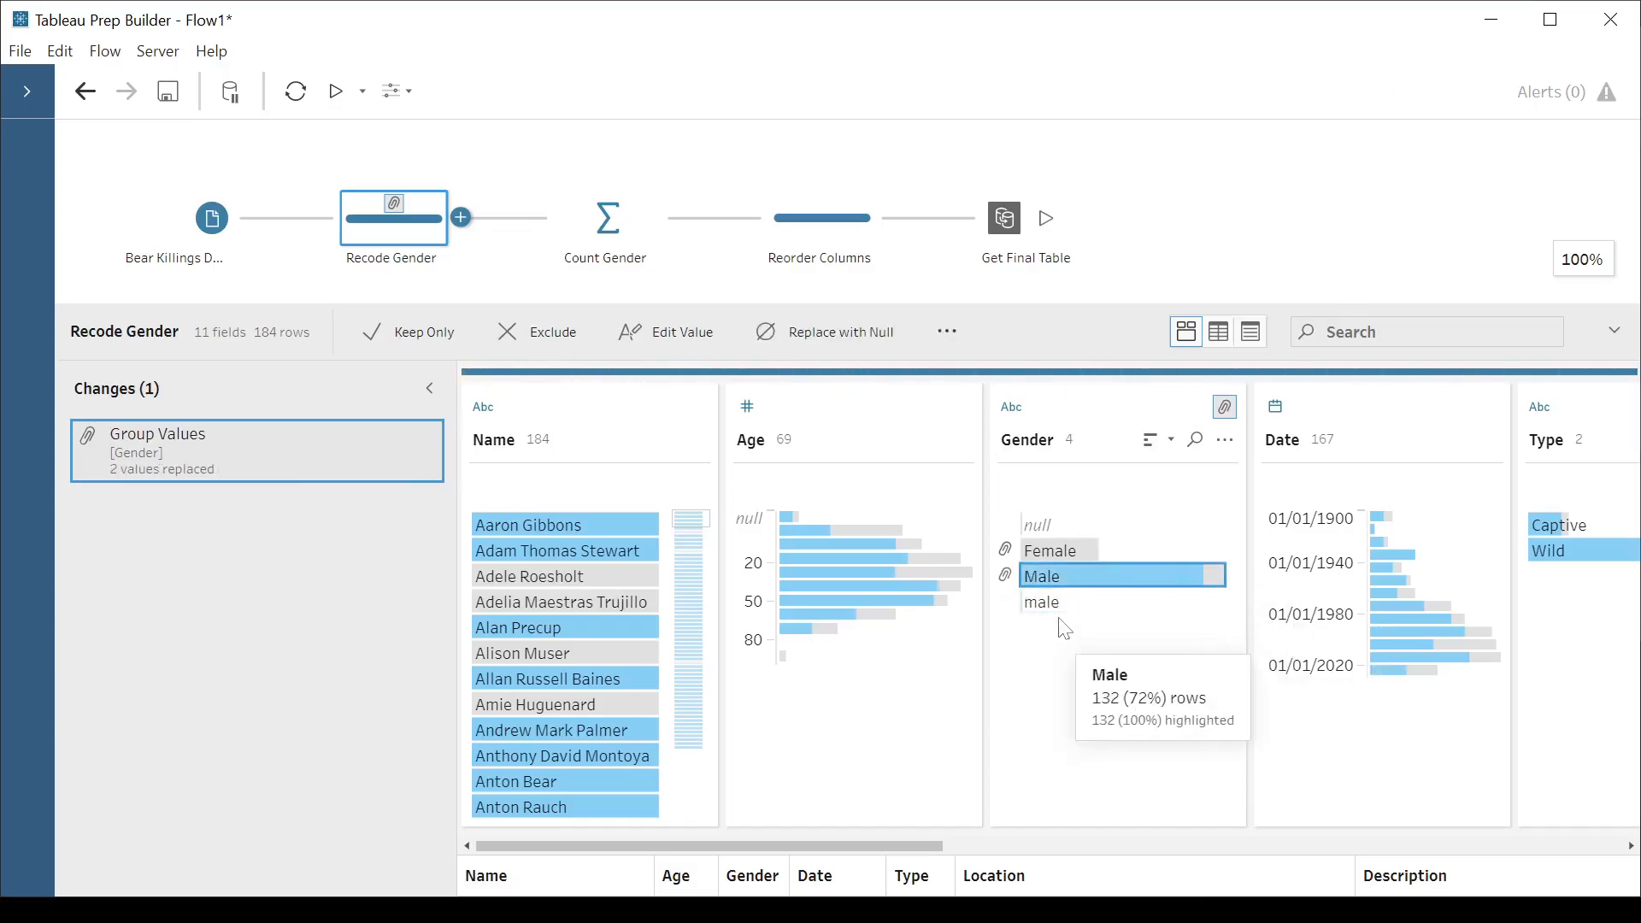
mouse_move(1040, 601)
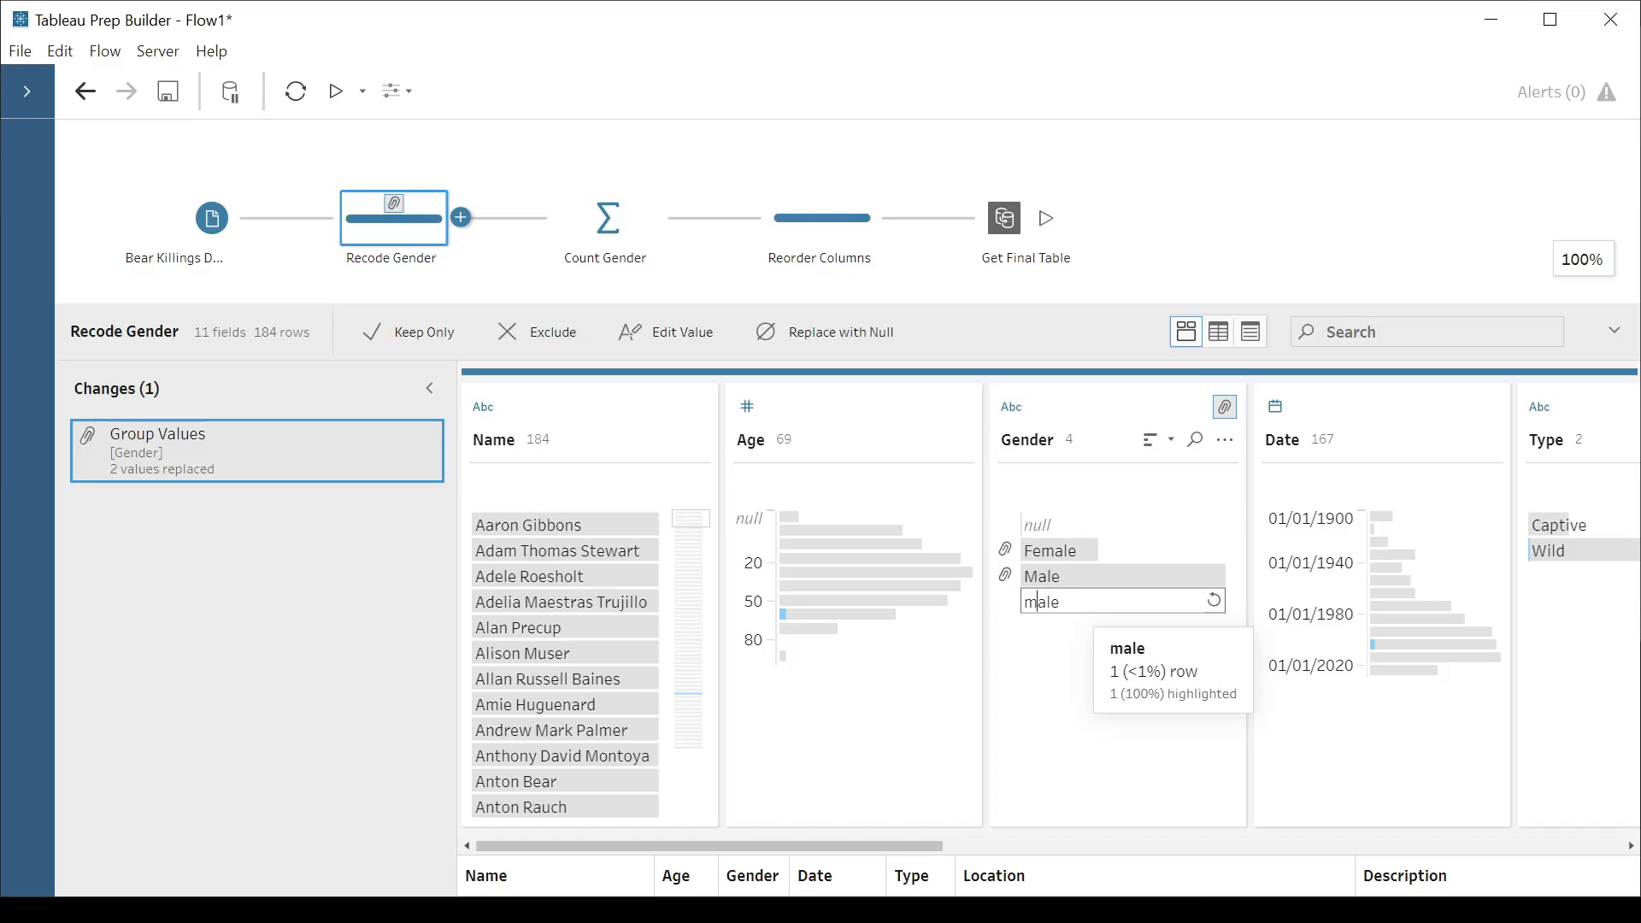
Step: Rename the remaining one-row male variant to Male
type("Male")
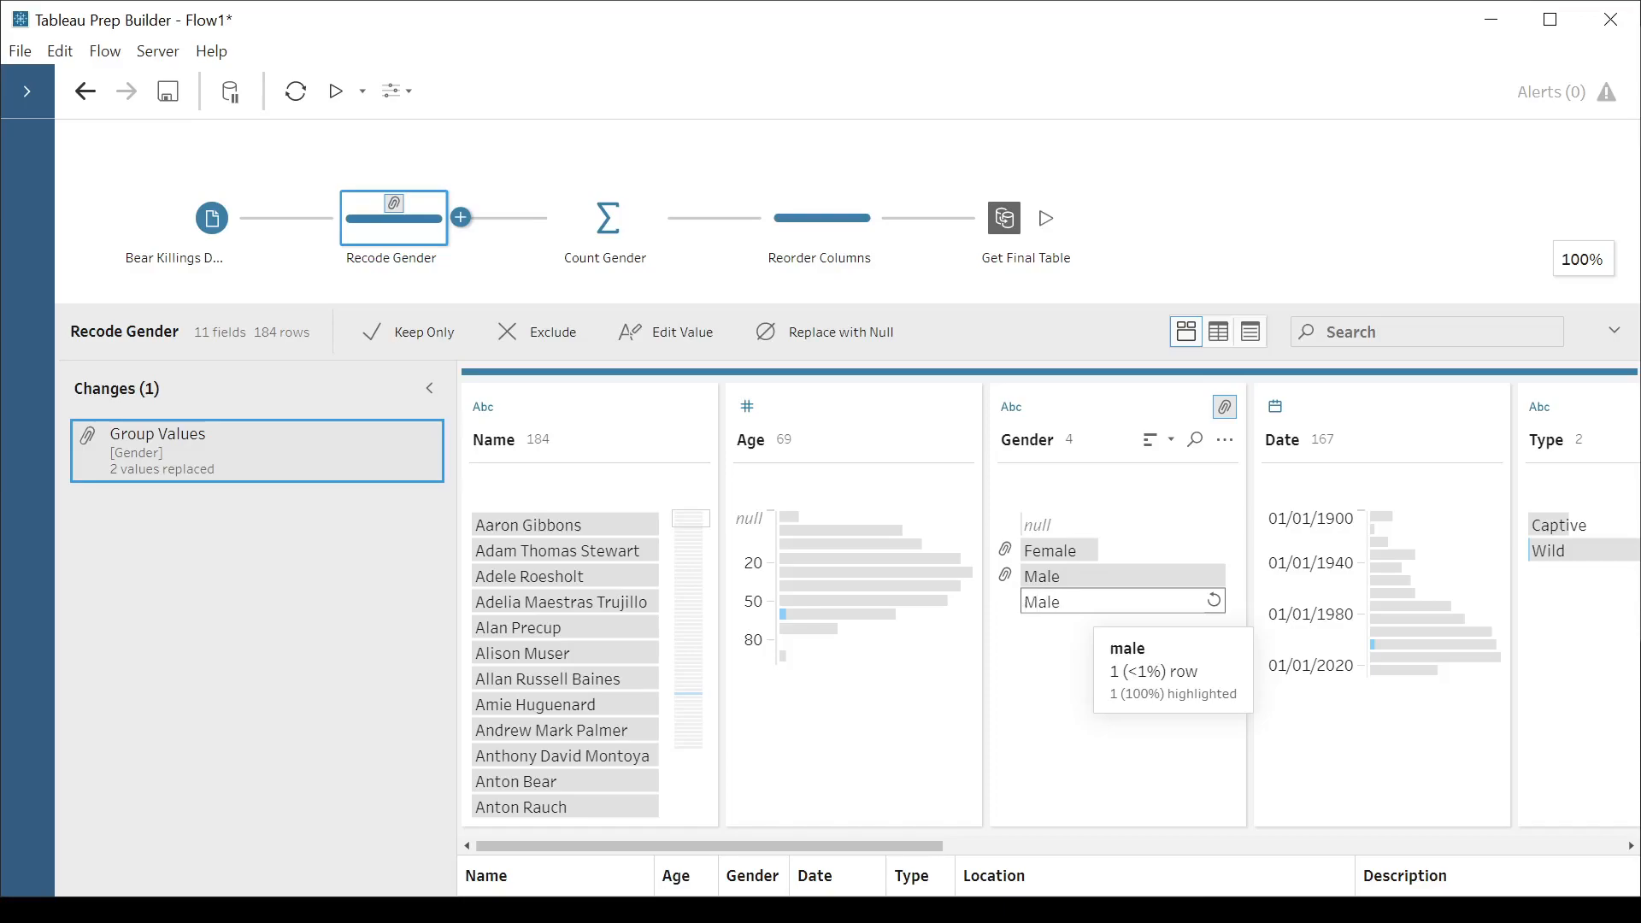
mouse_move(1066, 633)
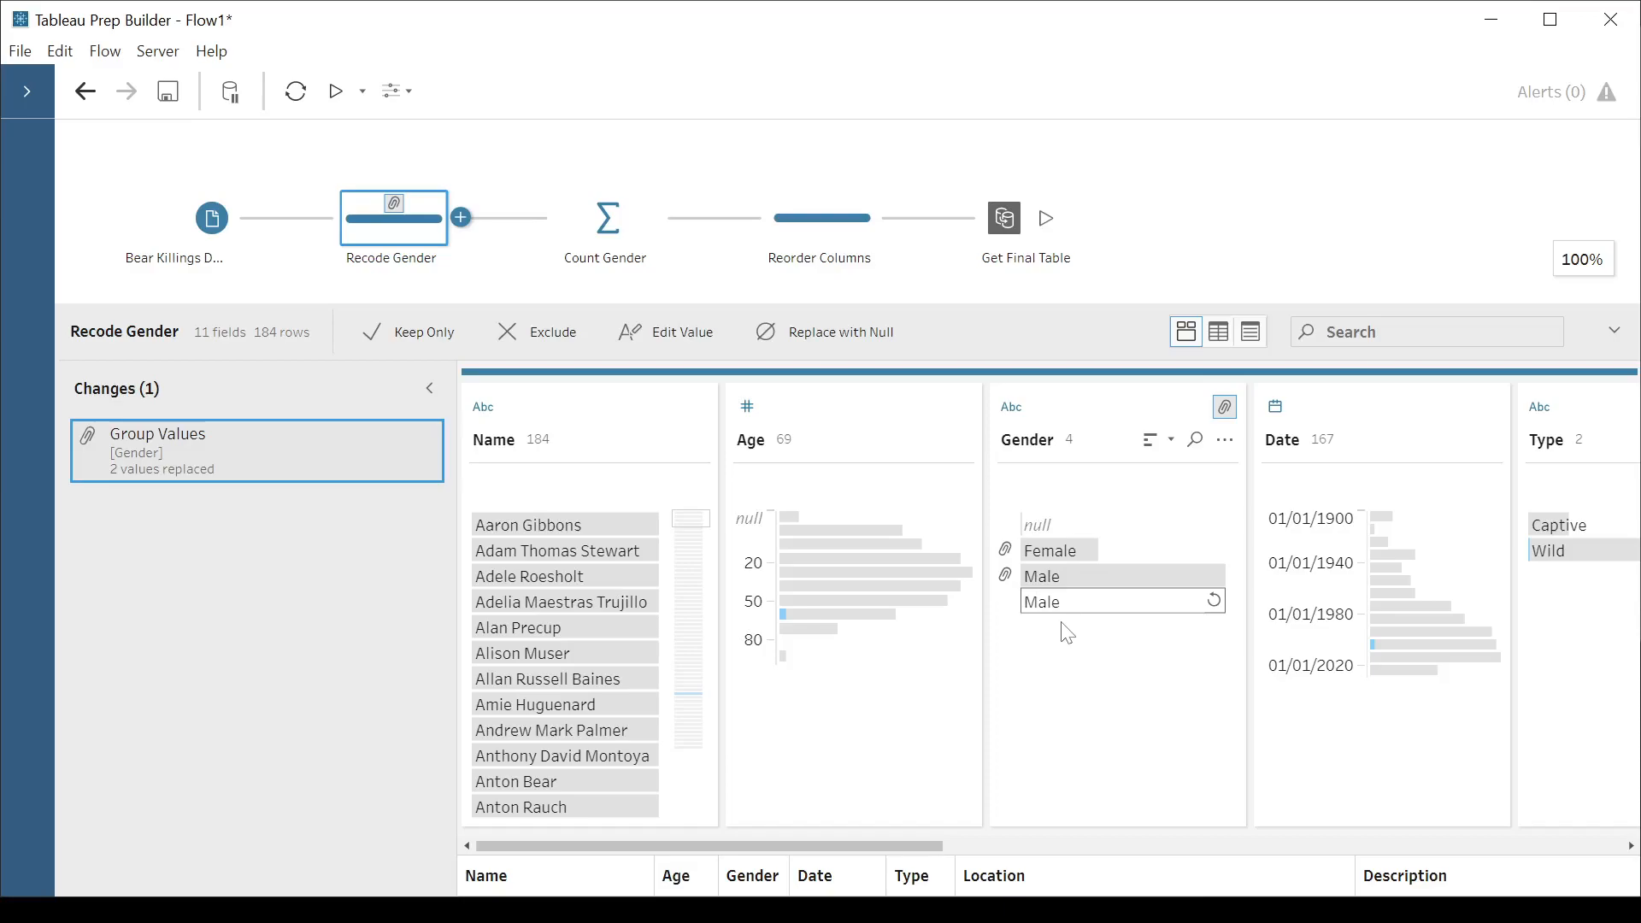
left_click(1088, 601)
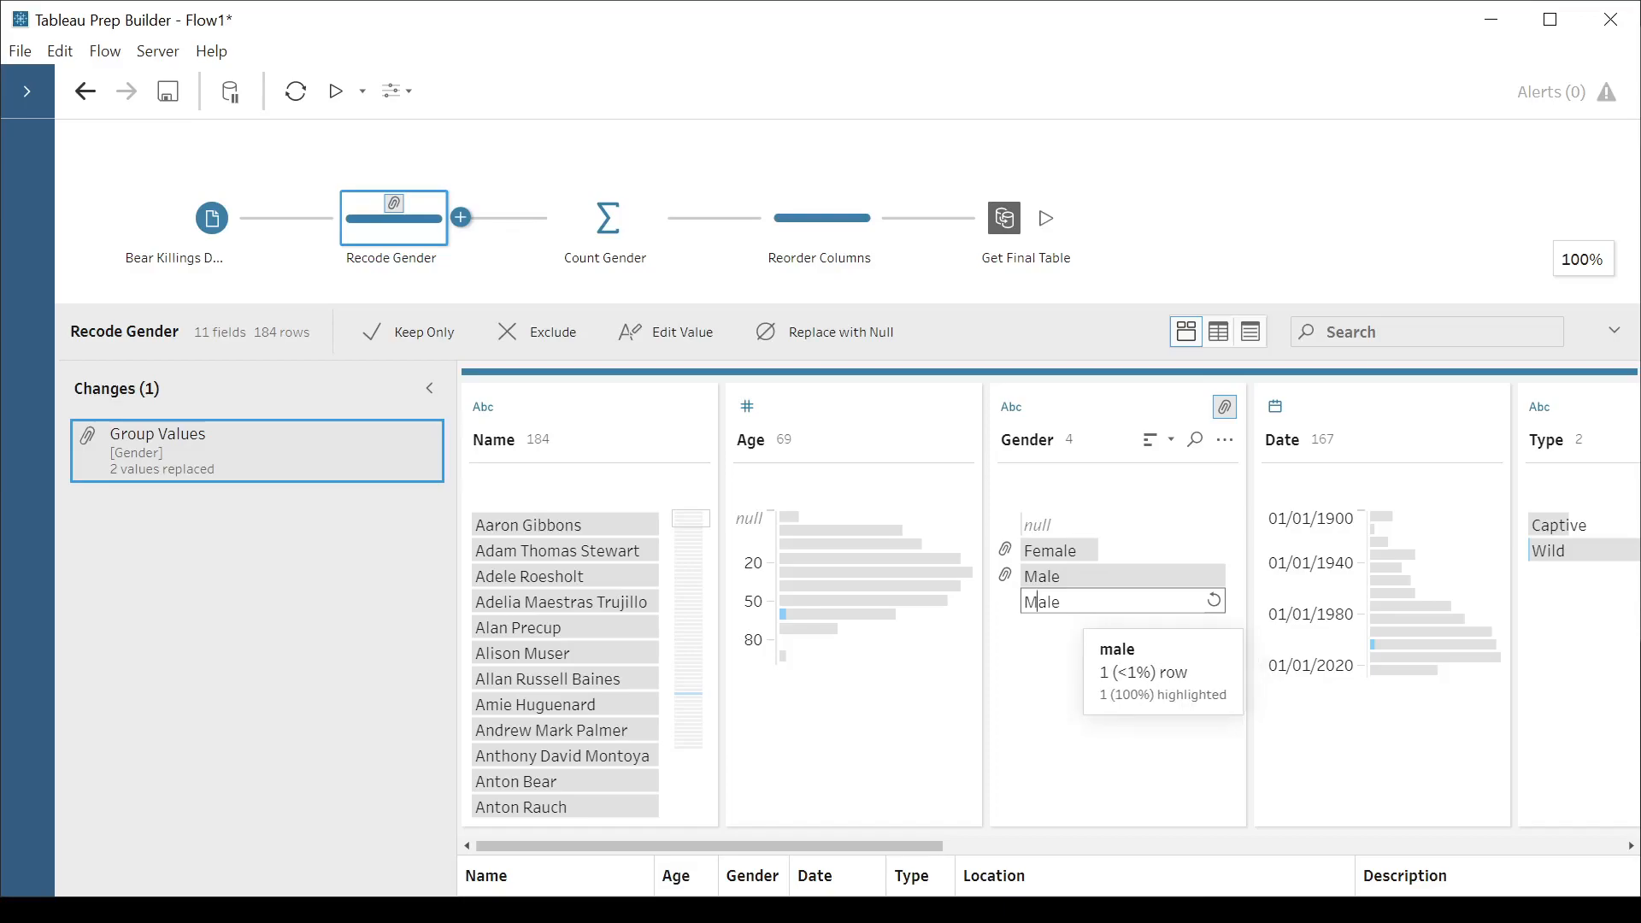
mouse_move(1059, 654)
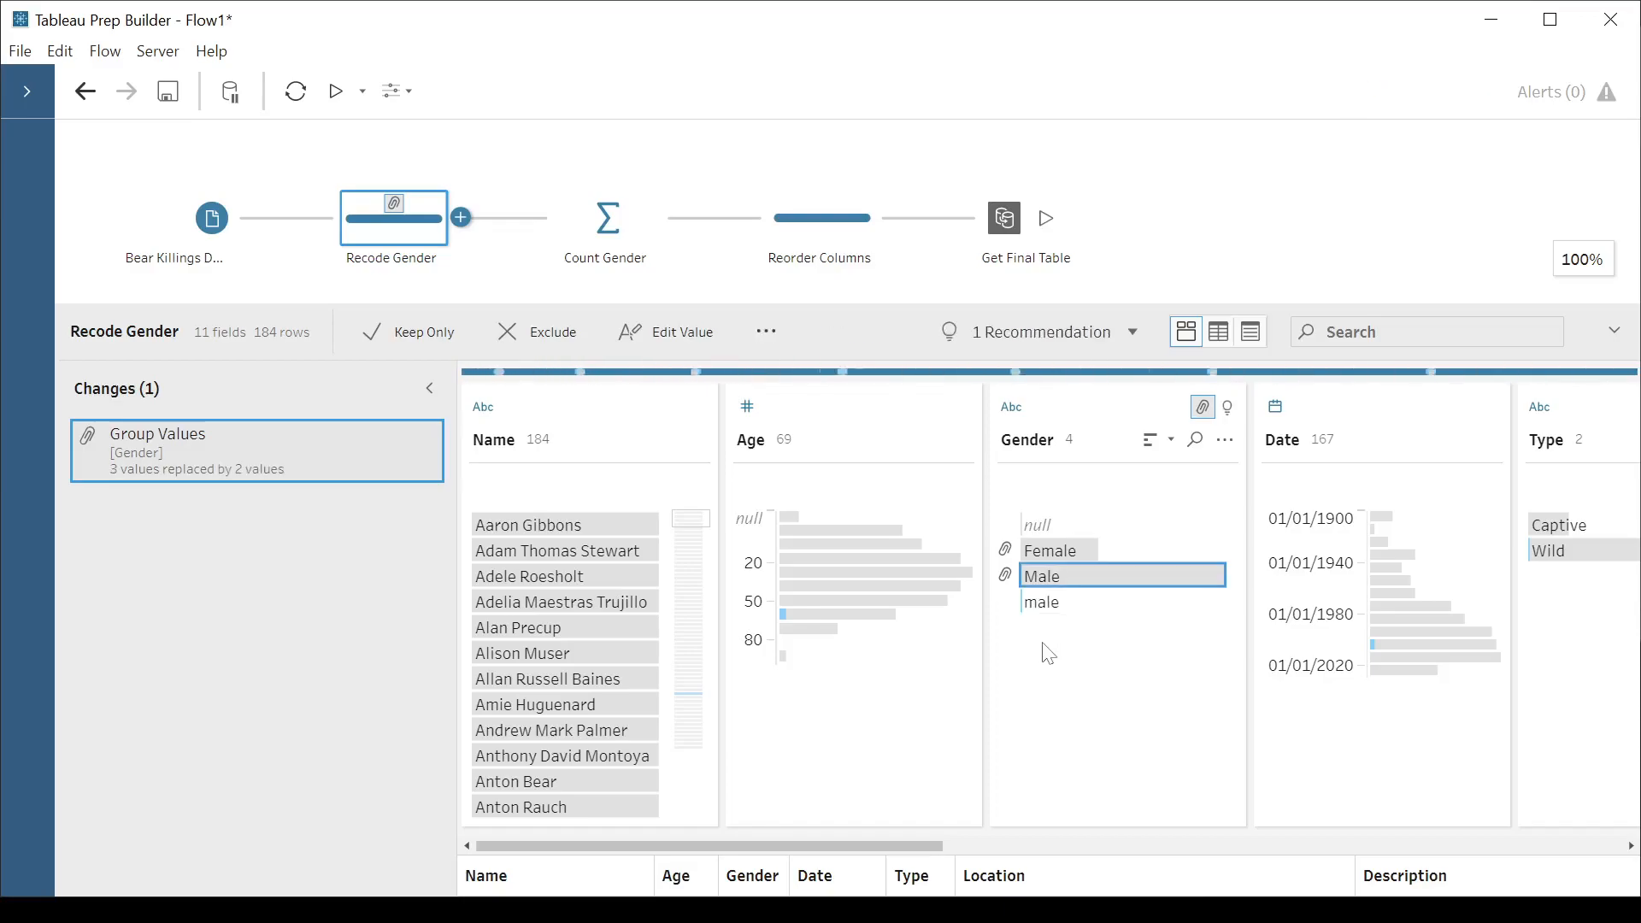
mouse_move(1040, 575)
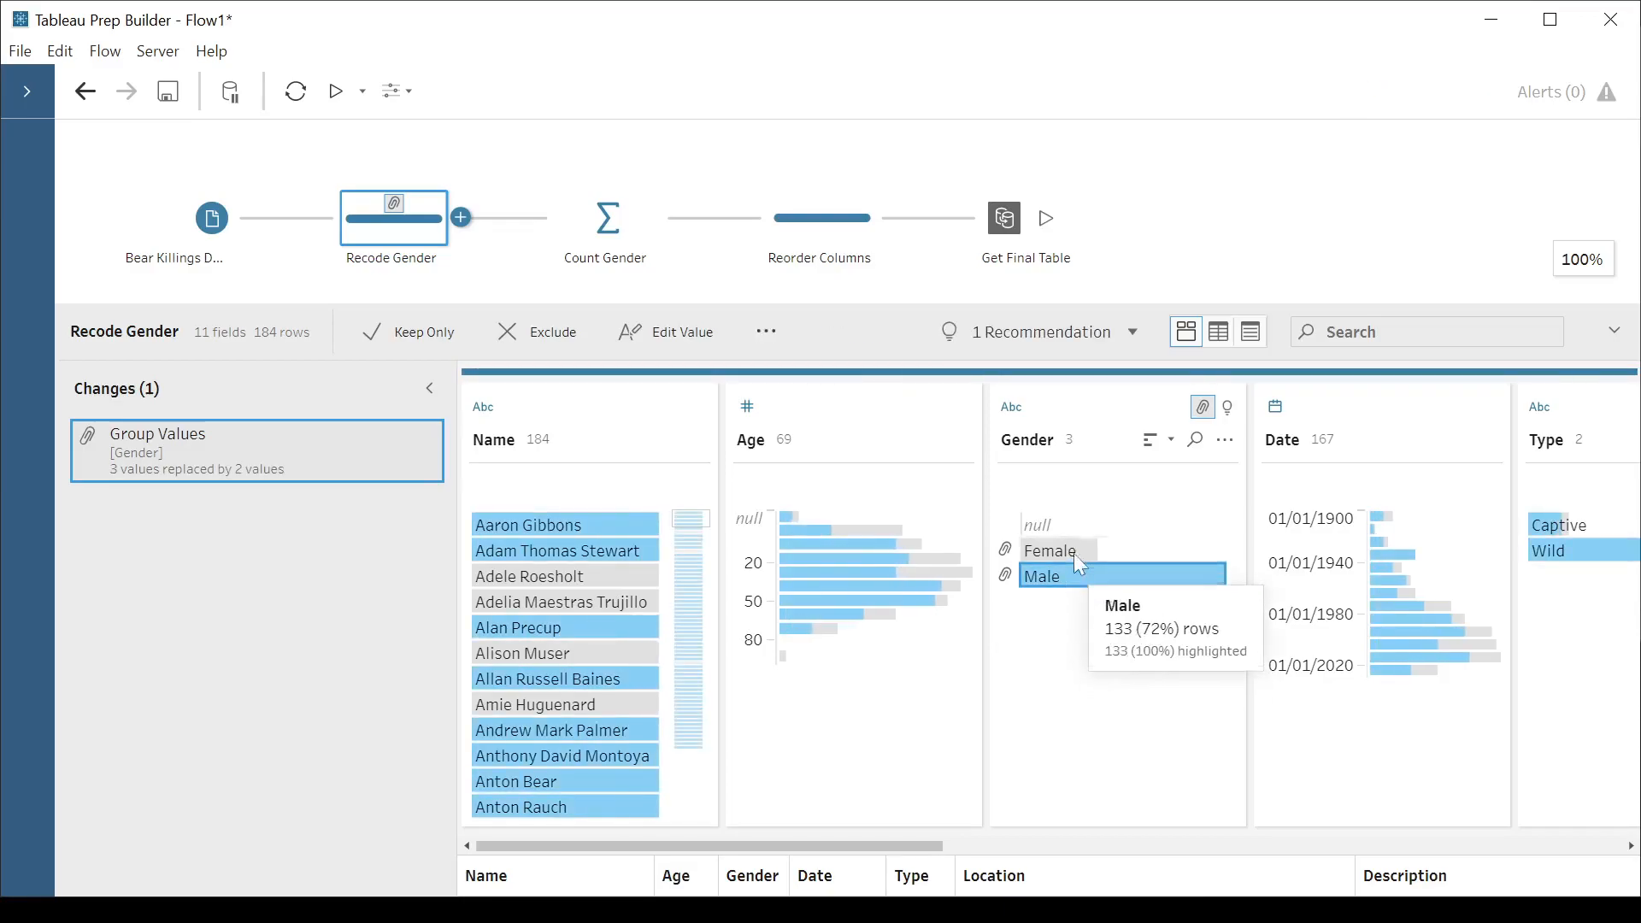
mouse_move(110, 393)
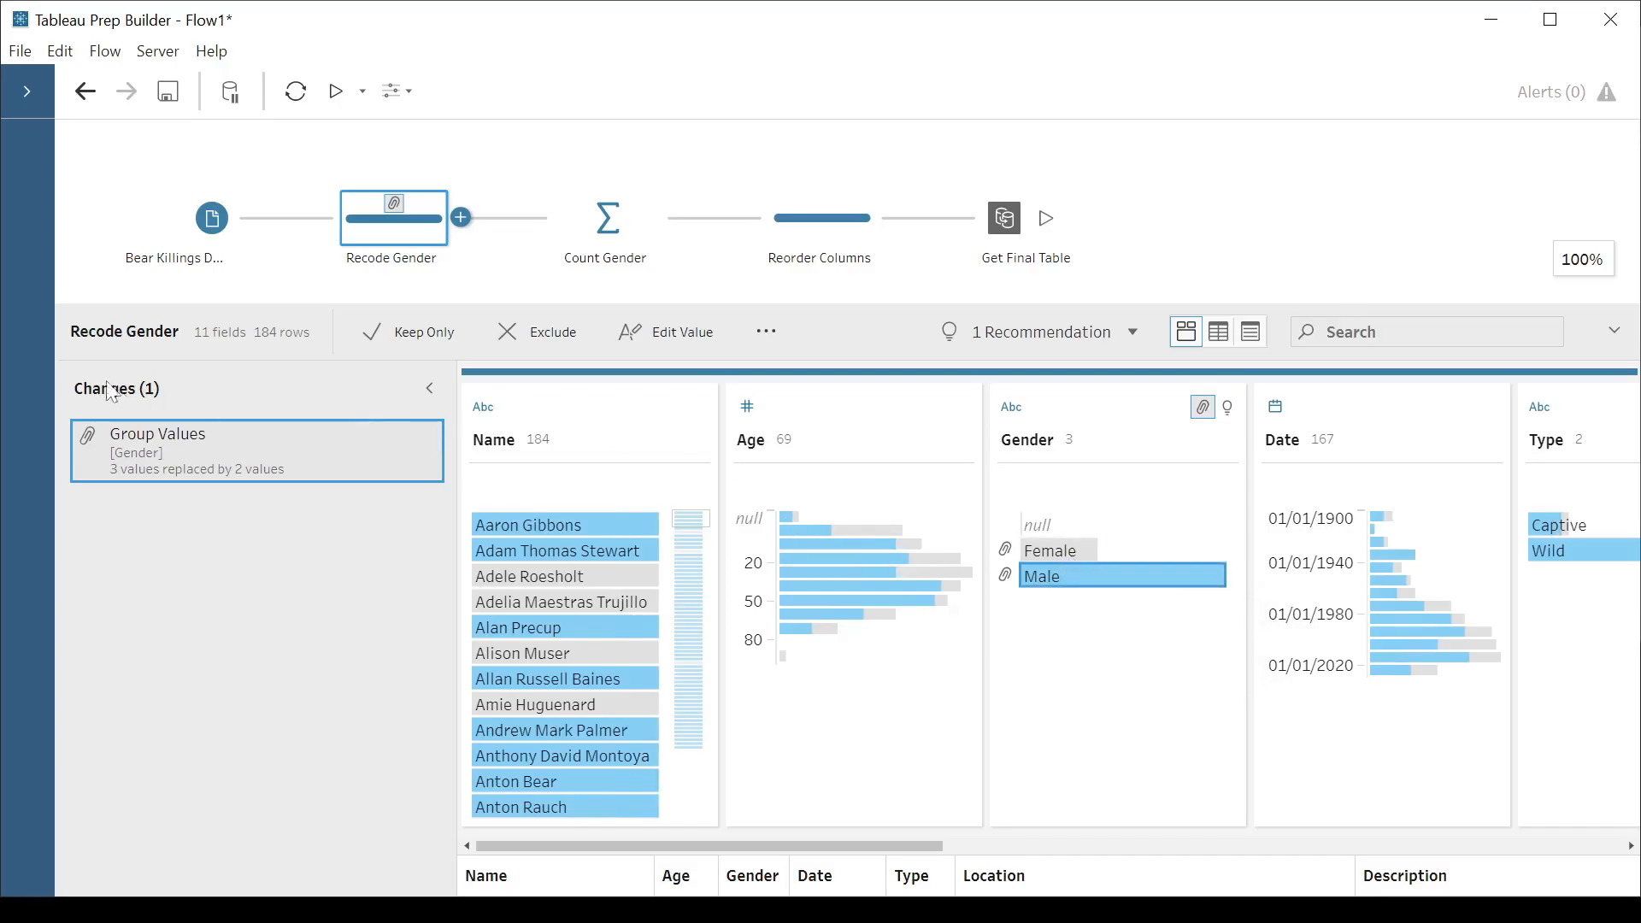
mouse_move(168, 471)
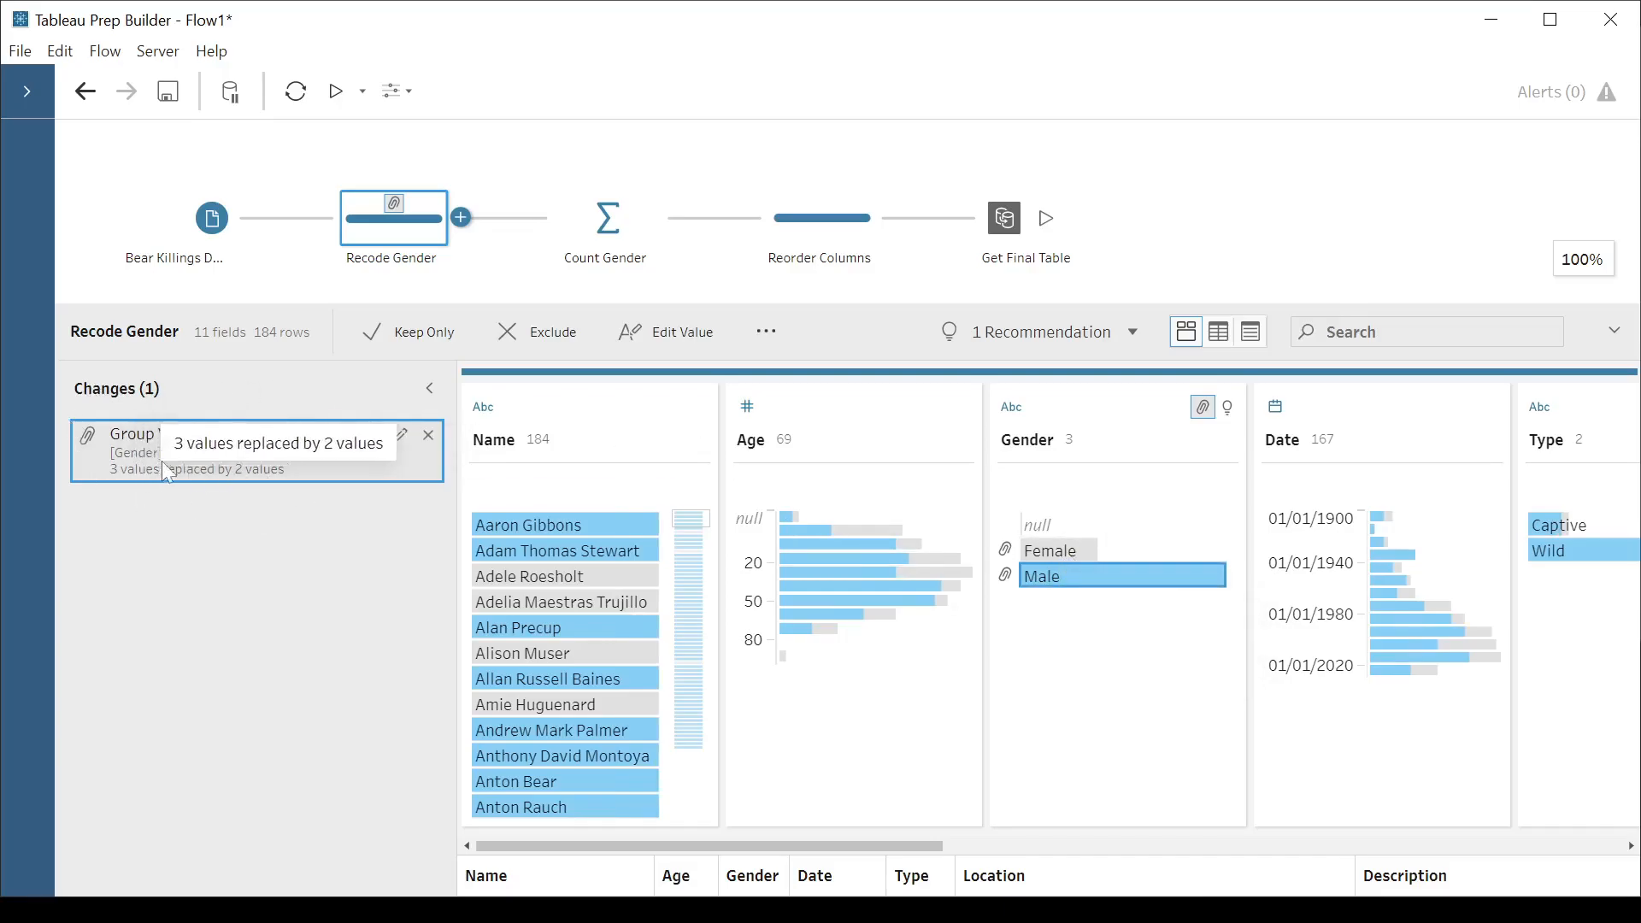
mouse_move(172, 480)
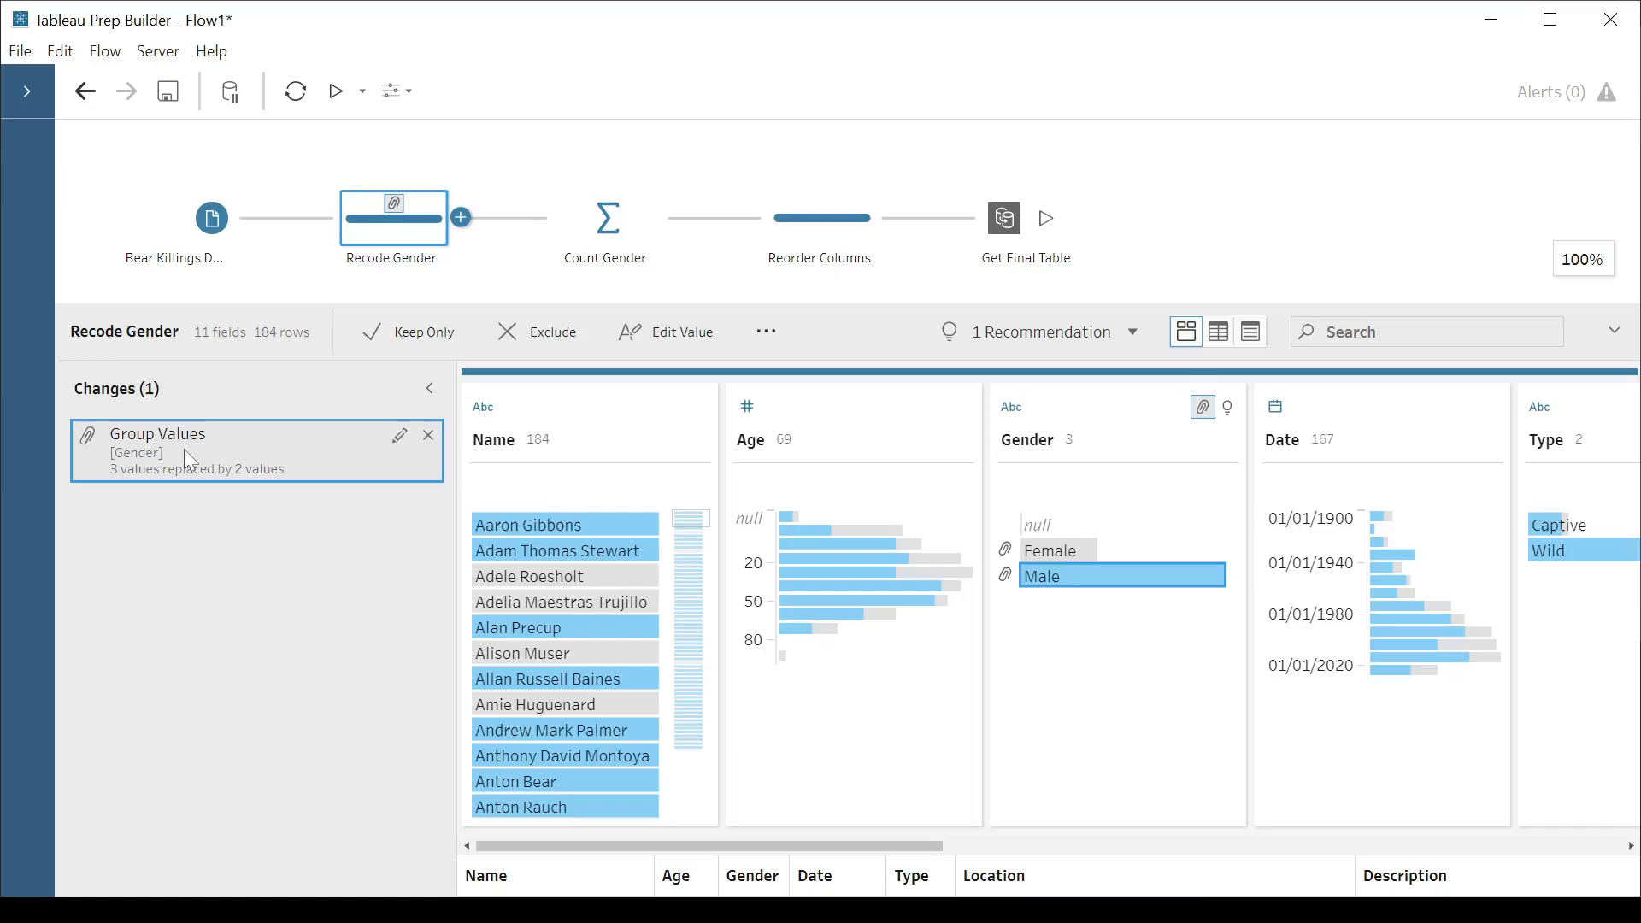
mouse_move(116, 489)
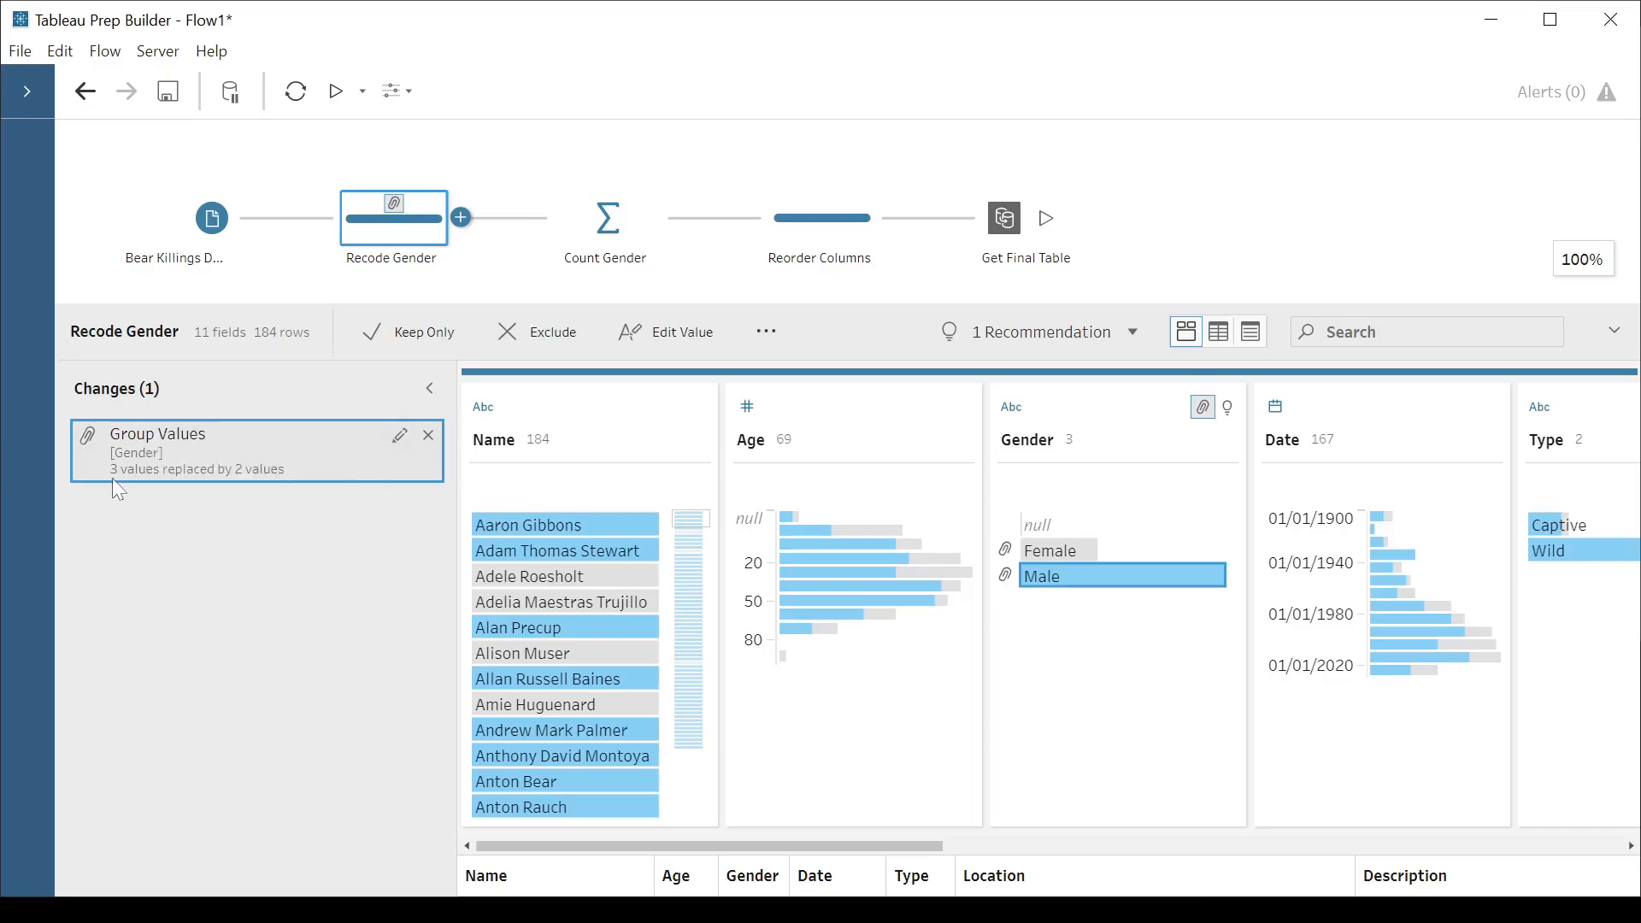
mouse_move(274, 447)
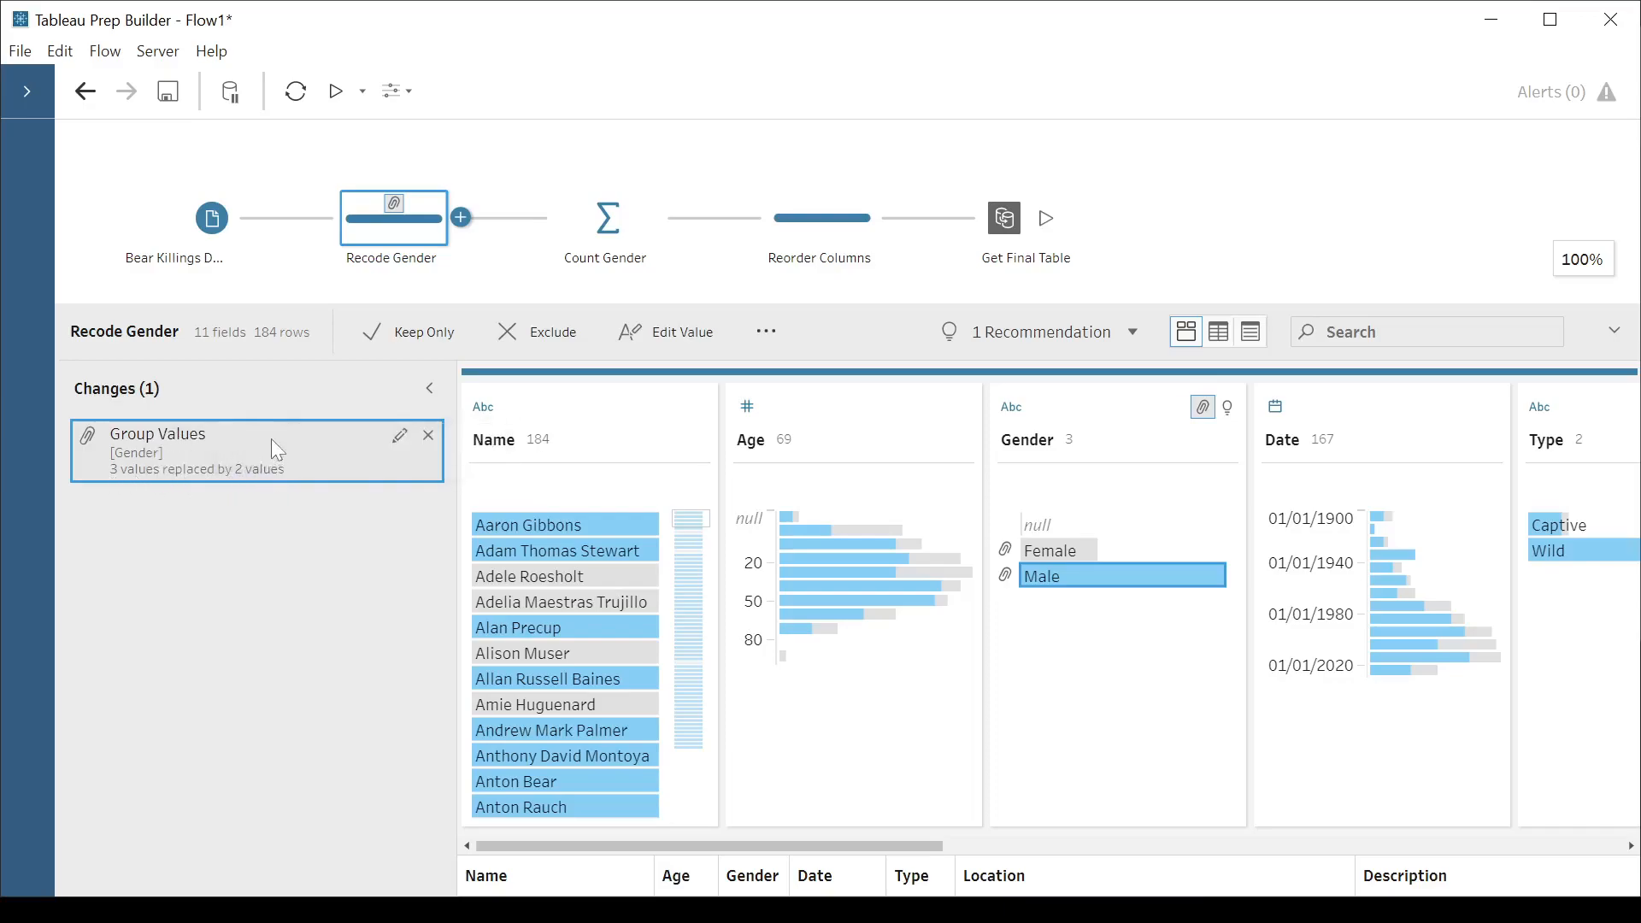
mouse_move(274, 444)
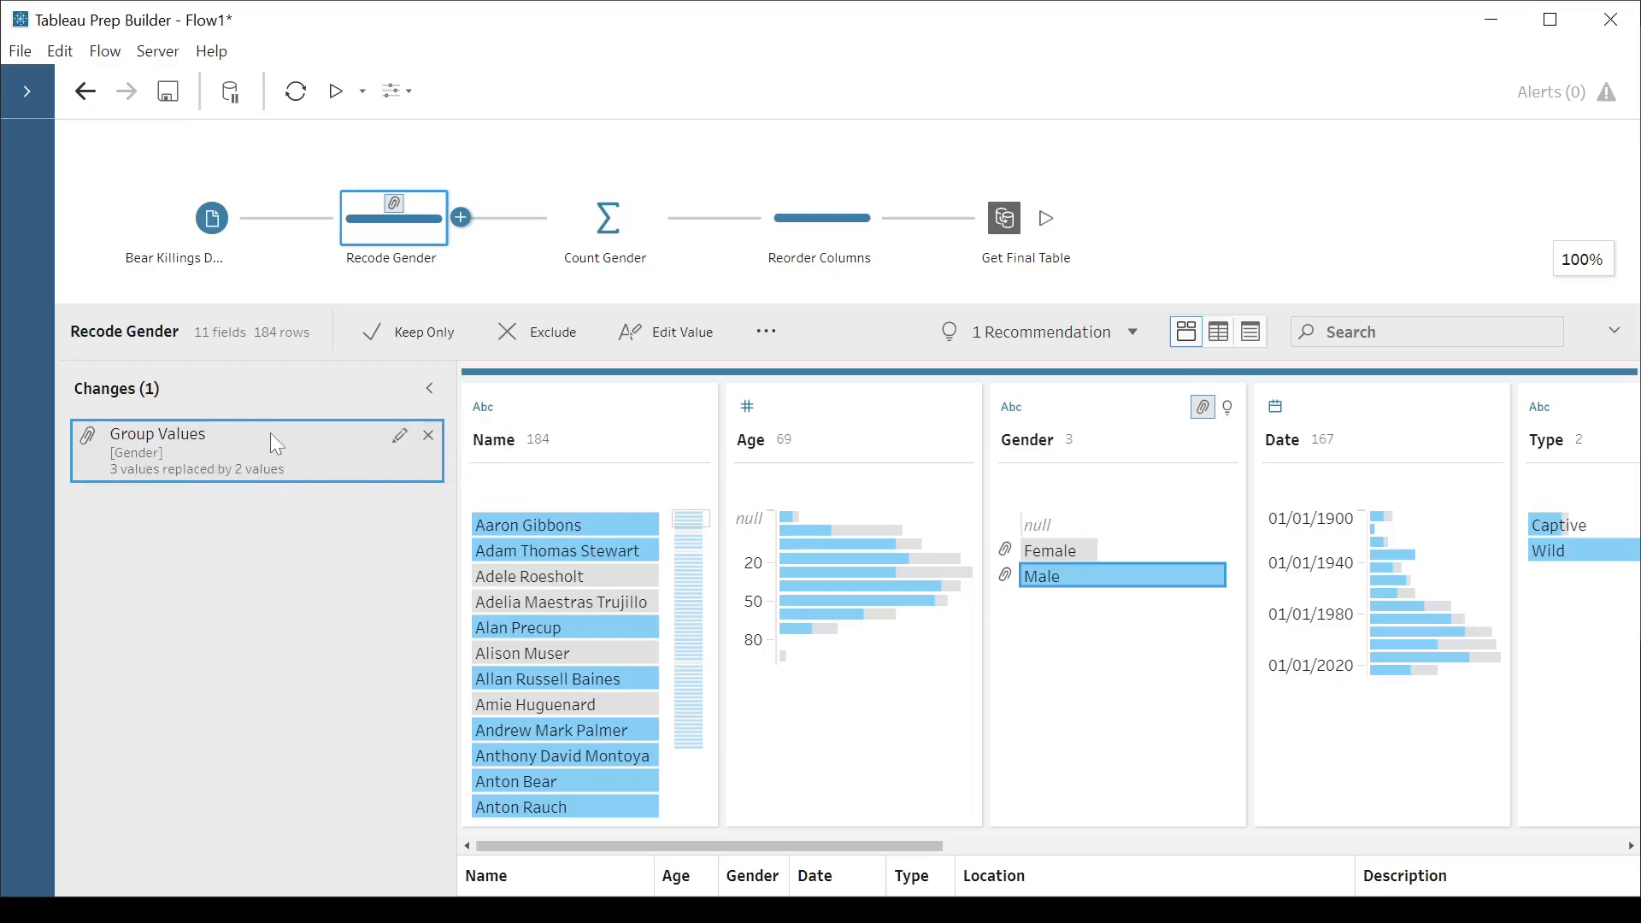
mouse_move(428, 435)
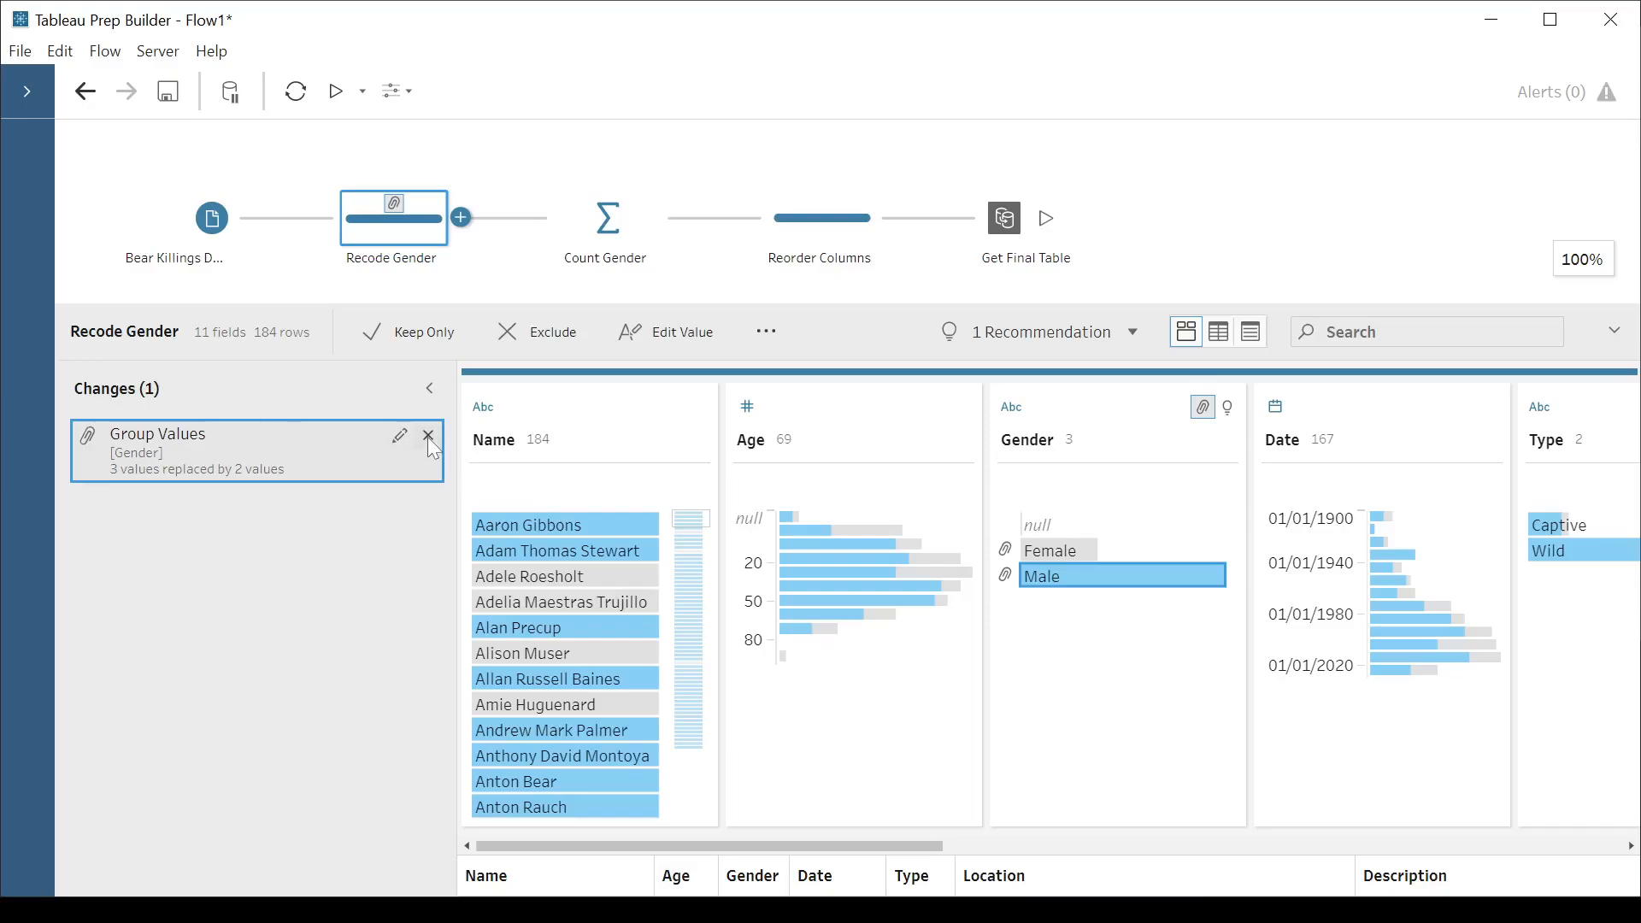
mouse_move(417, 442)
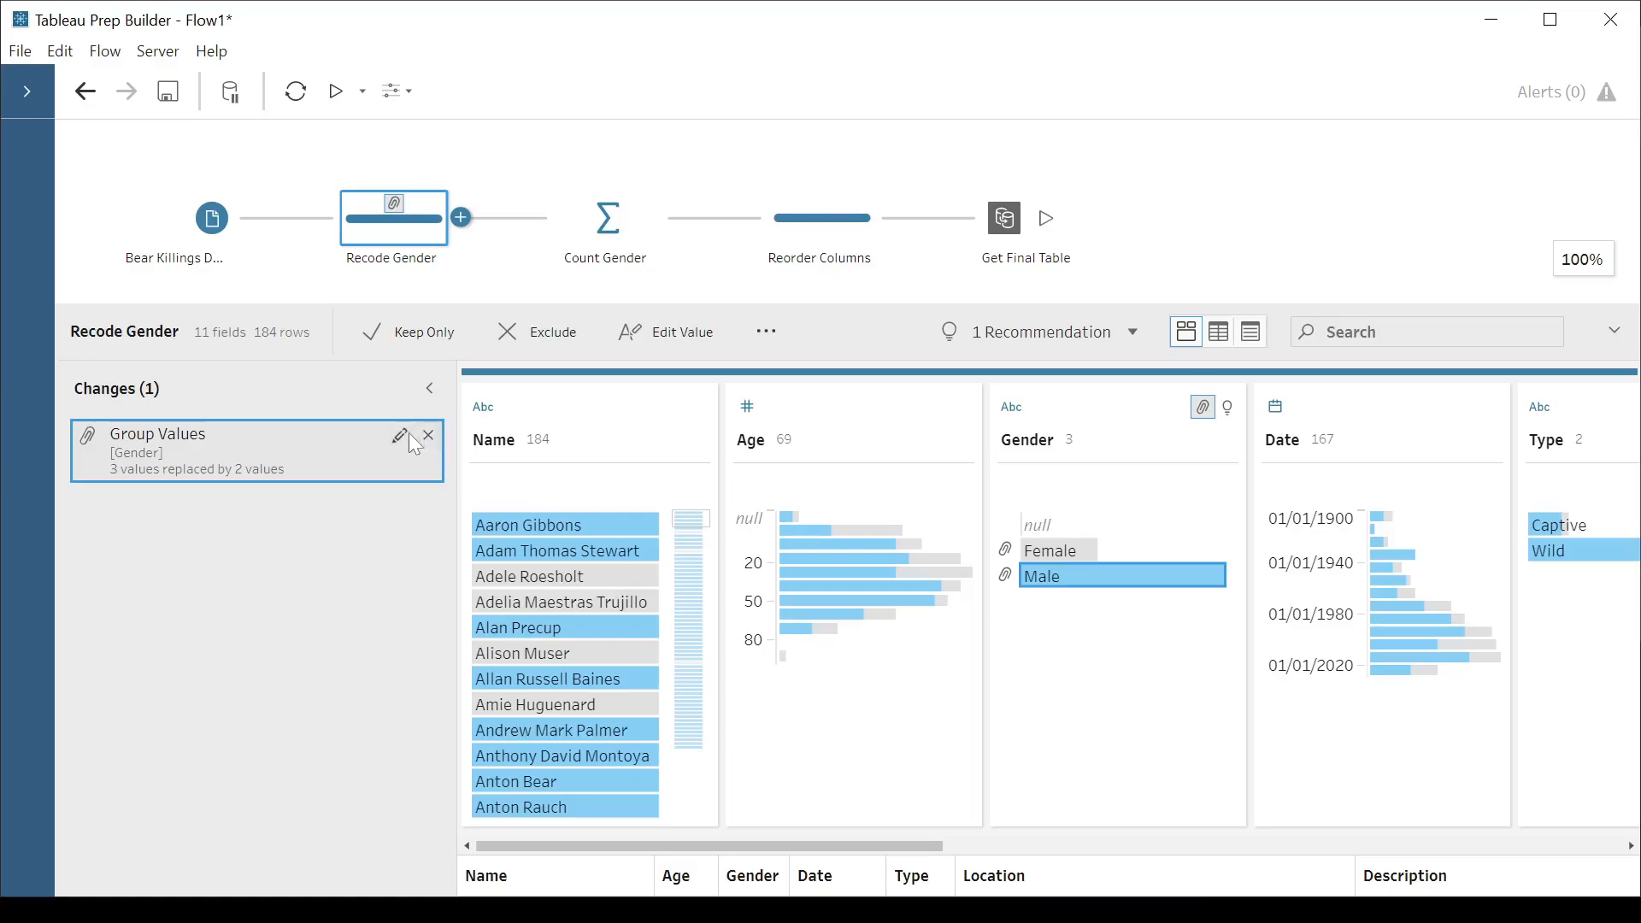
mouse_move(408, 427)
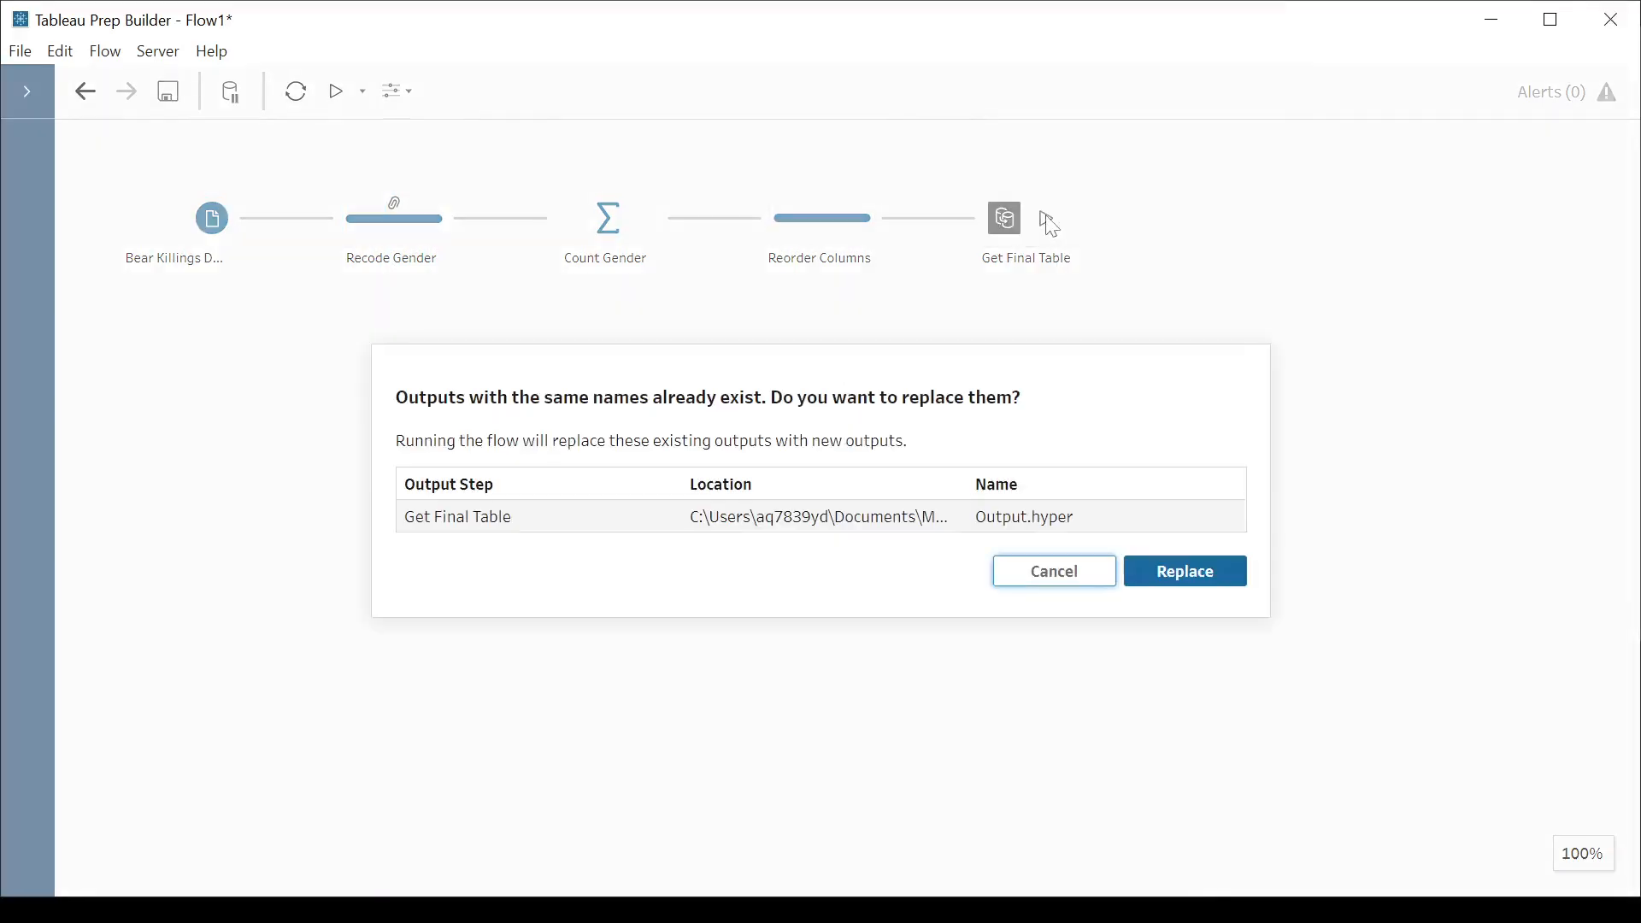
Step: Replace the existing output file and preview Get Final Table: null 1, Female 50, Male 133
left_click(1053, 570)
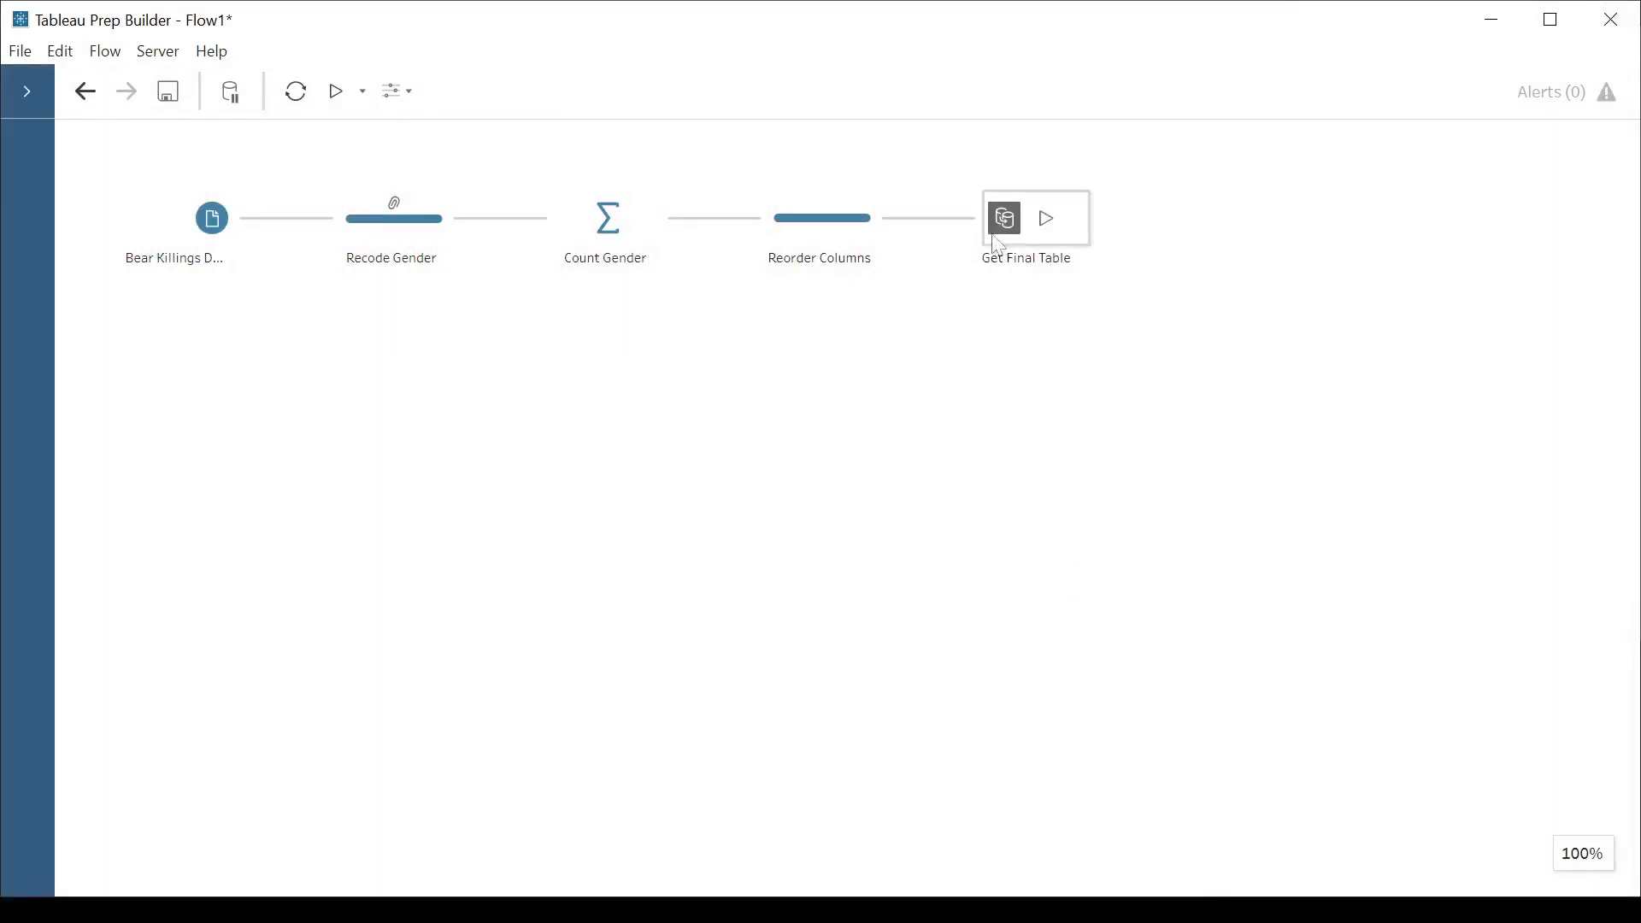
left_click(1003, 218)
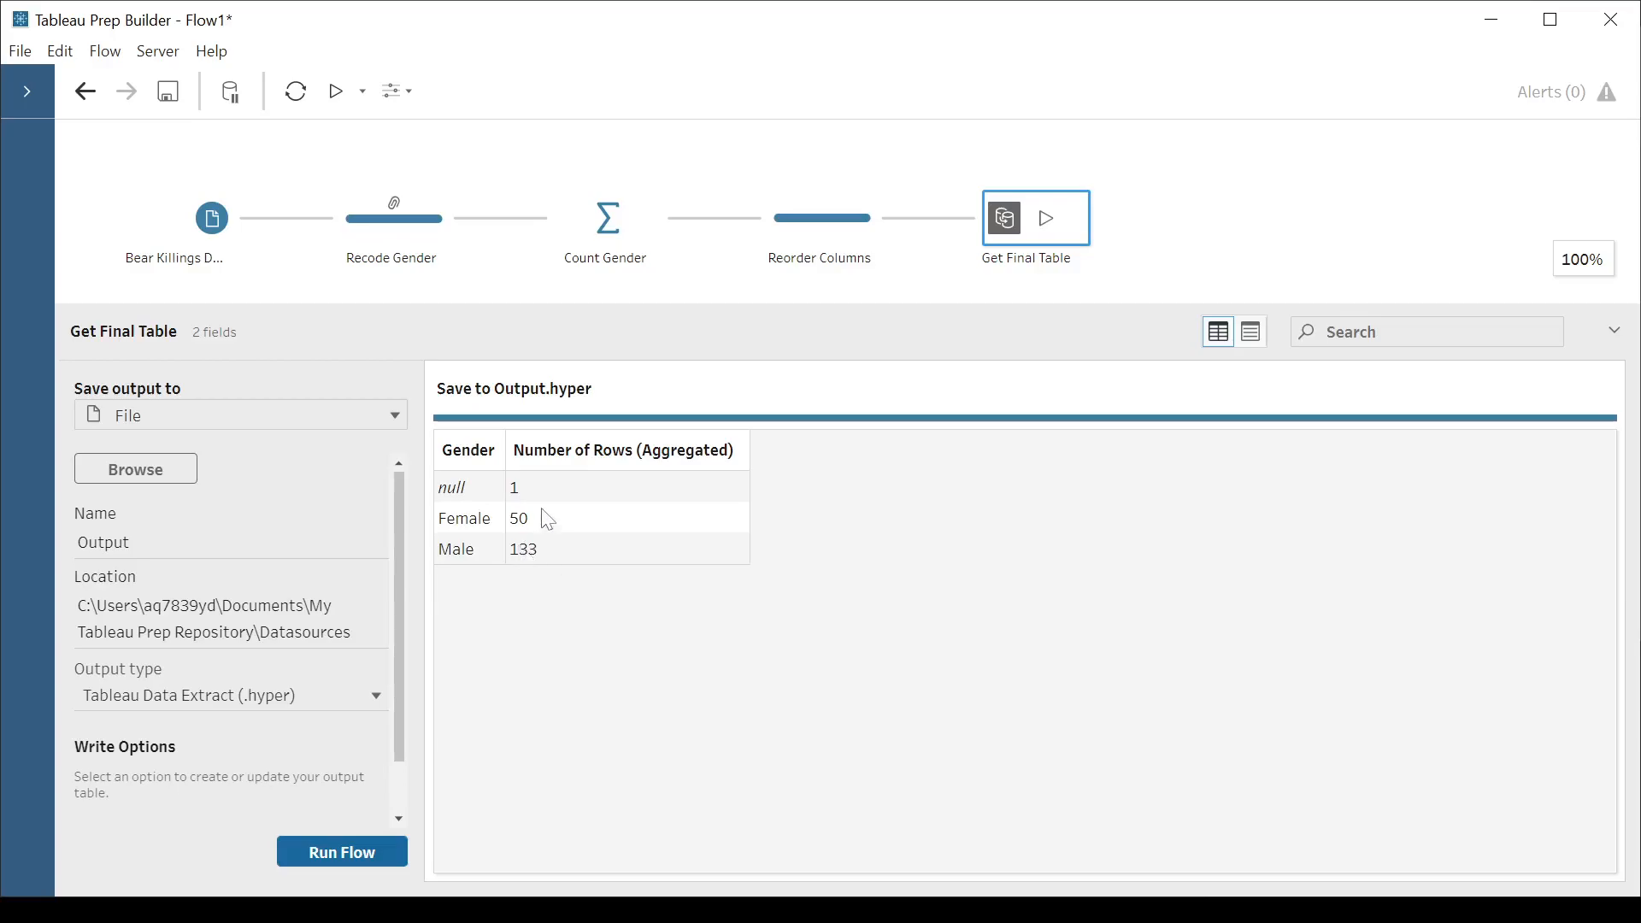
mouse_move(541, 495)
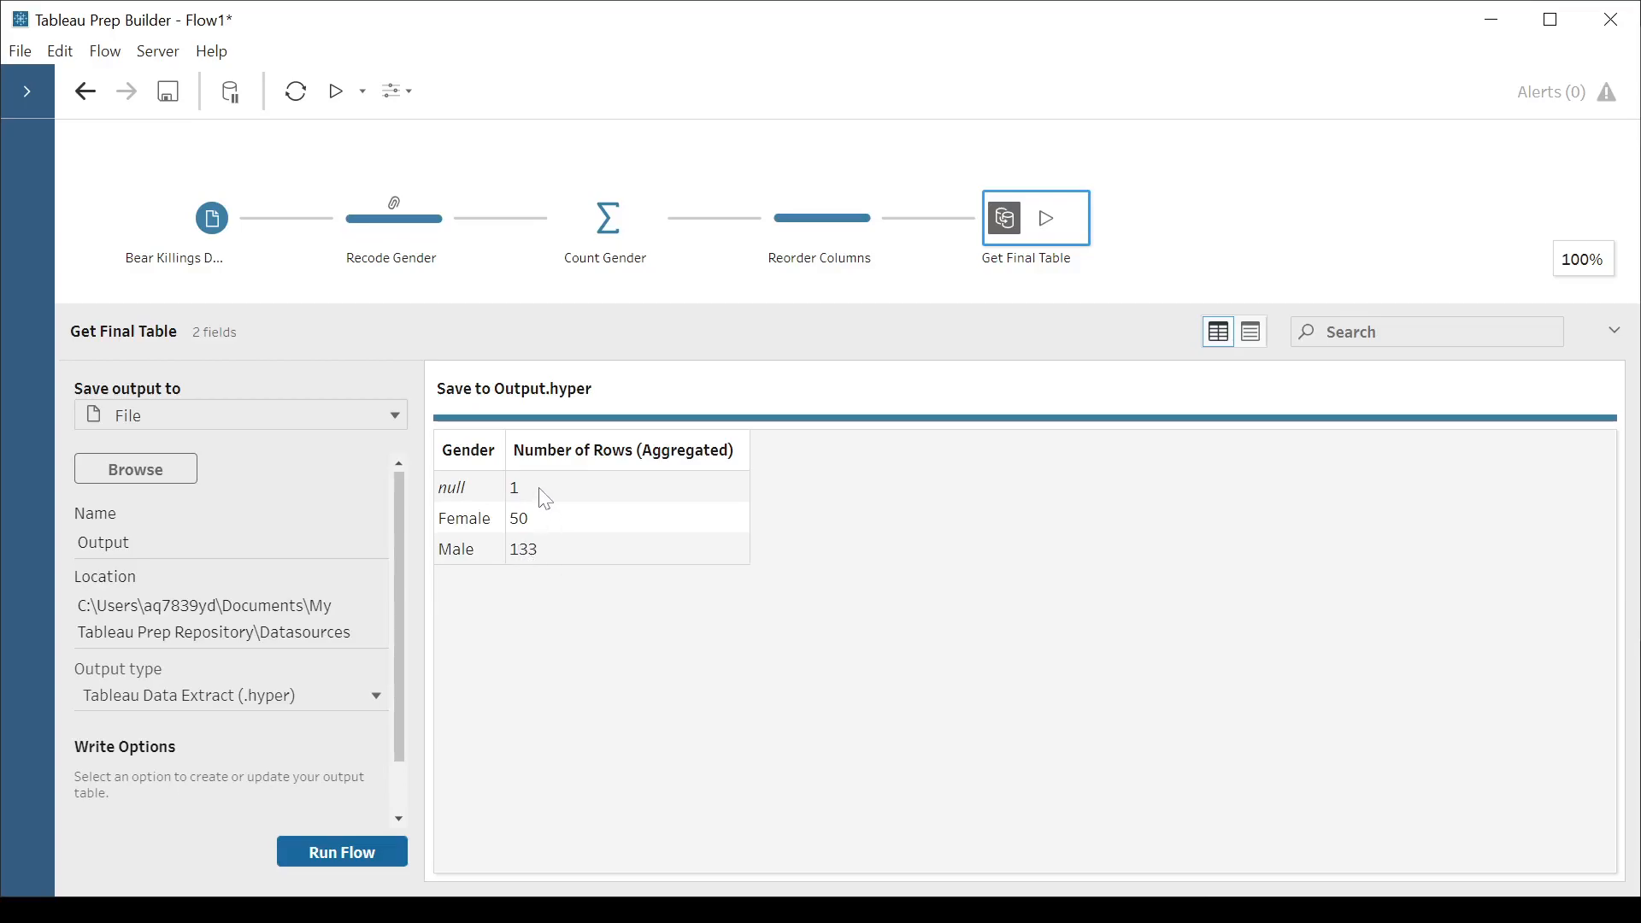
mouse_move(558, 506)
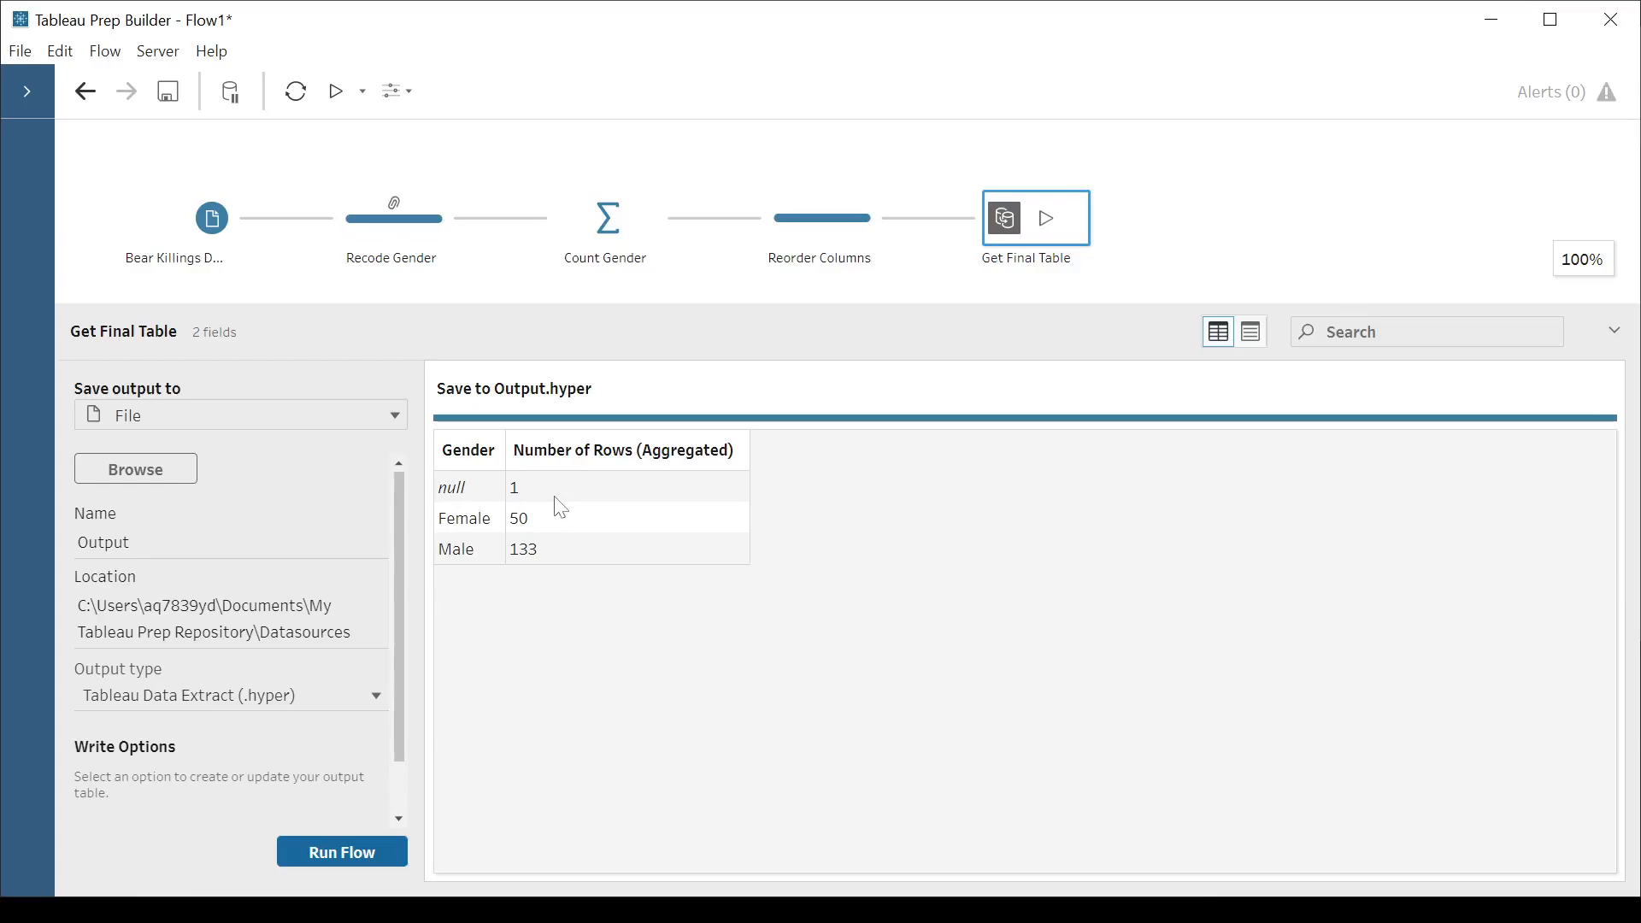